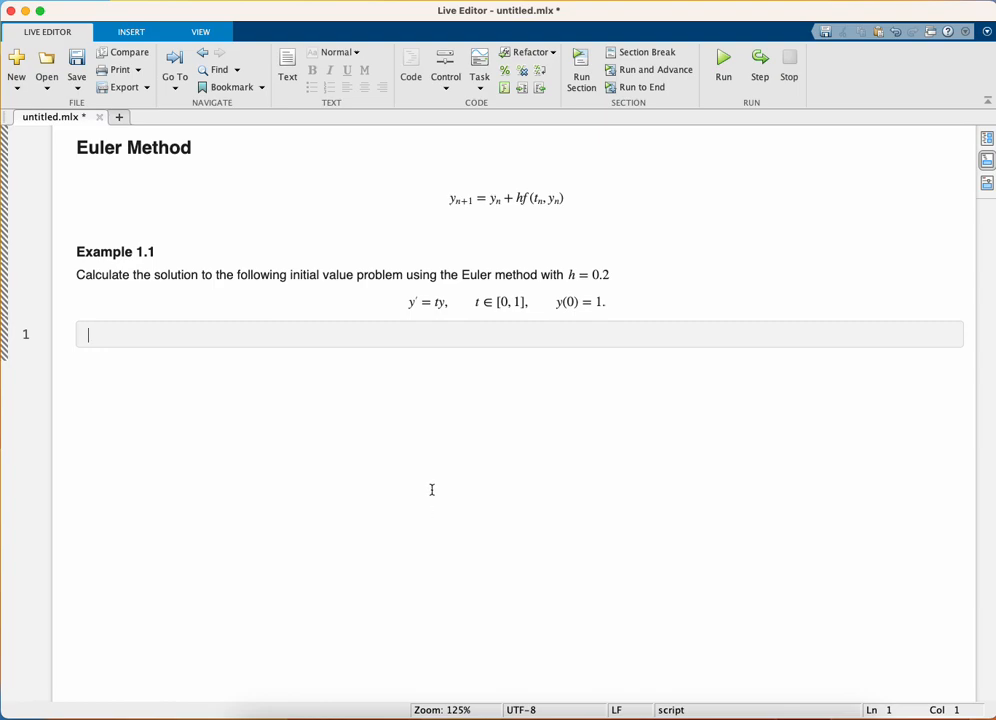
mouse_move(433, 297)
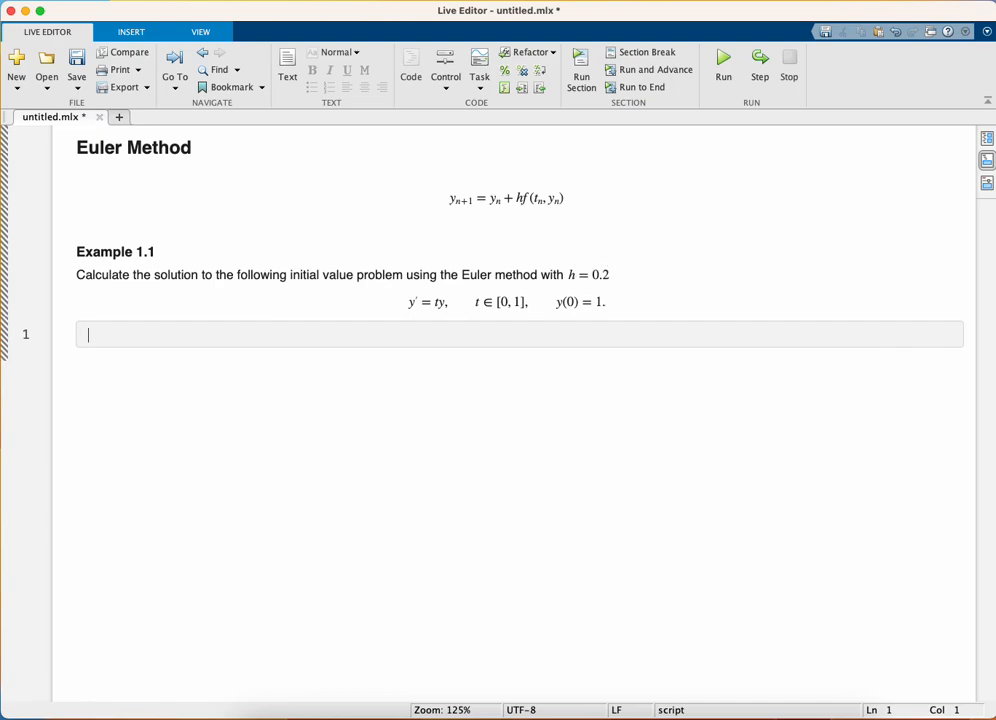
mouse_move(252, 338)
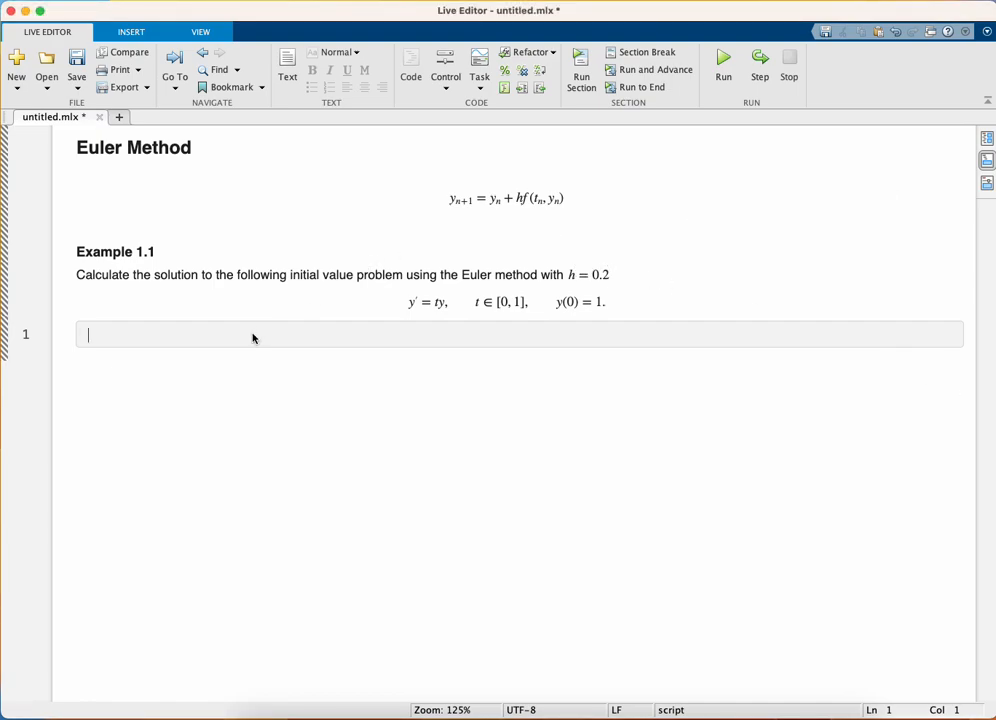
Under a '% Define IVP' comment, define tspan = [0, 1], y0 = 1 and h = 0.2
type("% Define")
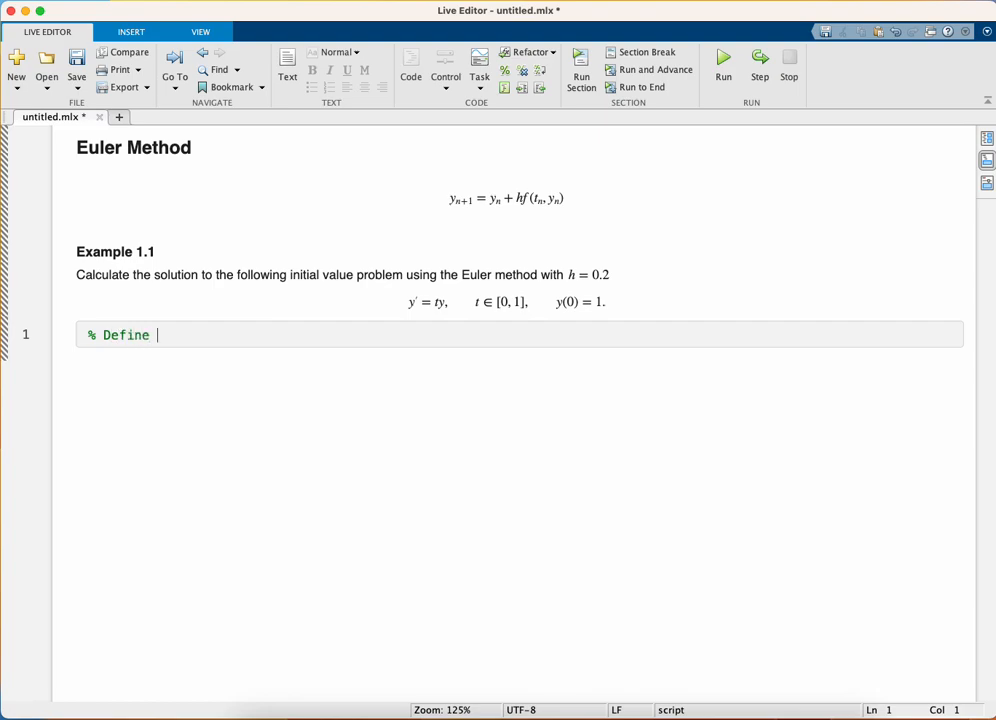
type("IVP")
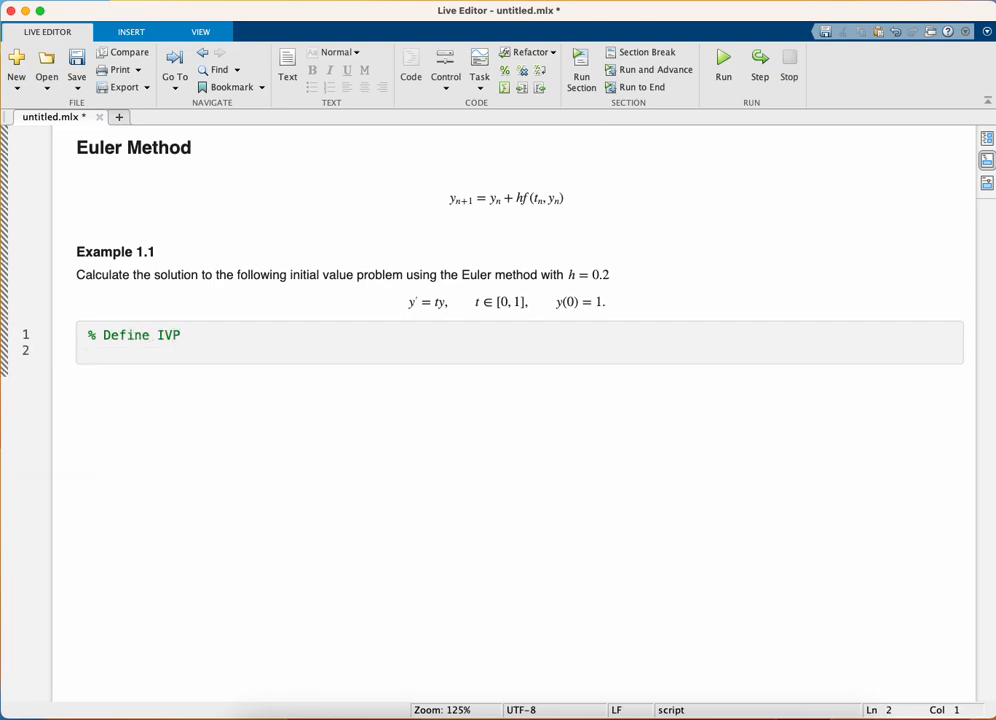
type("ts")
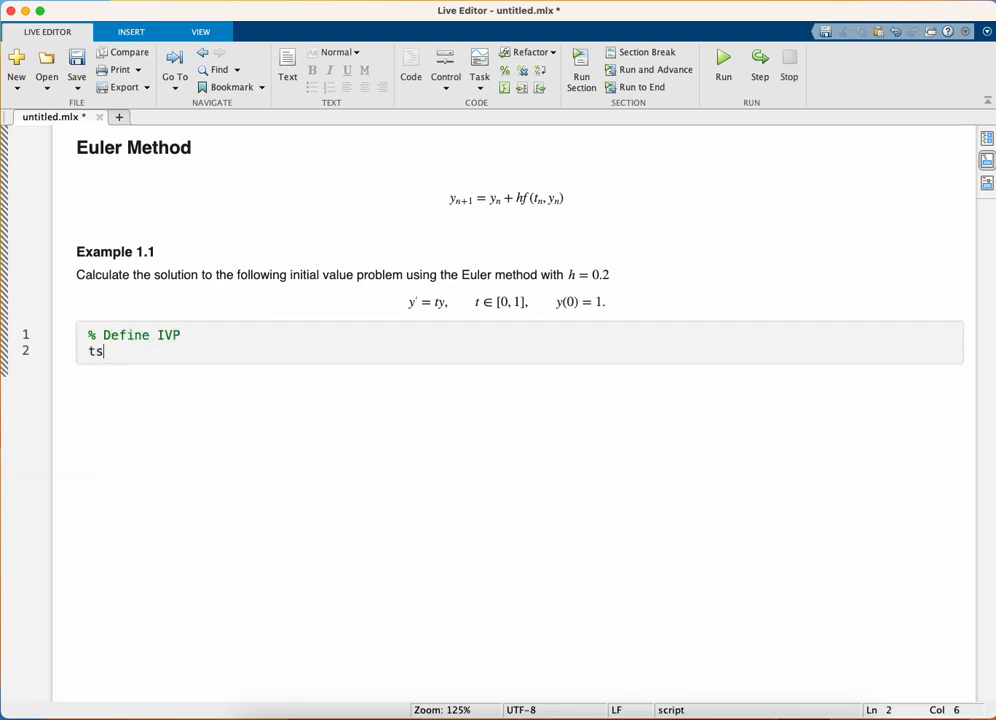
type("pan = [0, 1];")
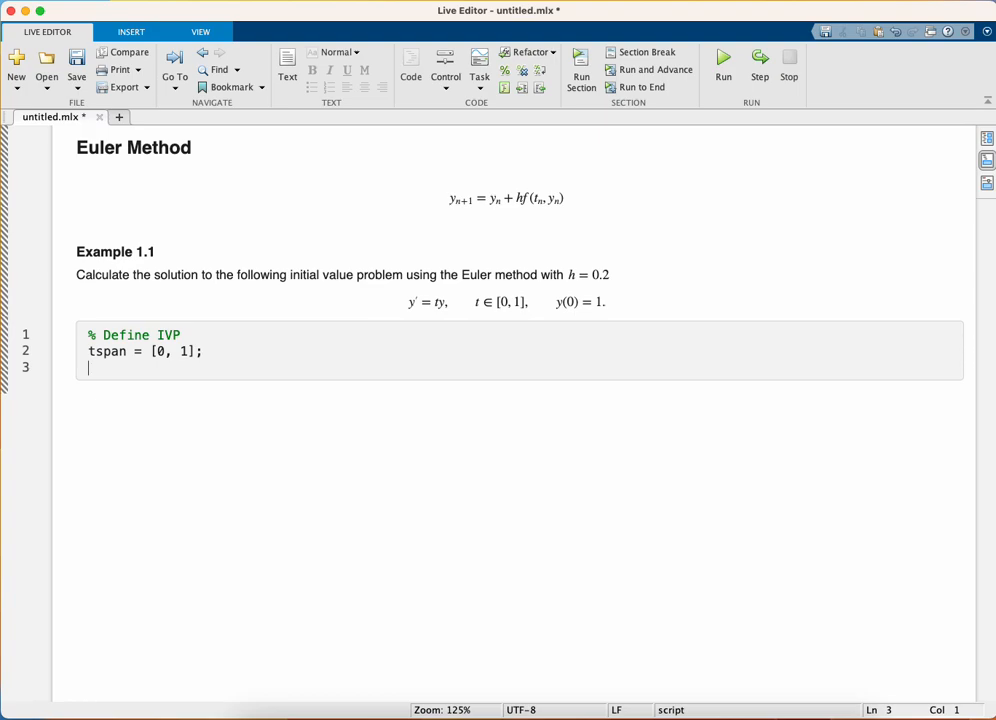
type("y0 = 1;")
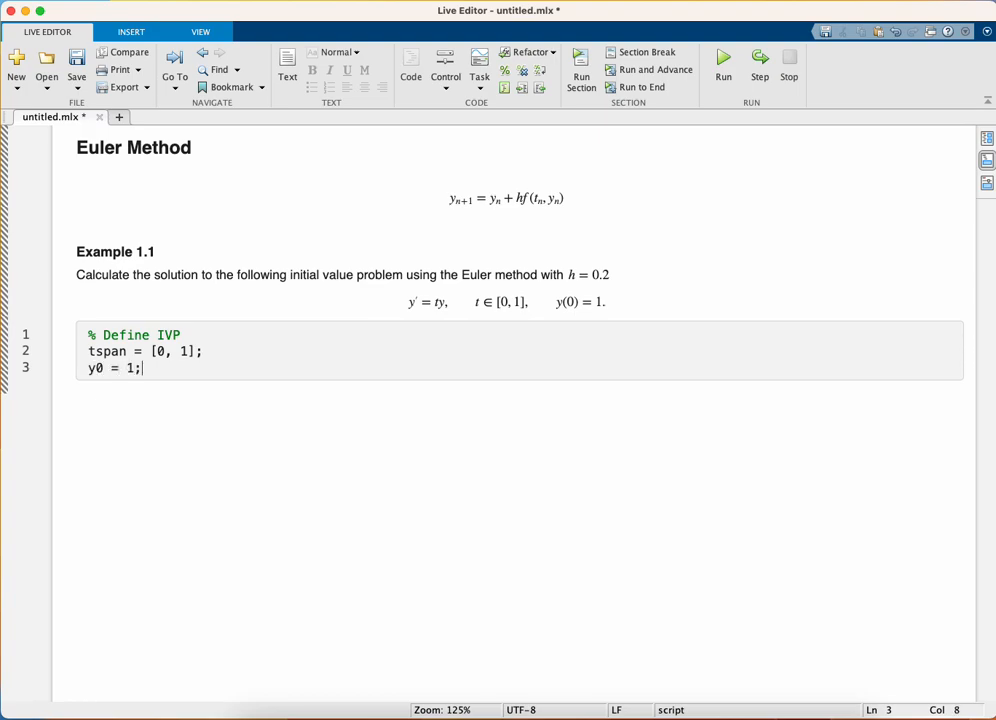
type("h = 0.2;")
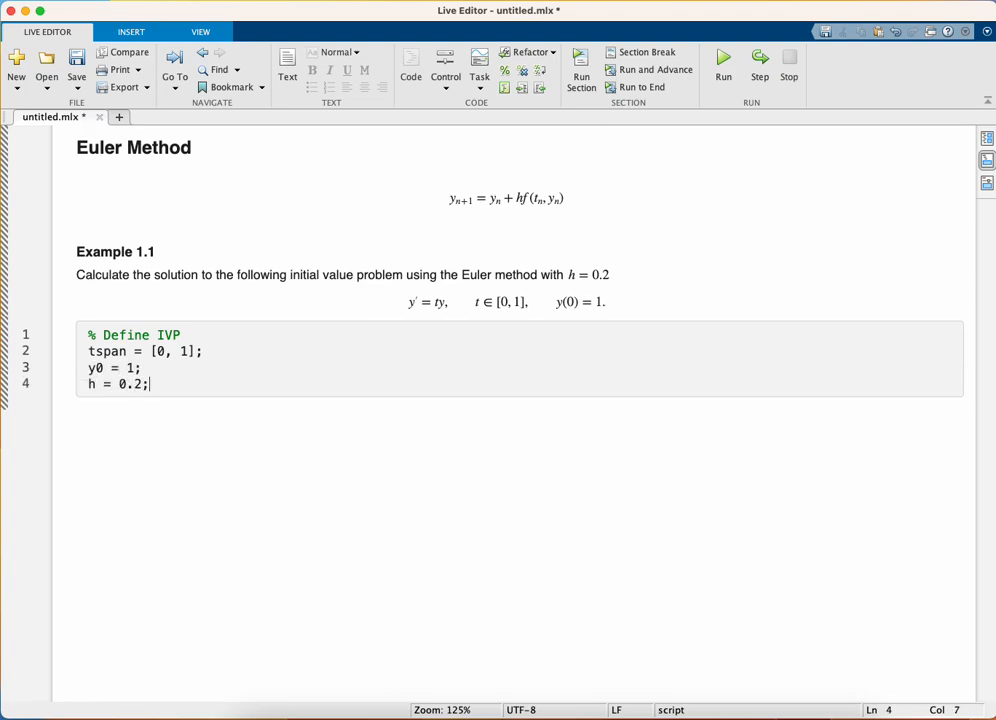
key("Enter")
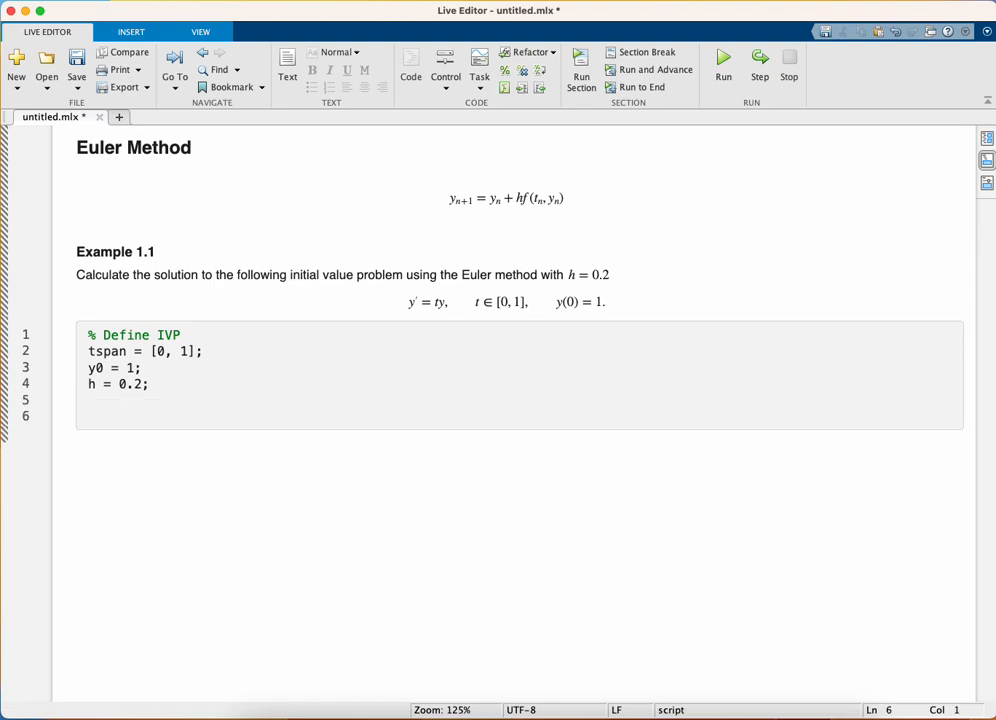
Define the anonymous function f = @(t, y) t * y
type("f = @()")
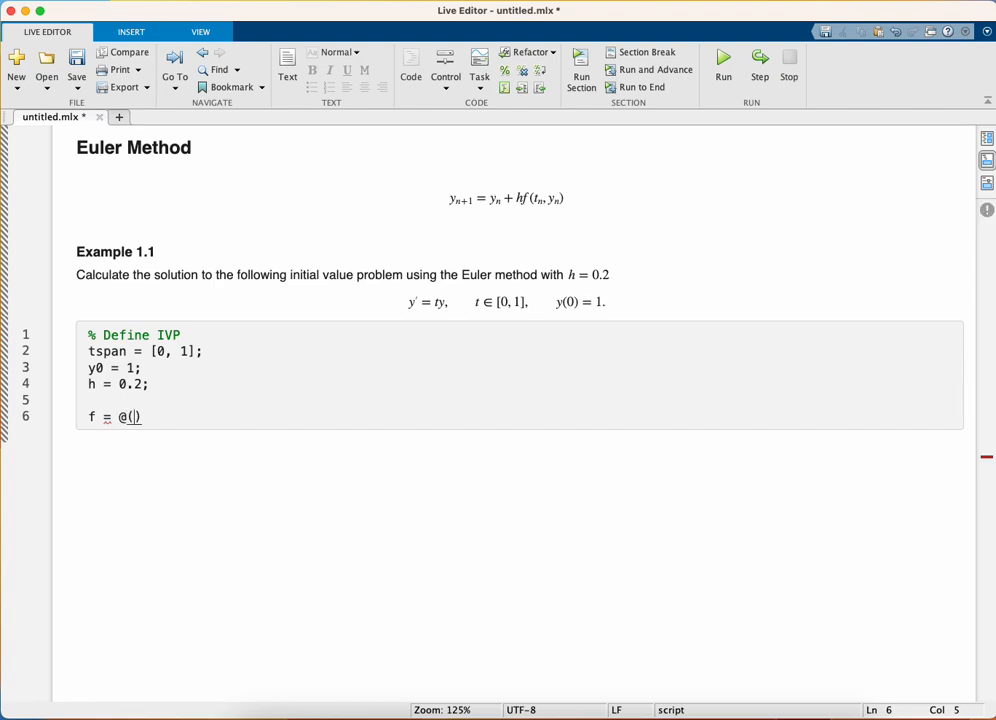
type("t, y)")
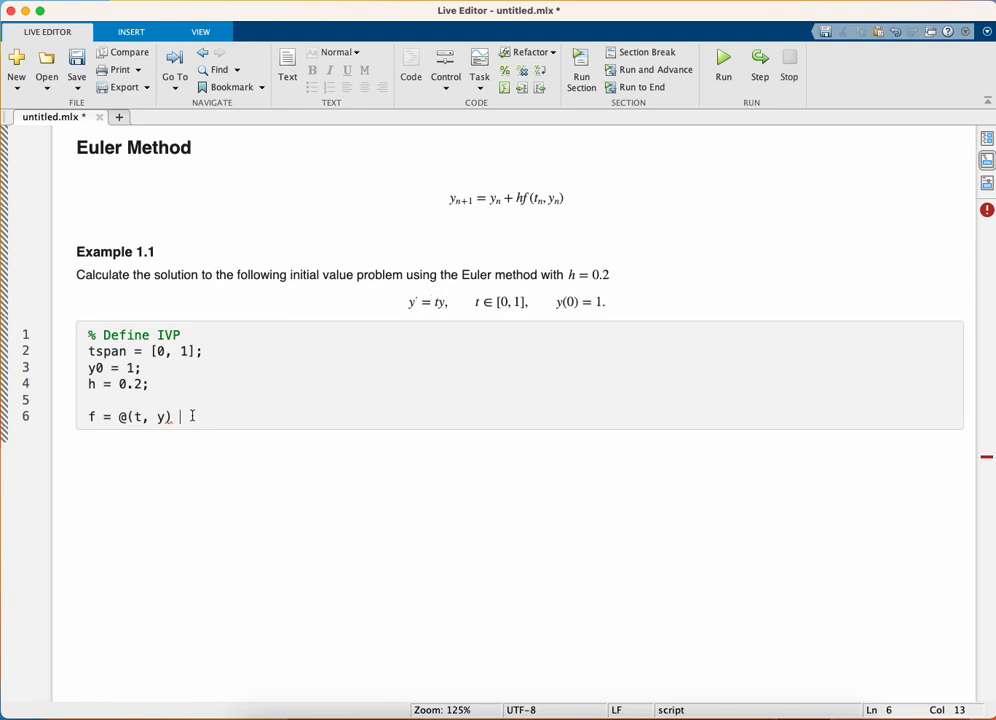
type("t * y;")
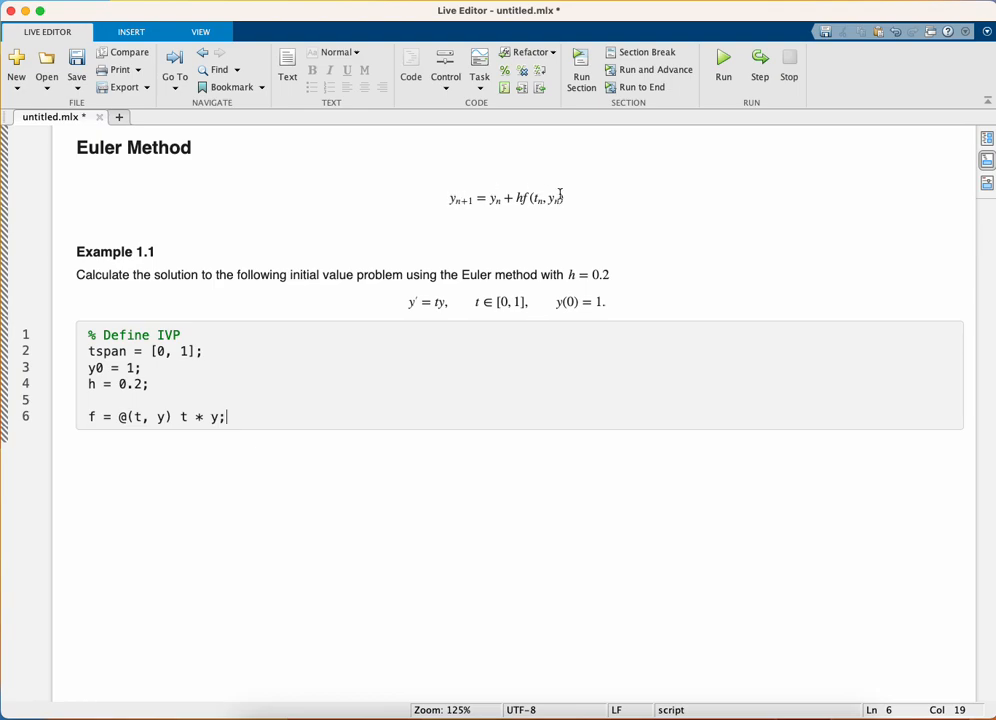
mouse_move(449, 198)
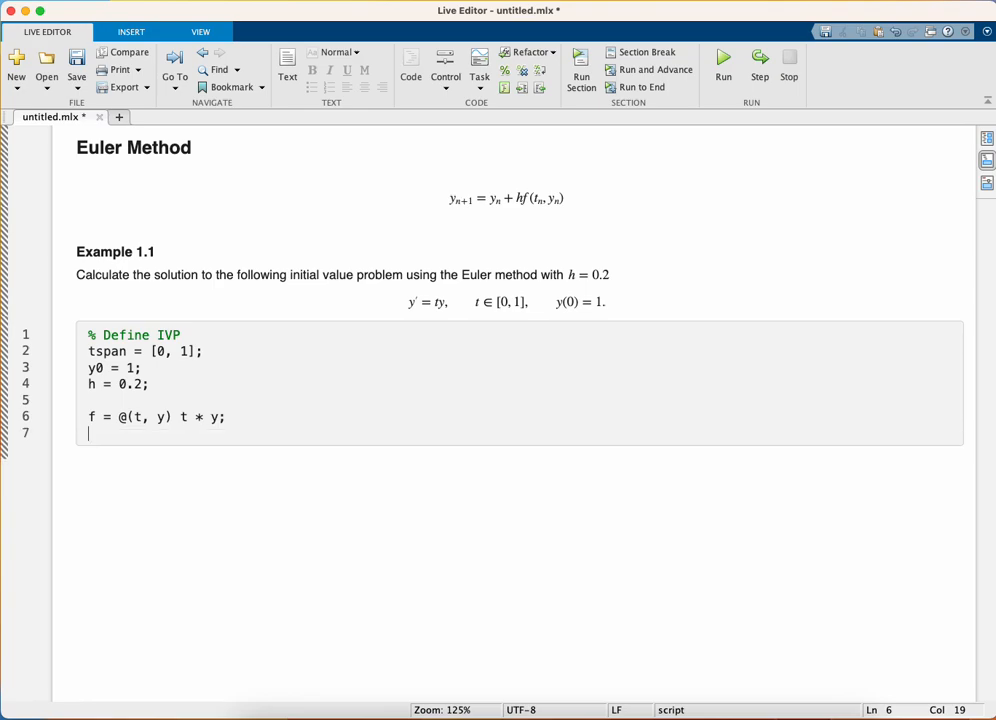
Write function ynew = euler(f, tn, yn, h) with the update ynew = yn + h * f(tn, yn)
type("function")
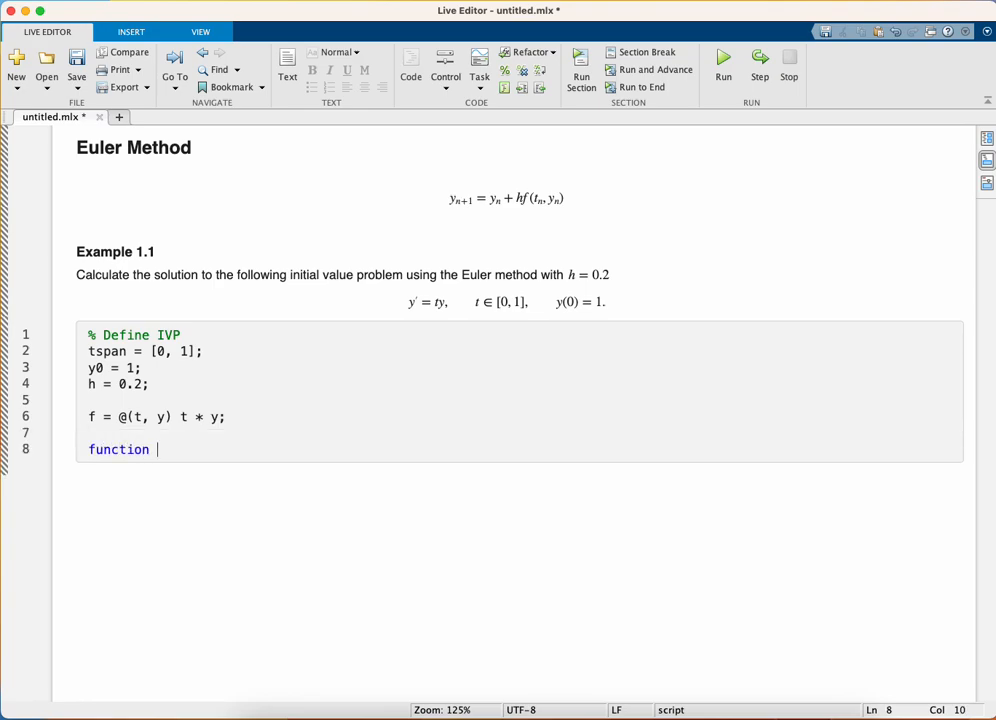
type("d")
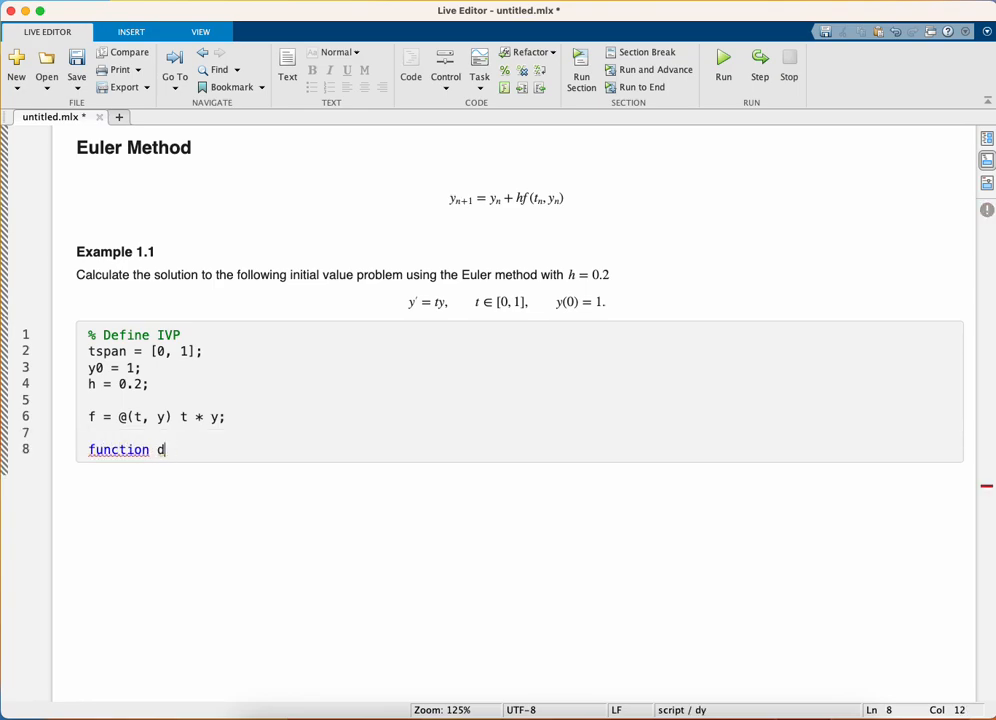
type("yn")
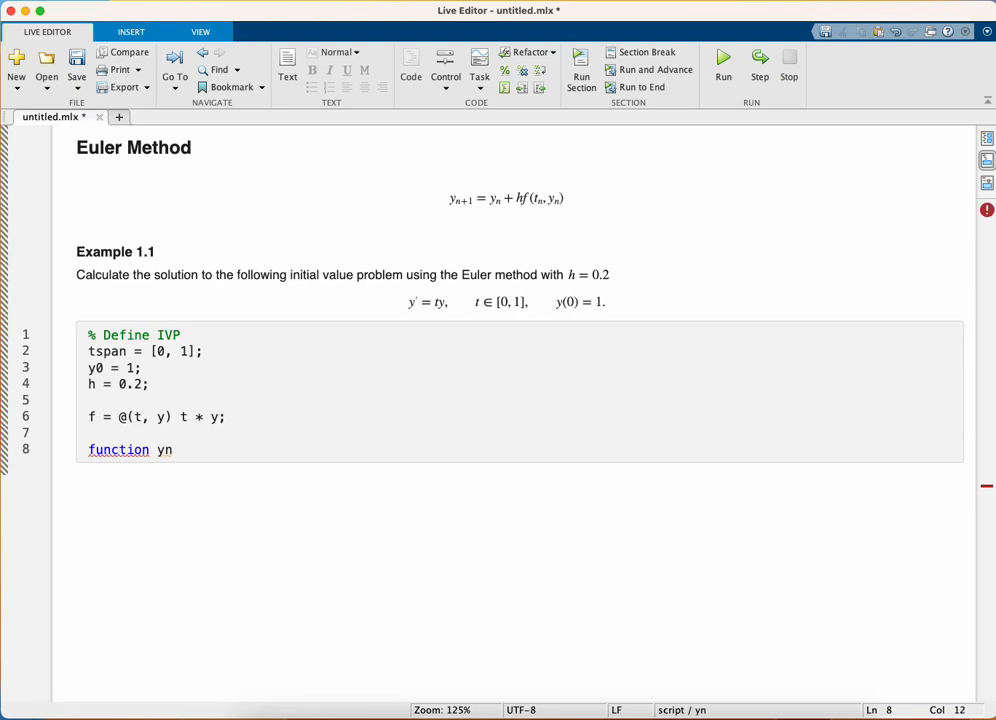
type("new")
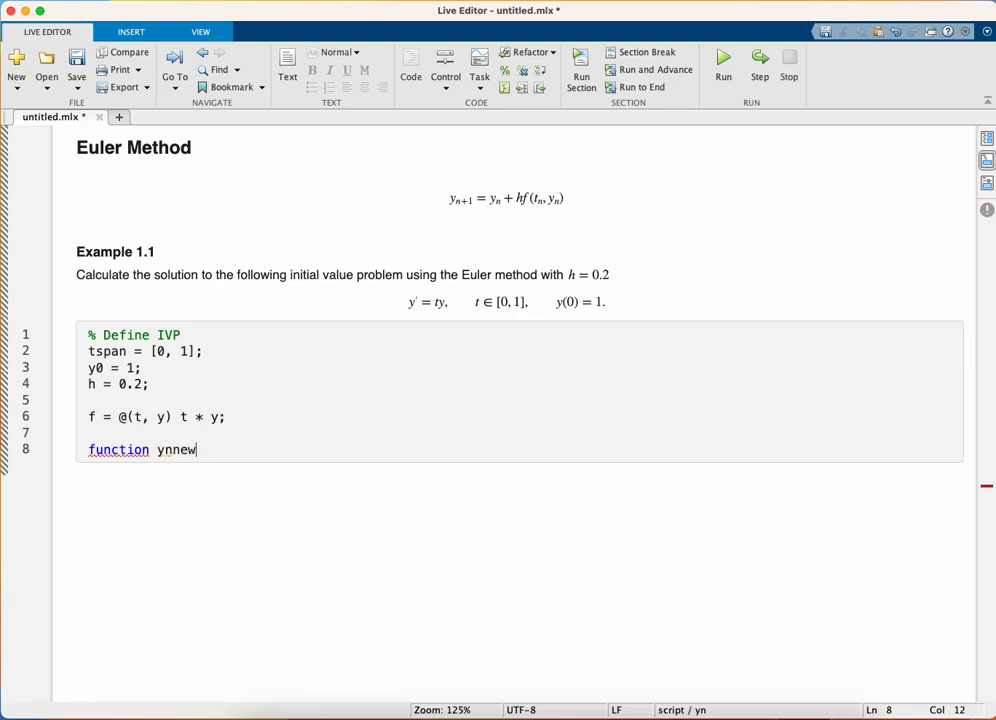
type("= euler(")
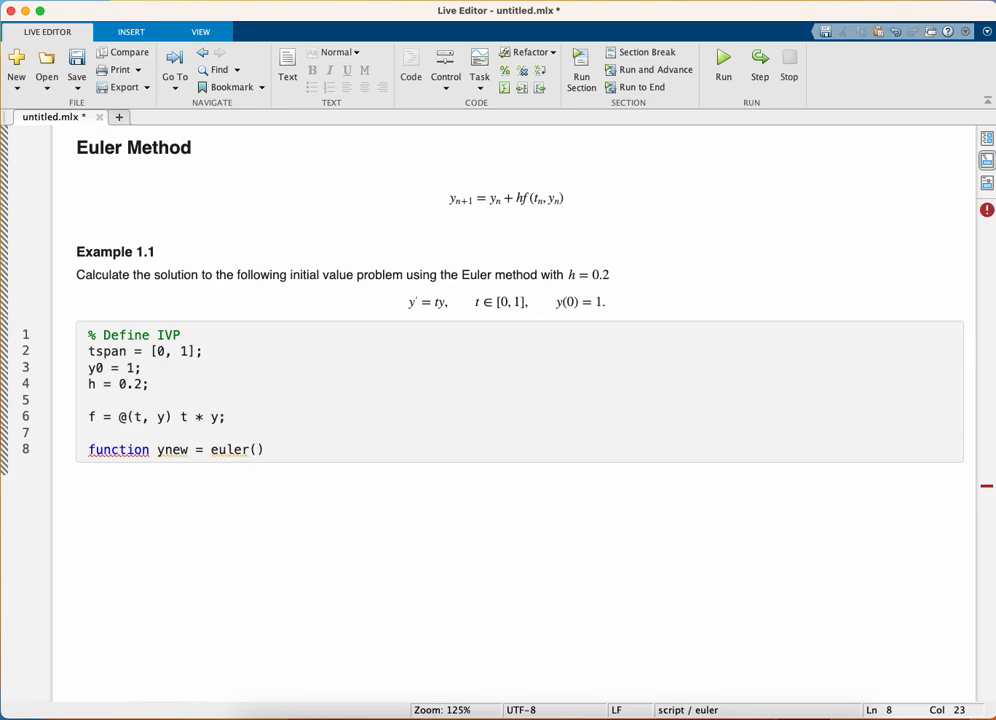
type("f,")
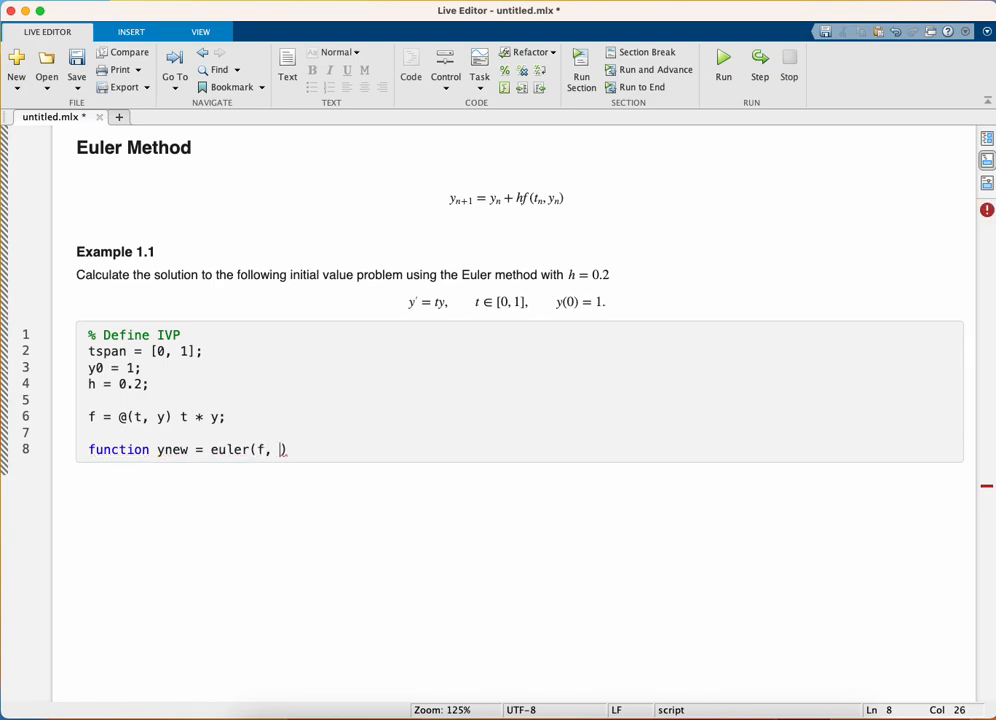
type("tn,")
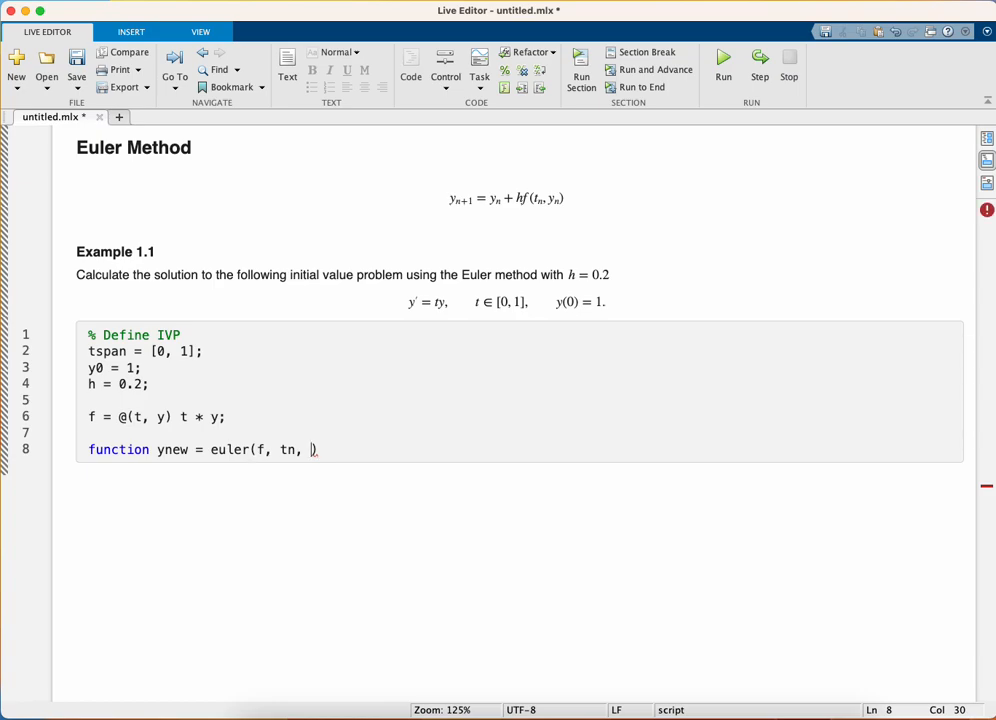
type("yn, h")
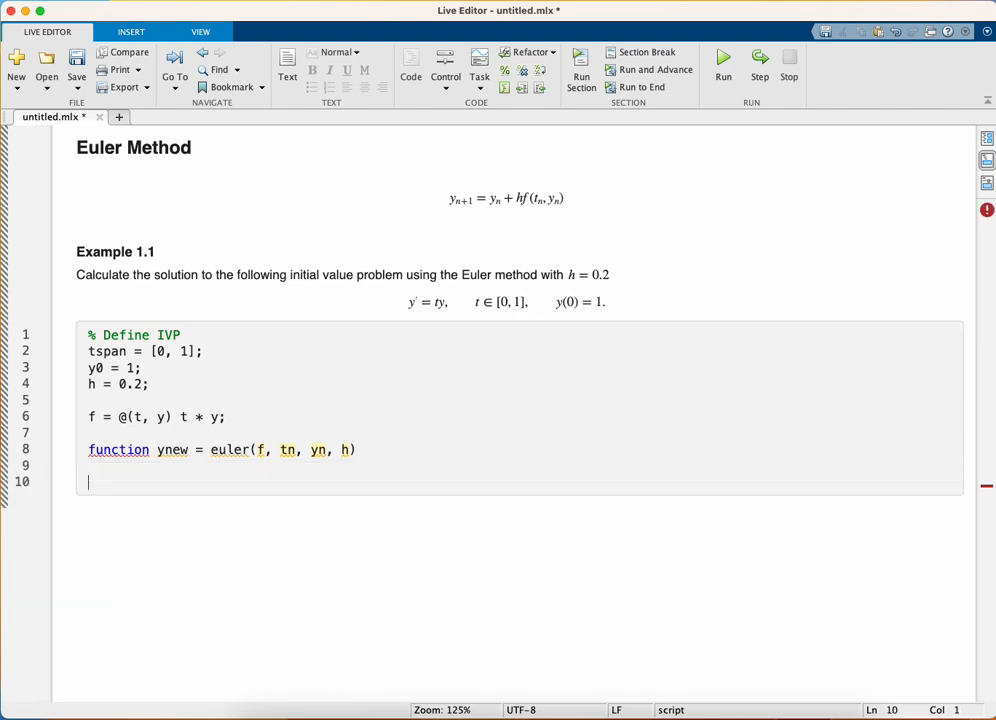
type("ynew =")
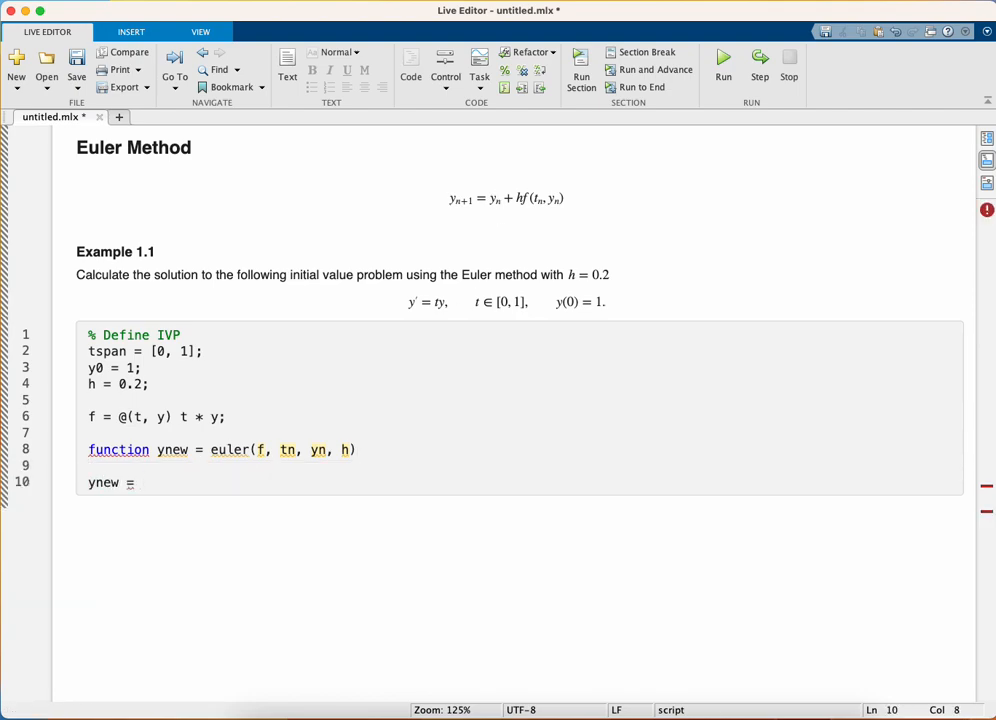
type("yn + h *")
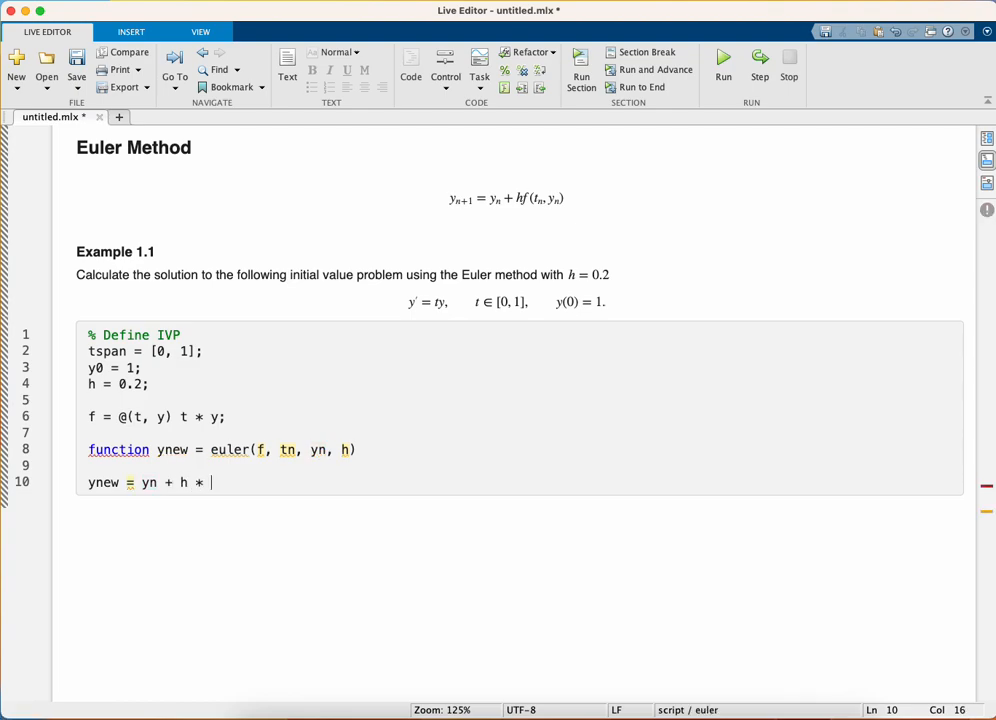
type("f(tn, yn)")
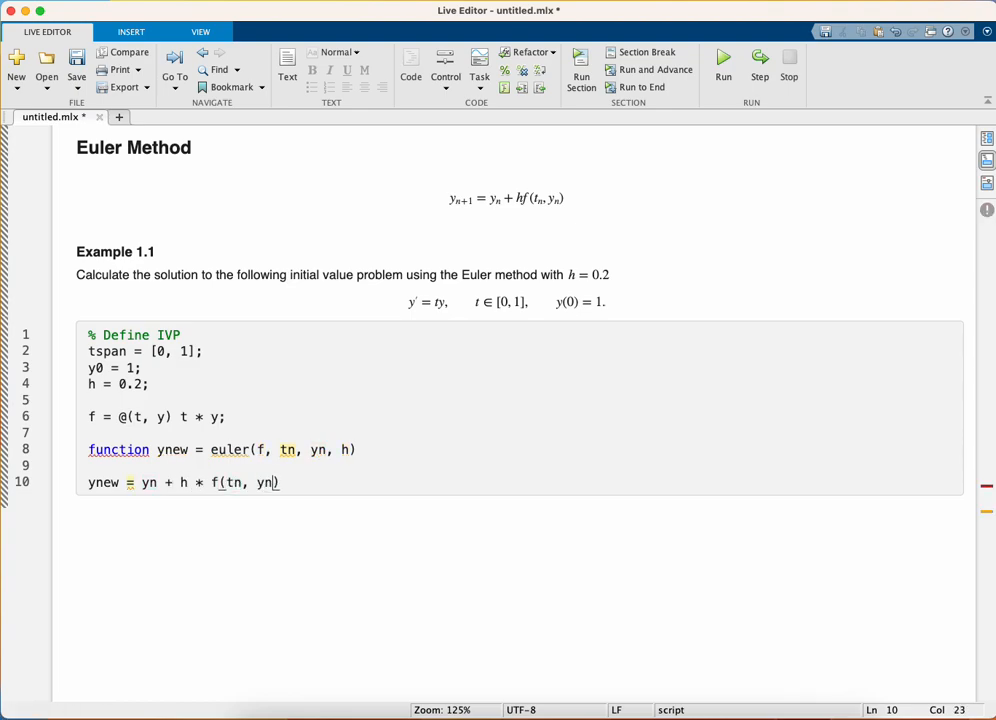
type(";")
type("end")
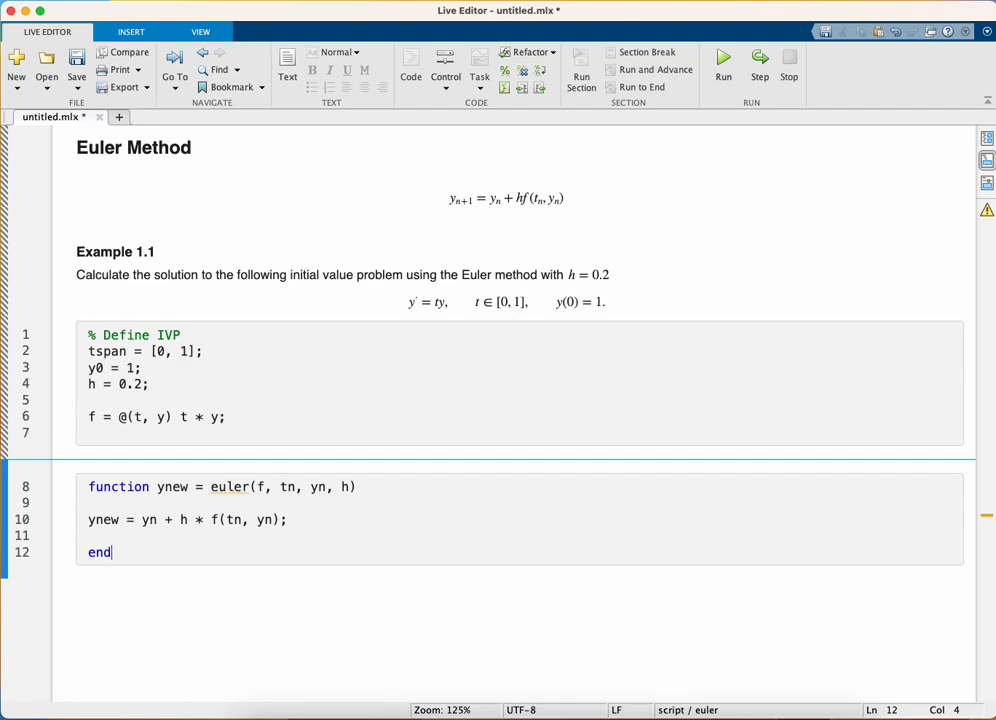
Declare function [t, y] = solveIVP(f, tspan, y0, h, solver) with an empty body and end
type("function [")
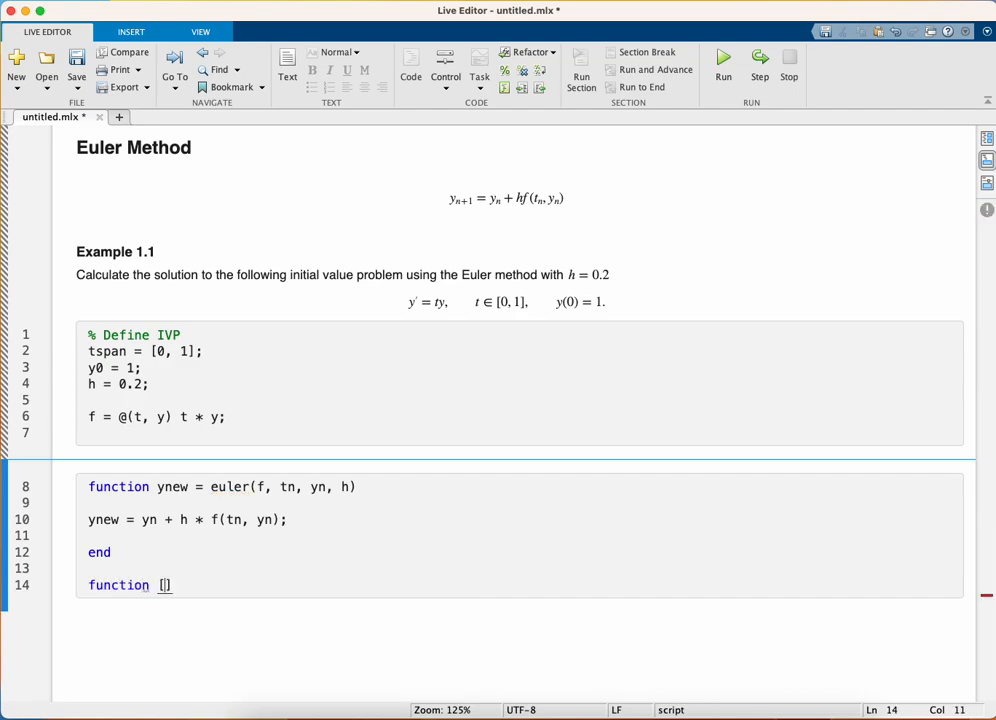
type("t, y] =")
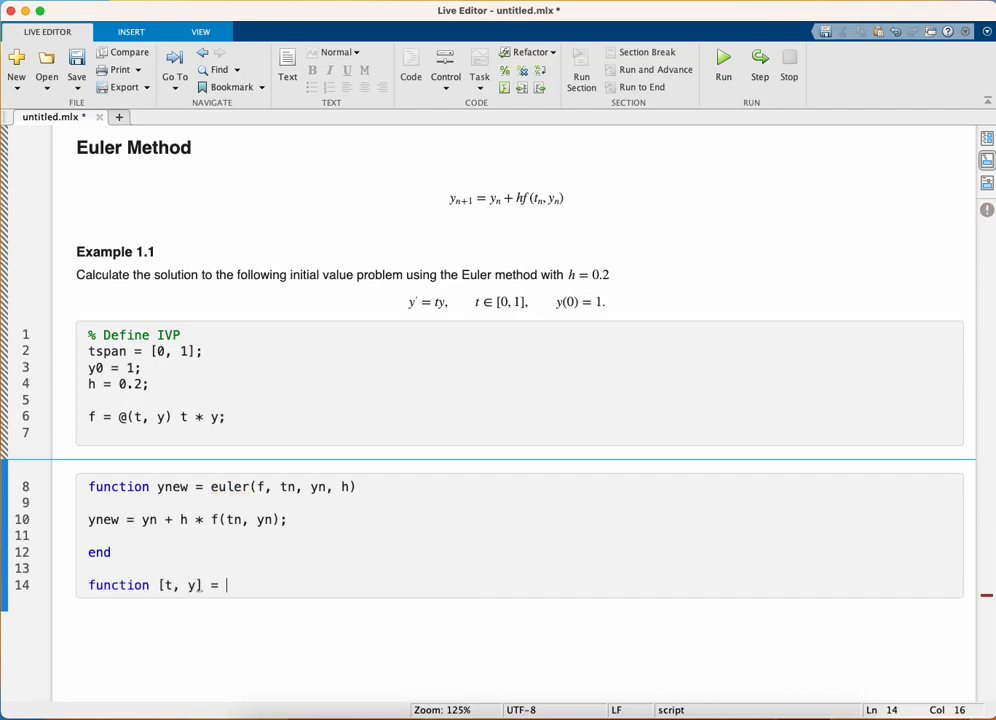
type("solve")
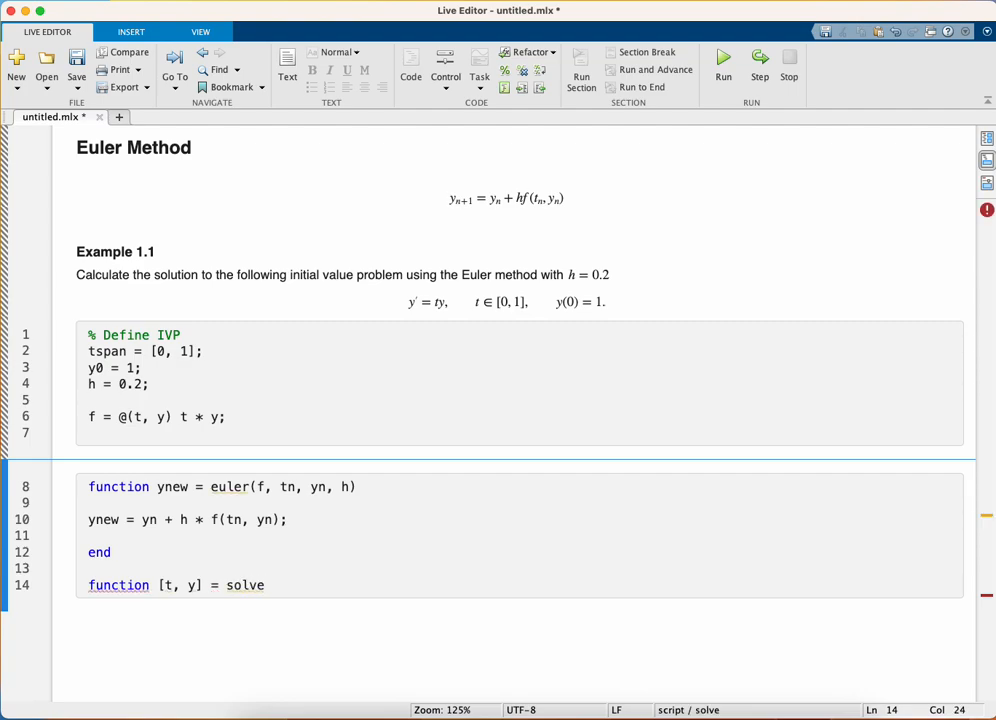
type("IVP")
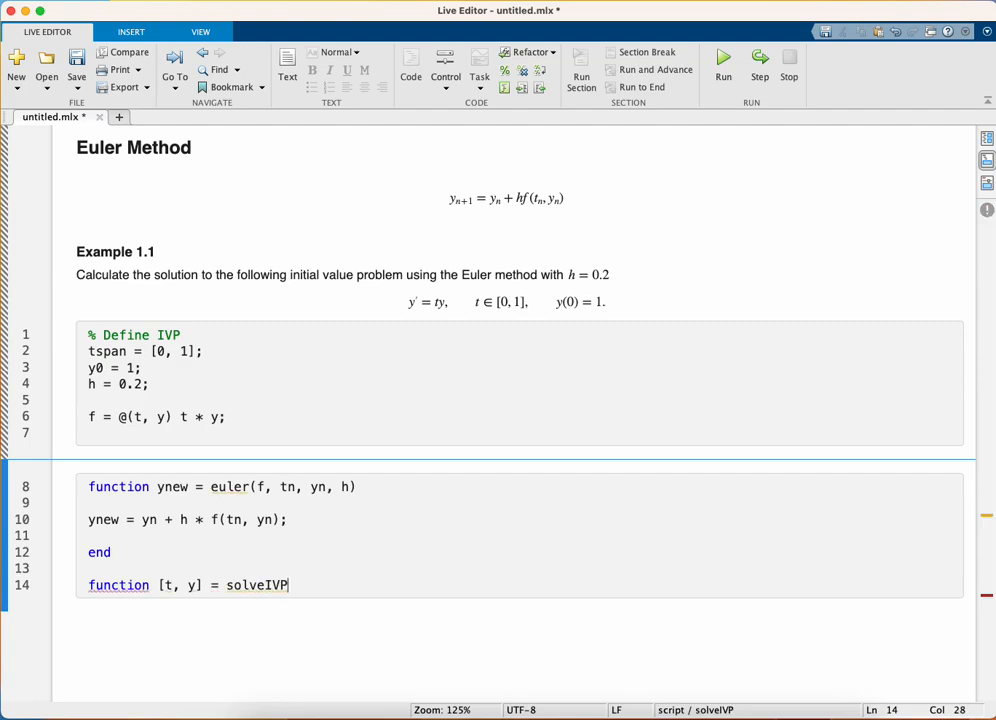
type("()")
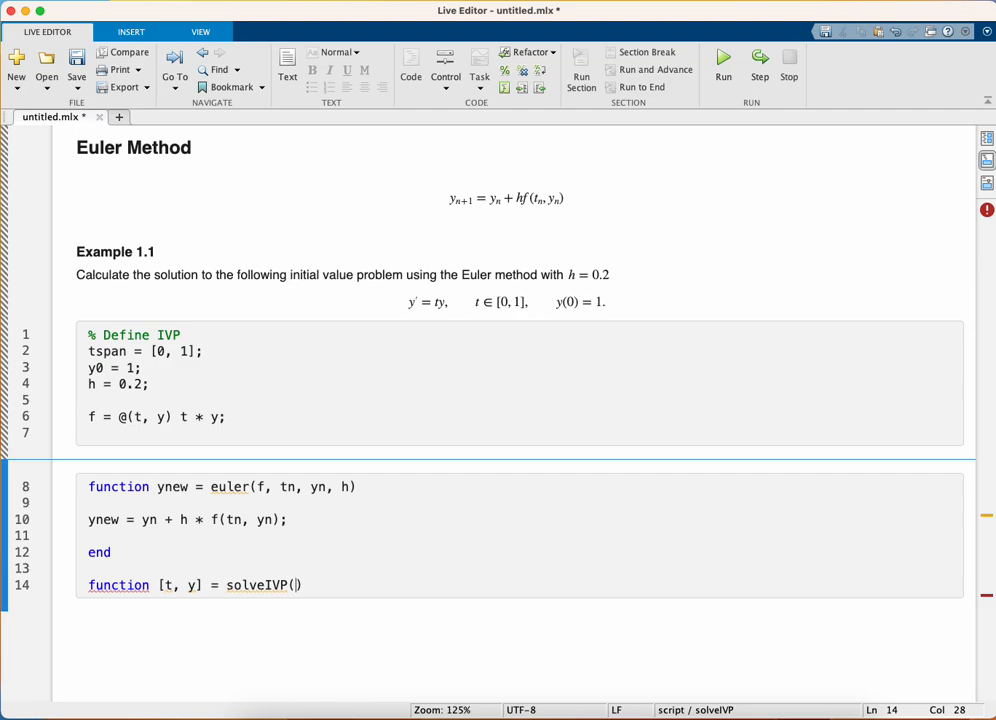
type("f,")
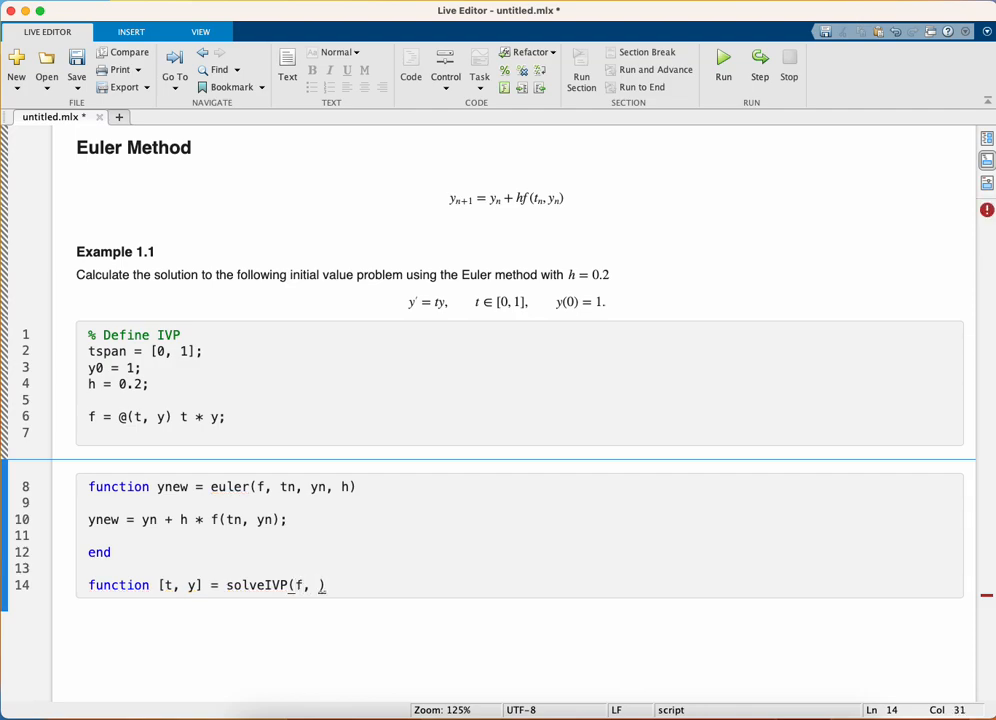
type("t")
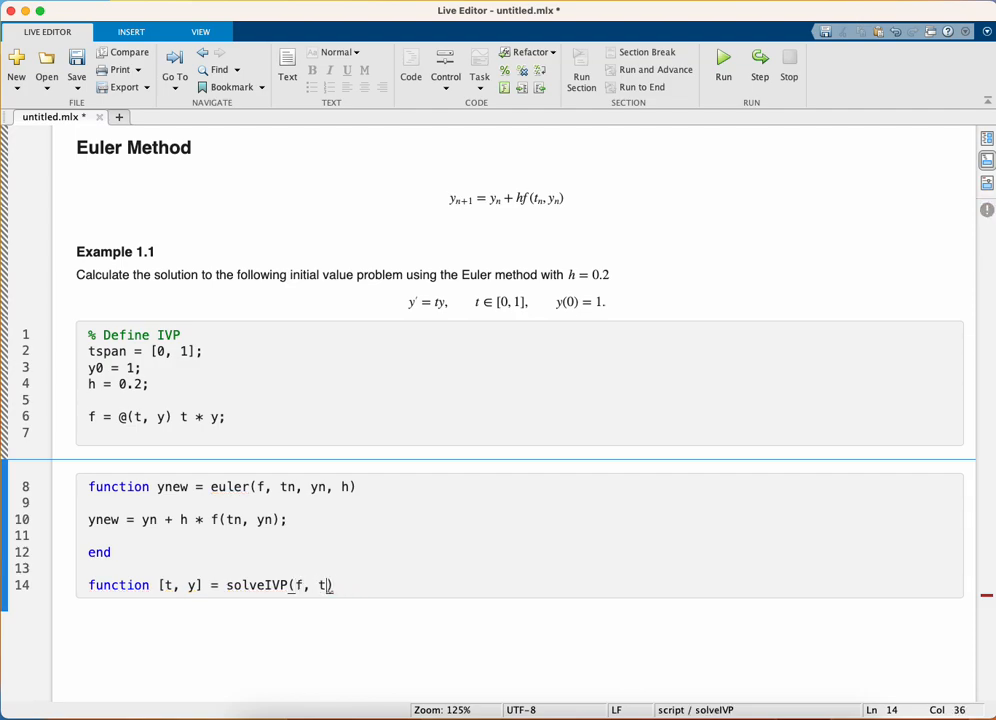
type("span, y0, h")
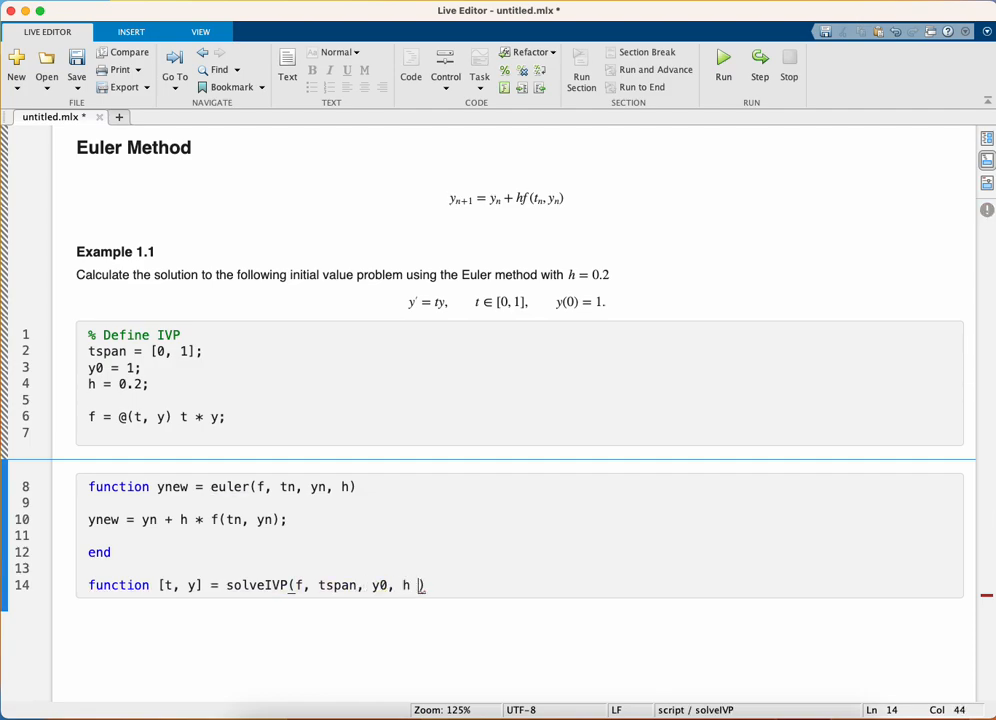
type("solver")
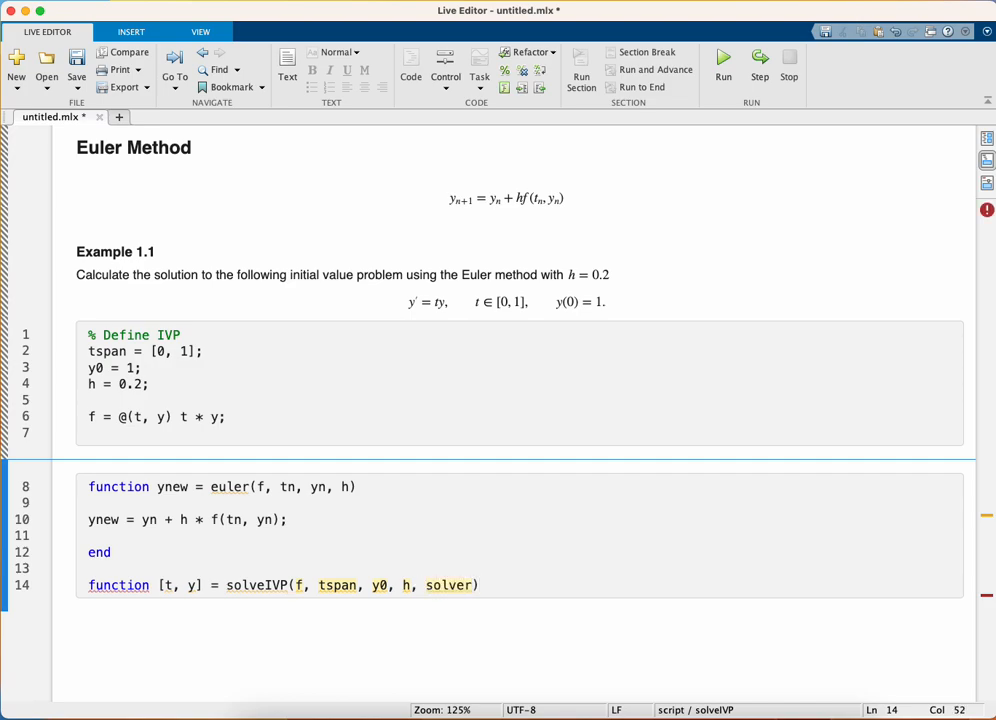
mouse_move(242, 487)
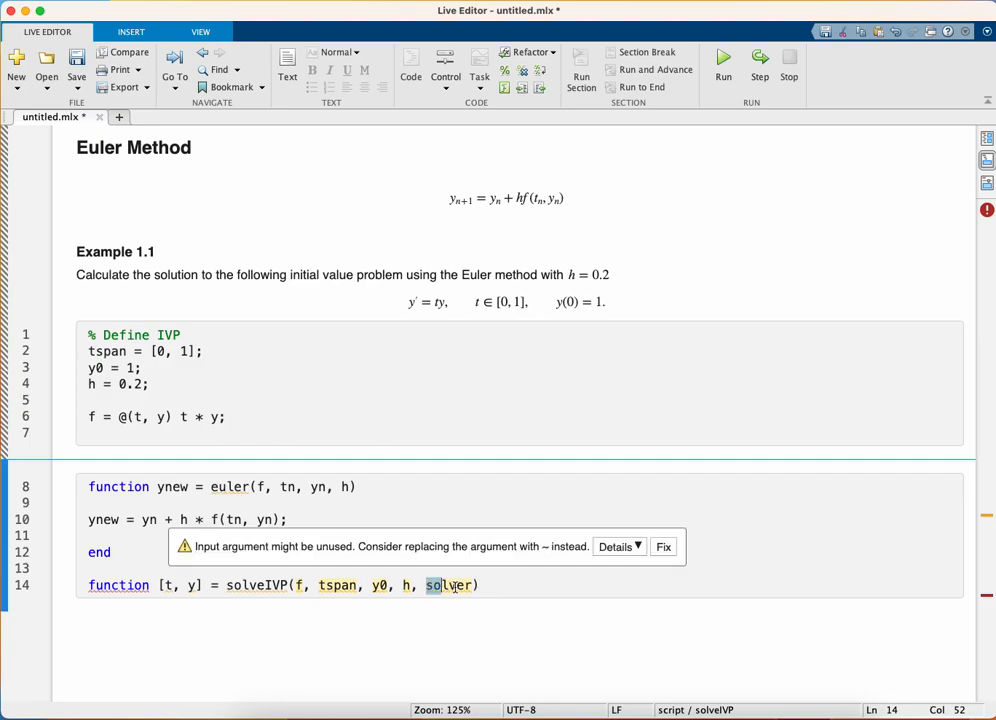
left_click(492, 586)
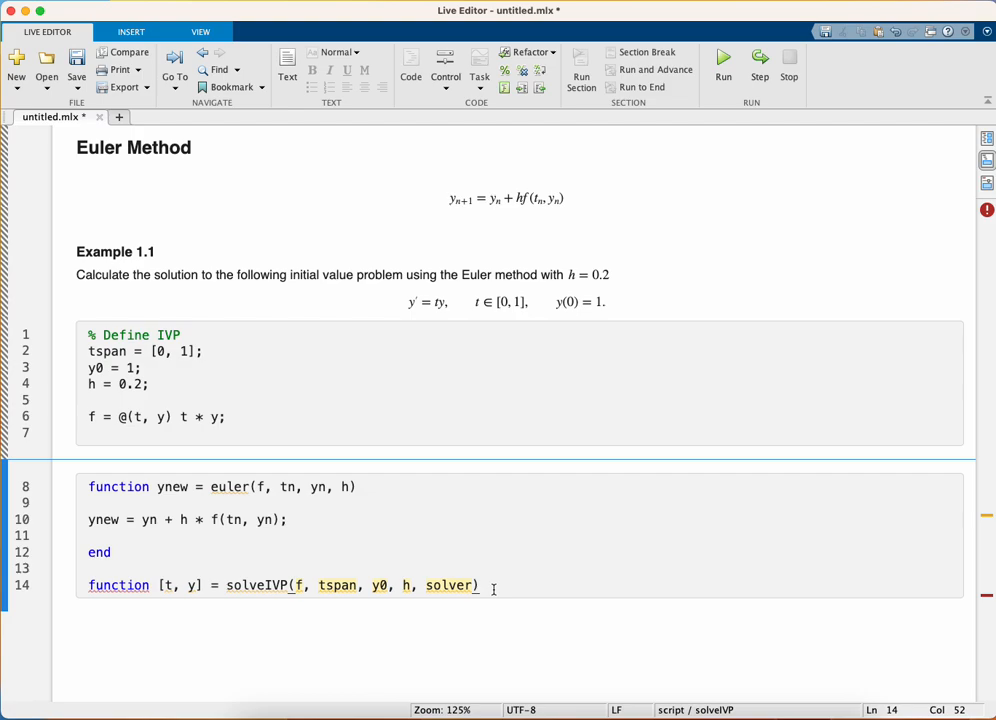
key("Enter")
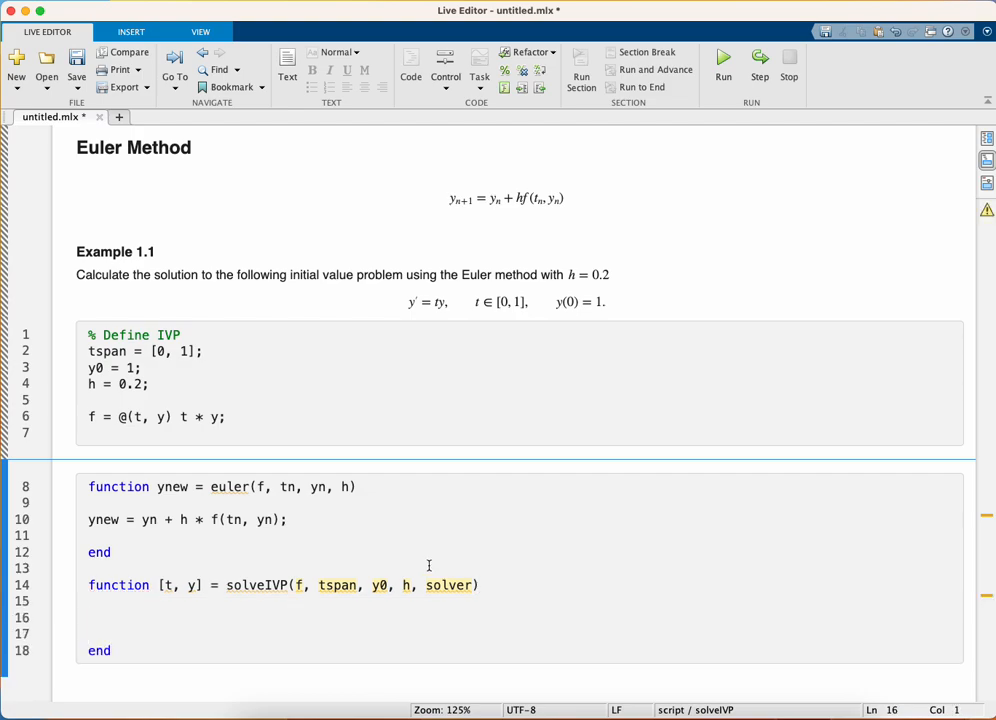
Inside solveIVP, build the time vector t = tspan(1) : h : tspan(2)
left_click(90, 615)
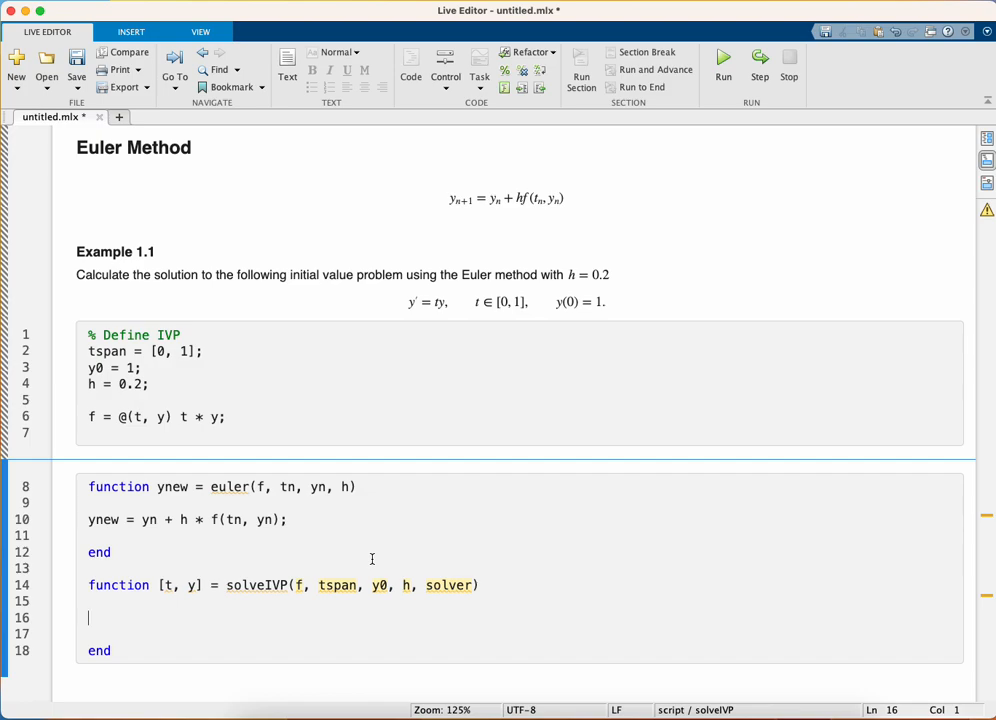
type("t = tspan(1")
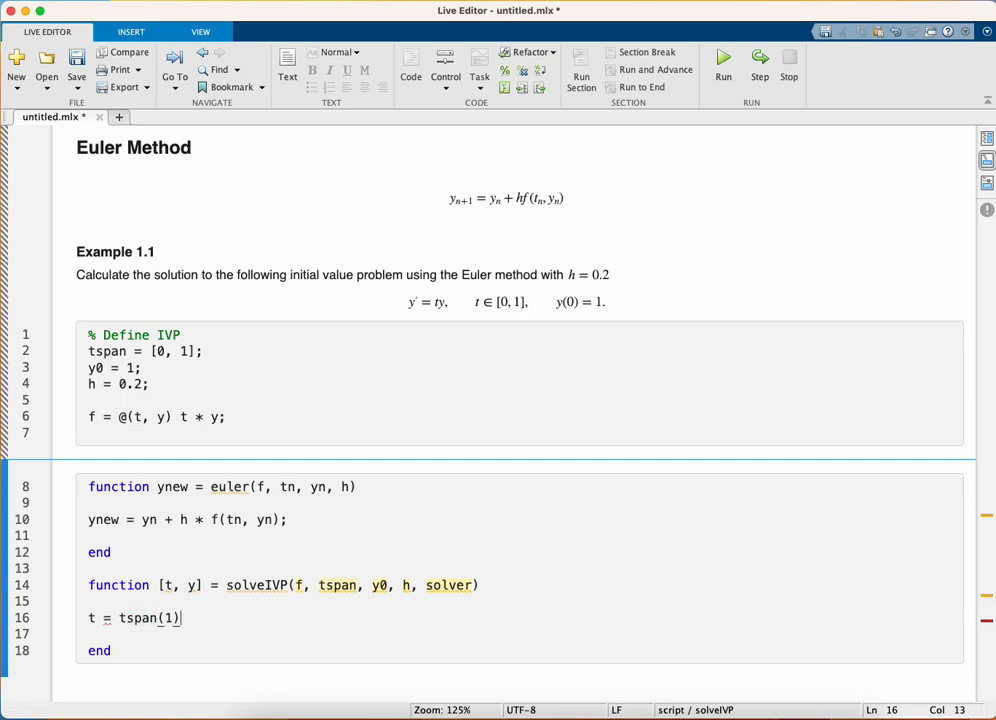
type(": h")
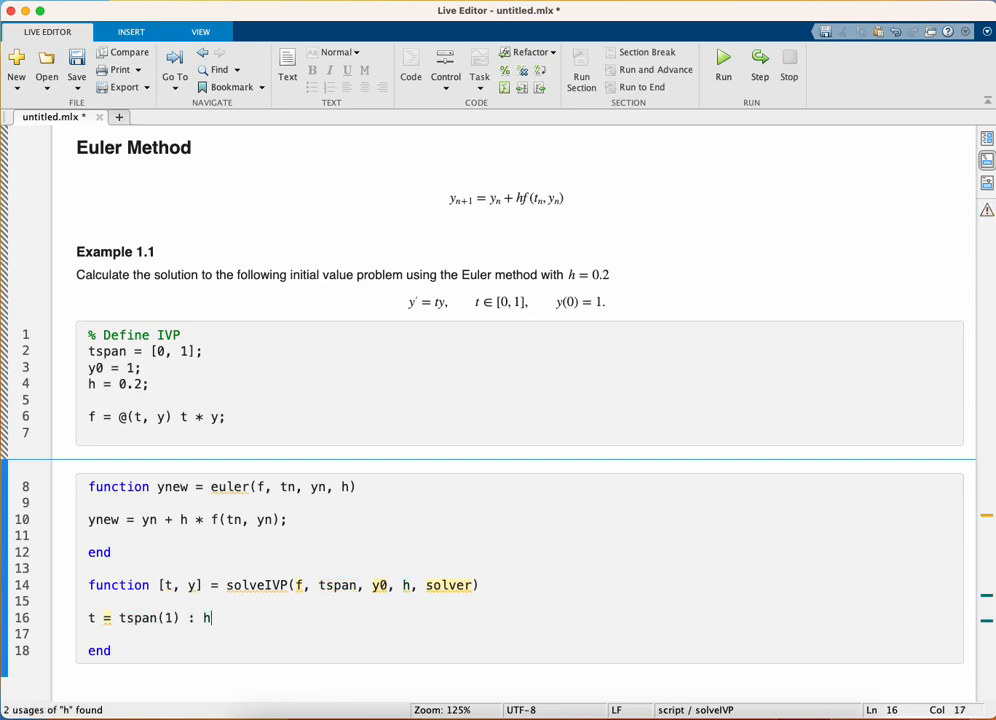
type(":")
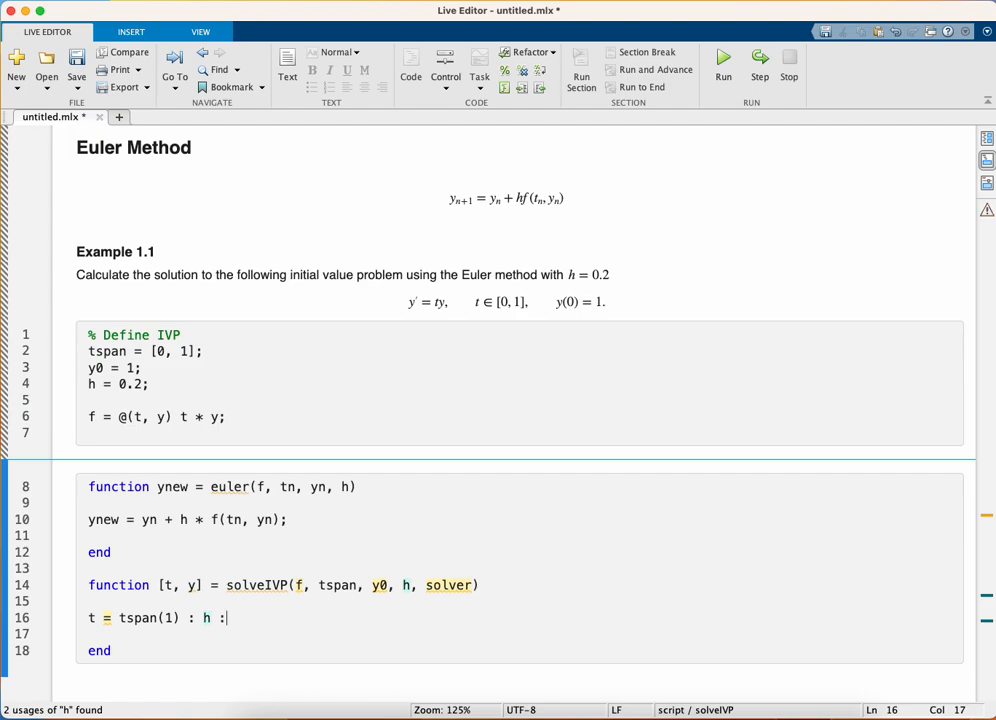
type("tspan(2")
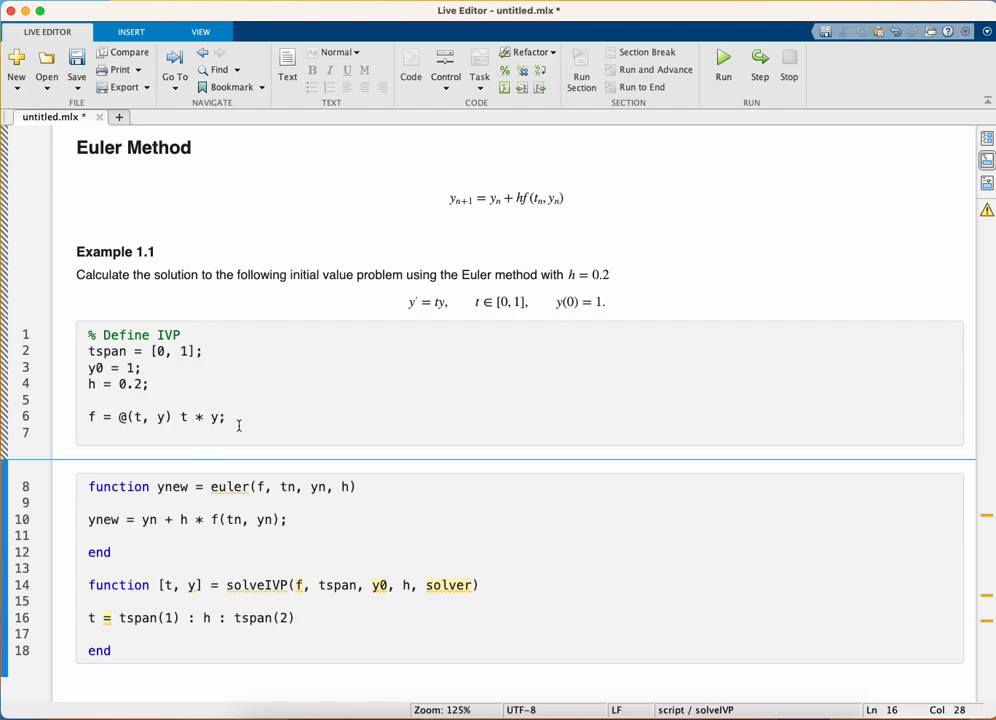
type("%")
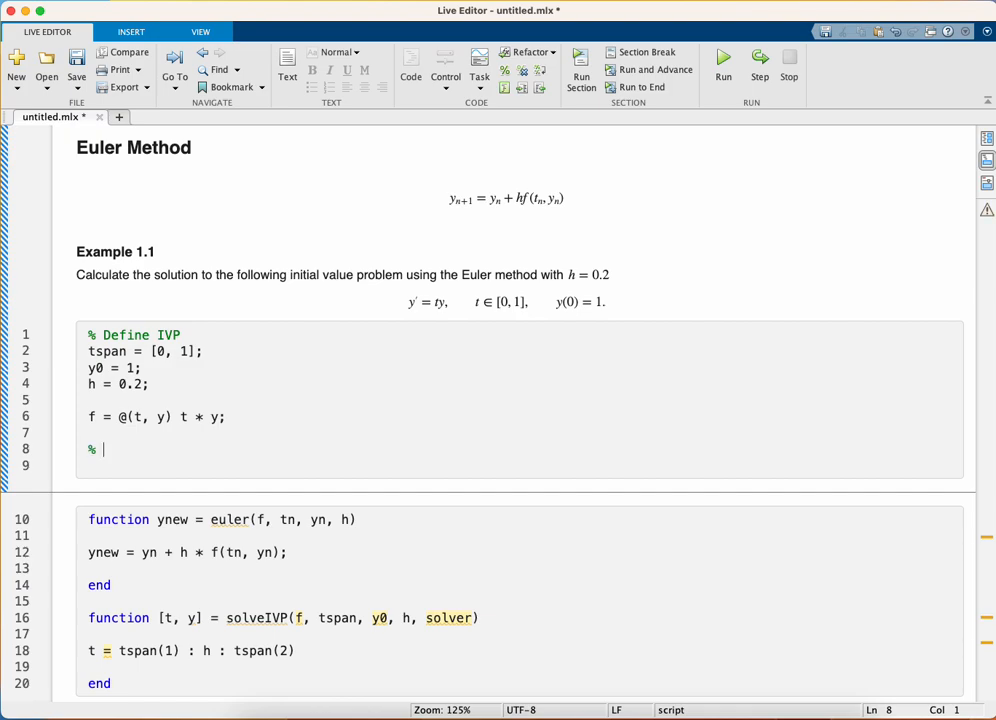
type("Solve")
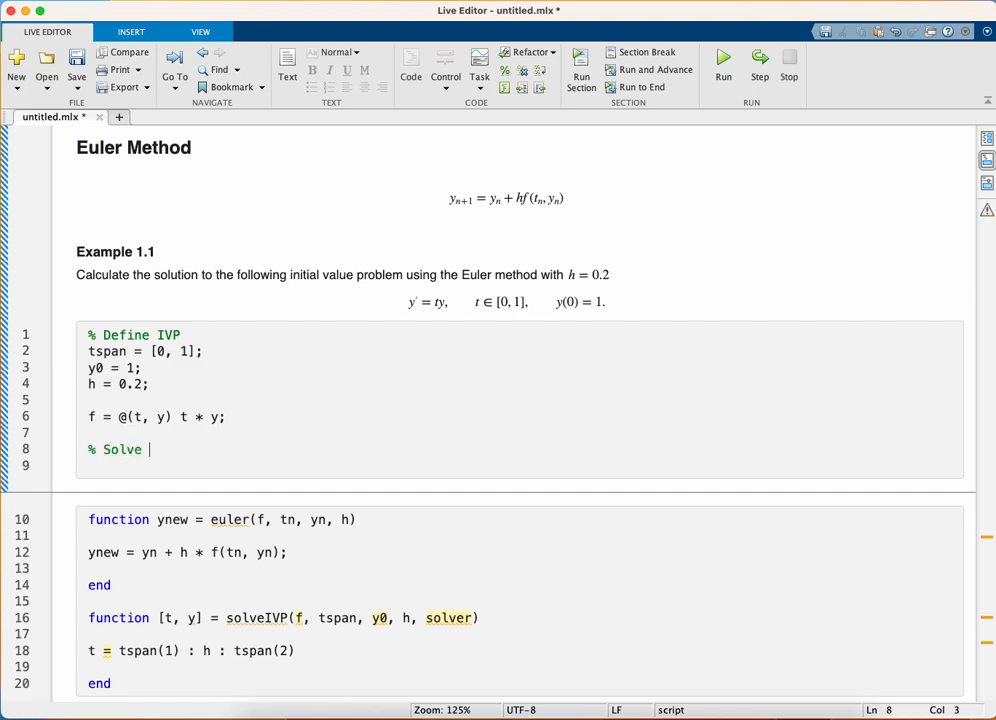
type("IVP")
left_click(519, 466)
type("[t, y] =")
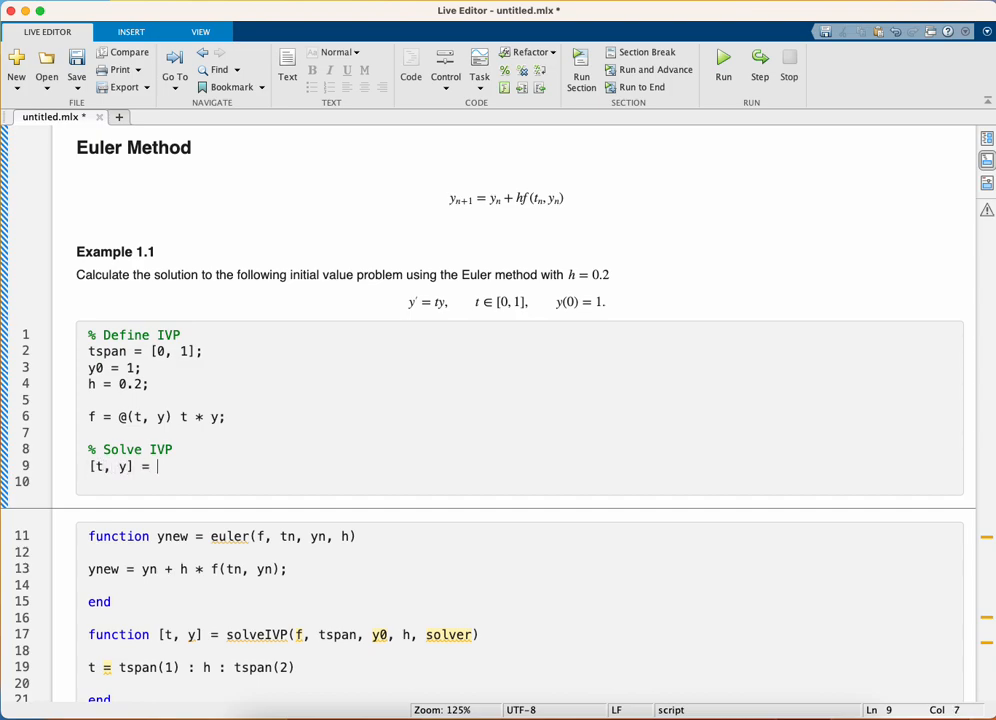
type("solveIVP(f,")
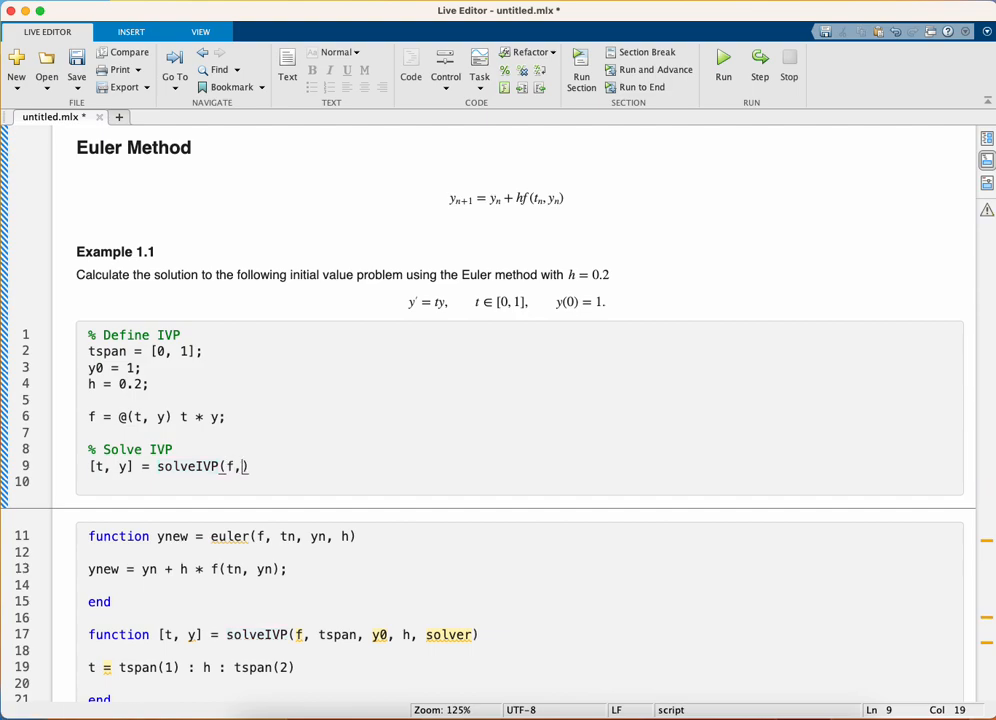
type("tspan,")
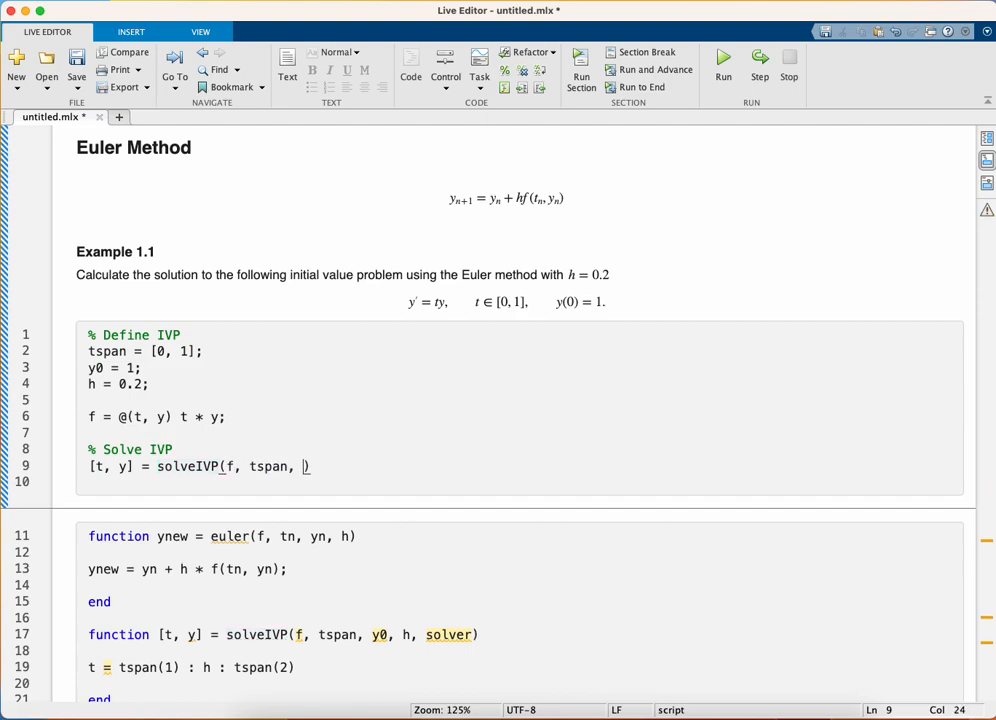
type("y0, h,")
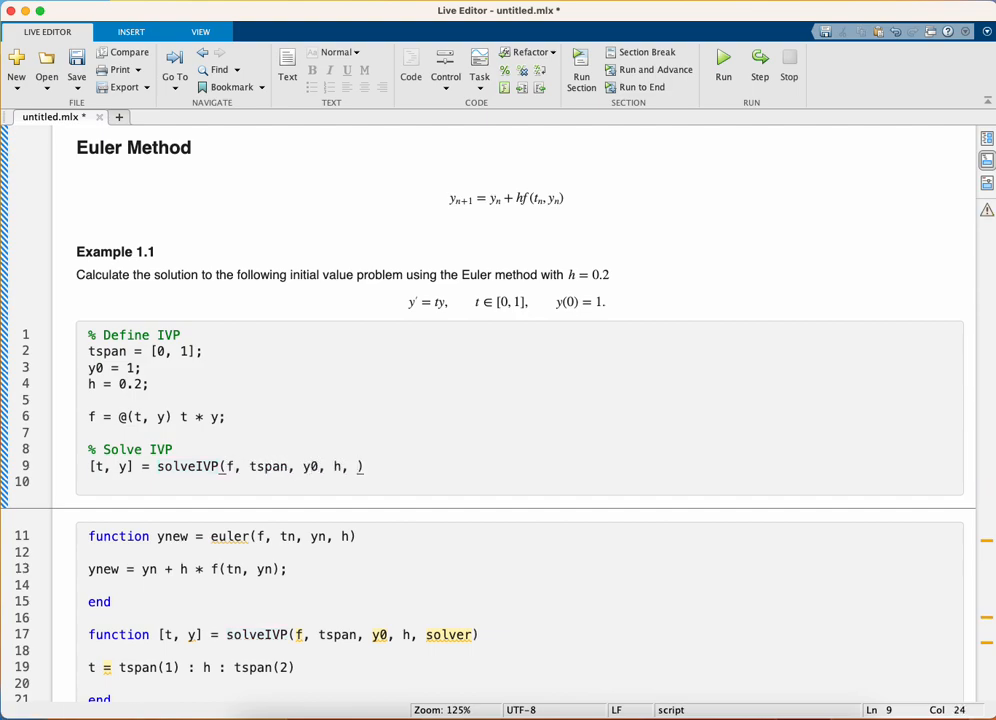
type("@euler")
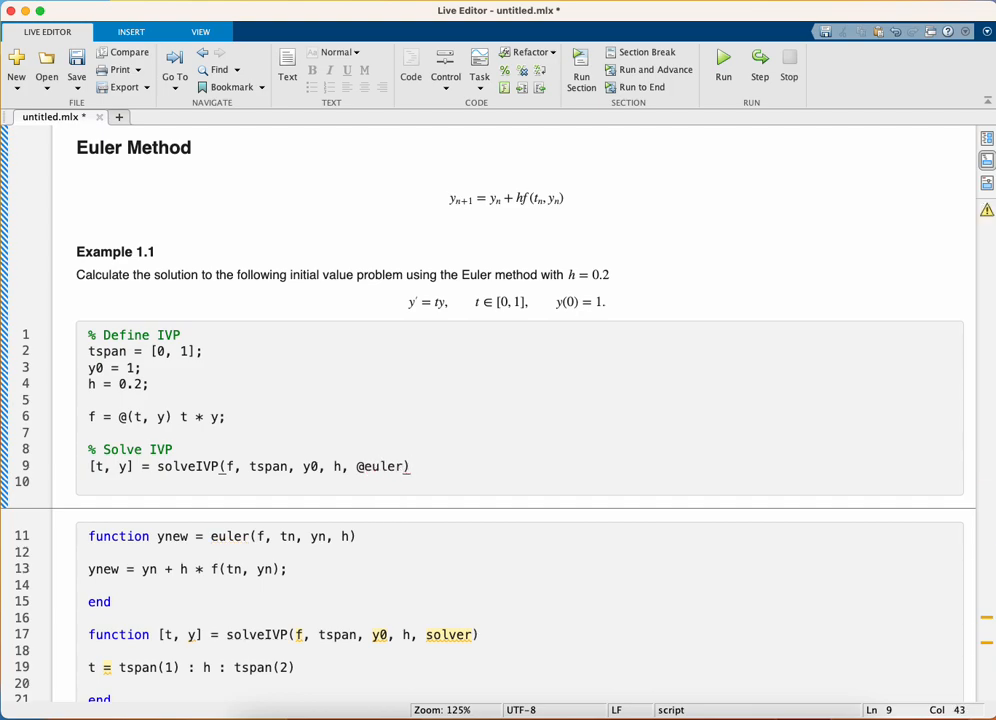
left_click(724, 59)
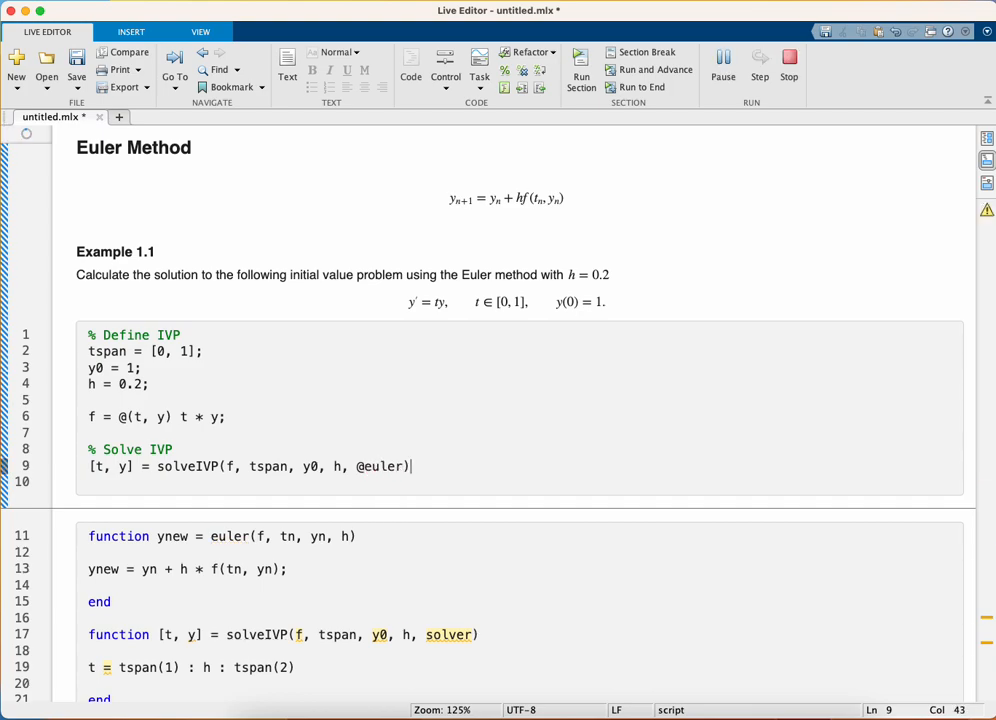
left_click(722, 60)
type(";")
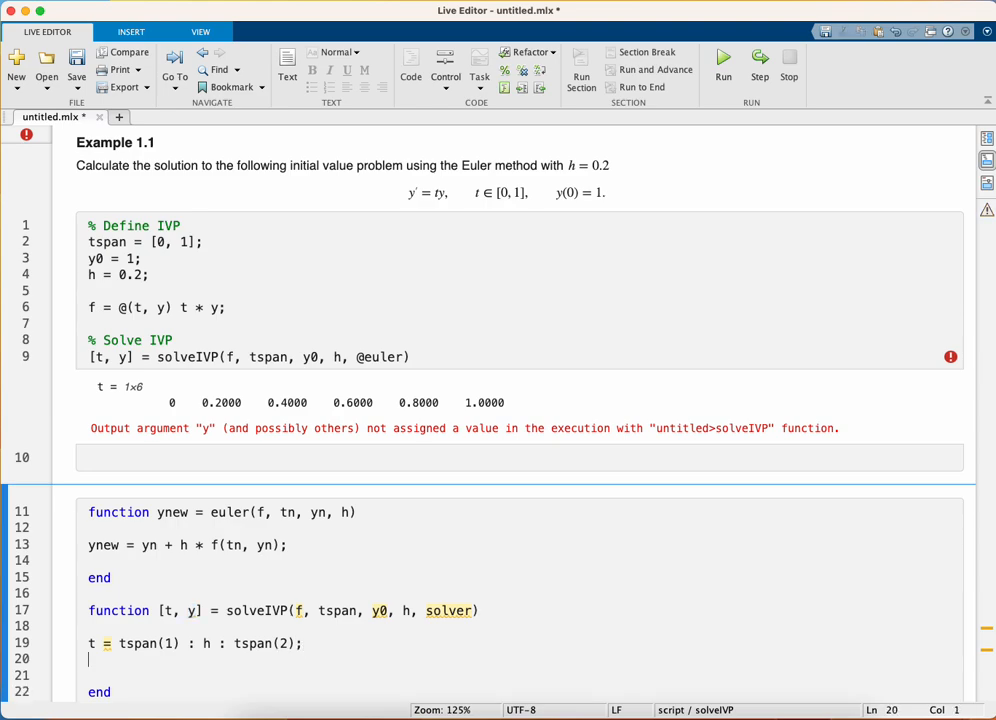
Preallocate y = zeros(length(t), 1) in solveIVP and rerun to see a 6x1 zero column
type("y = zeros")
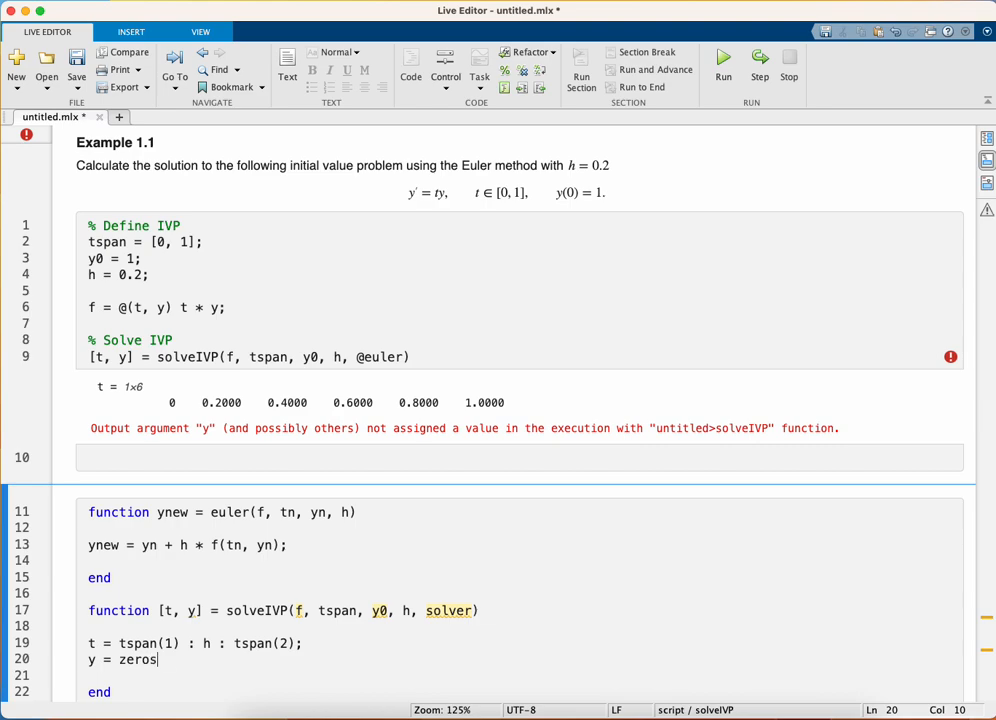
type("(length")
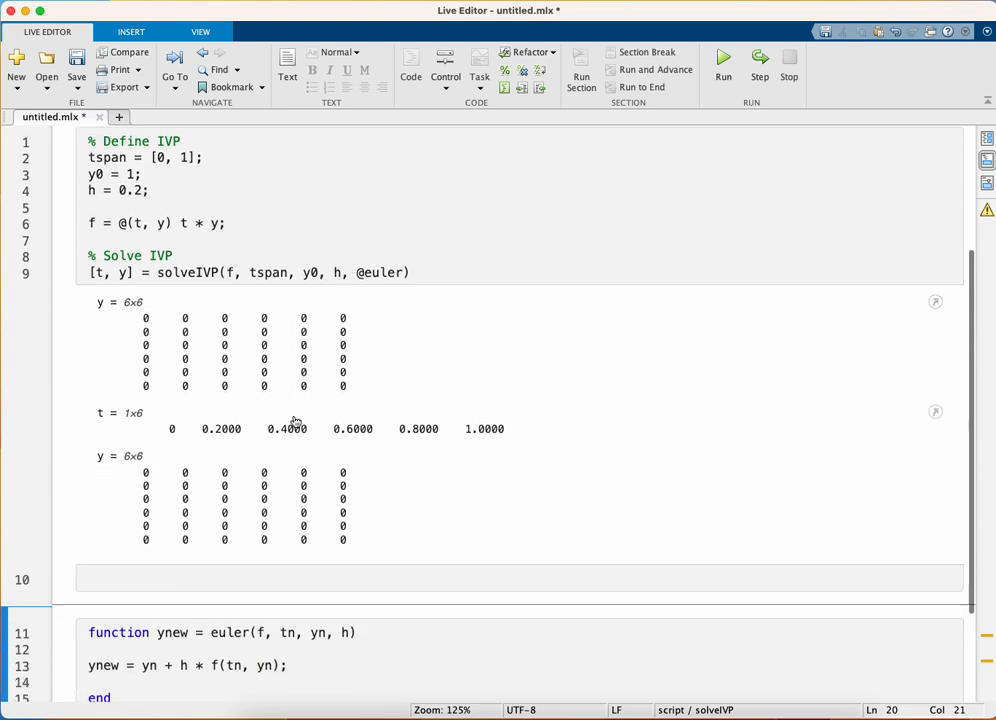
scroll("down", 3)
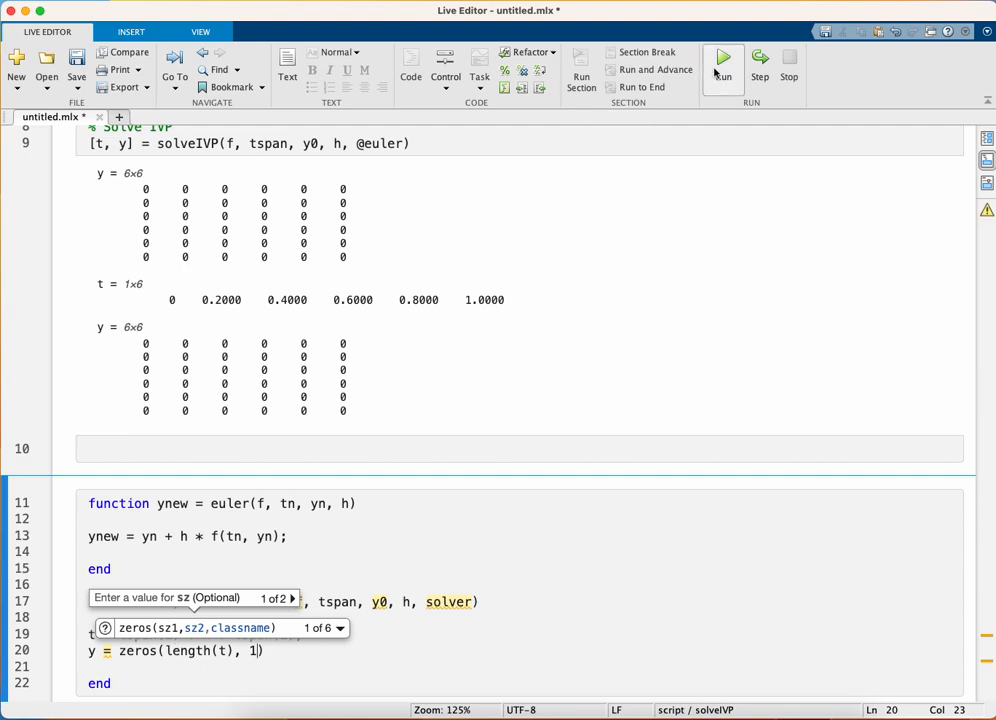
left_click(731, 57)
type(";")
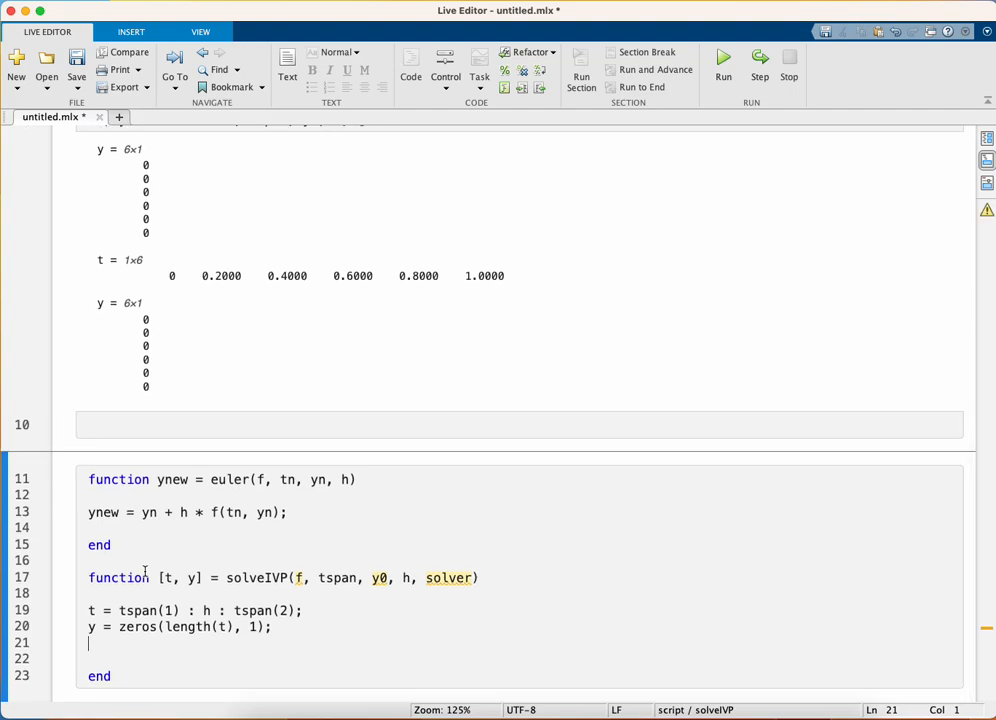
Set y(1) = y0 and start the loop for n = 1 : length(t) - 1
type("y(1) =")
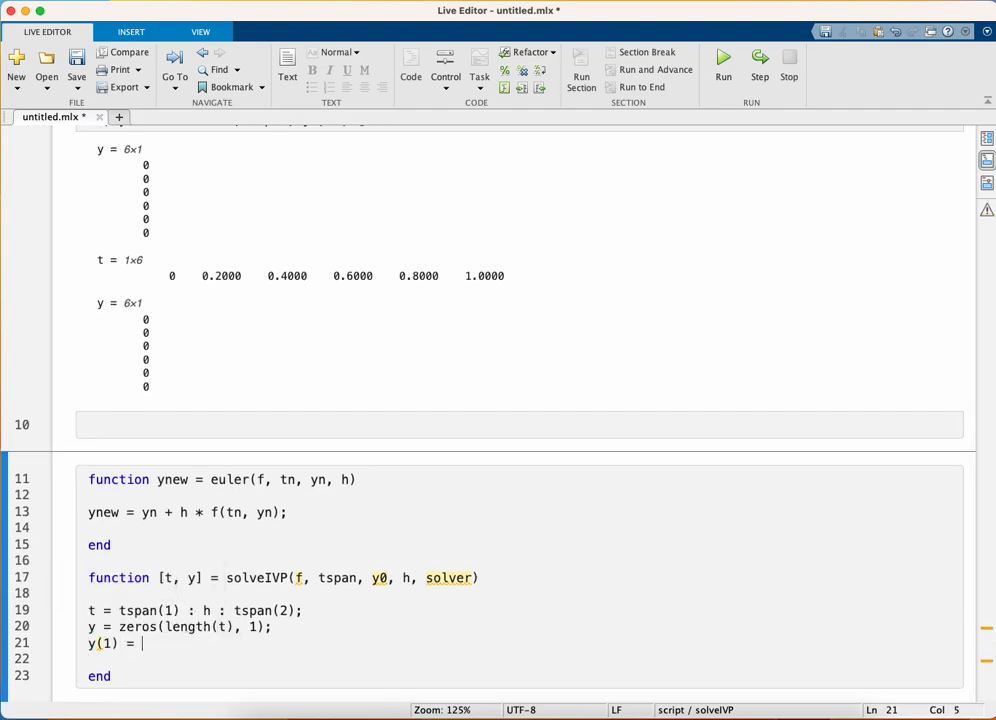
type("y0")
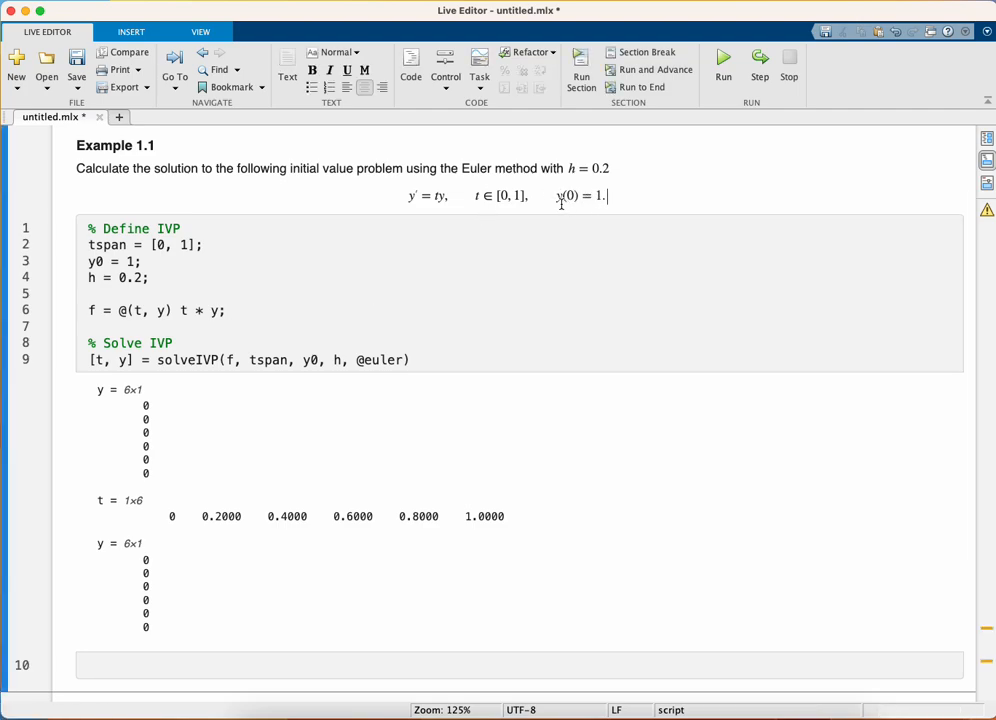
scroll("down", 3)
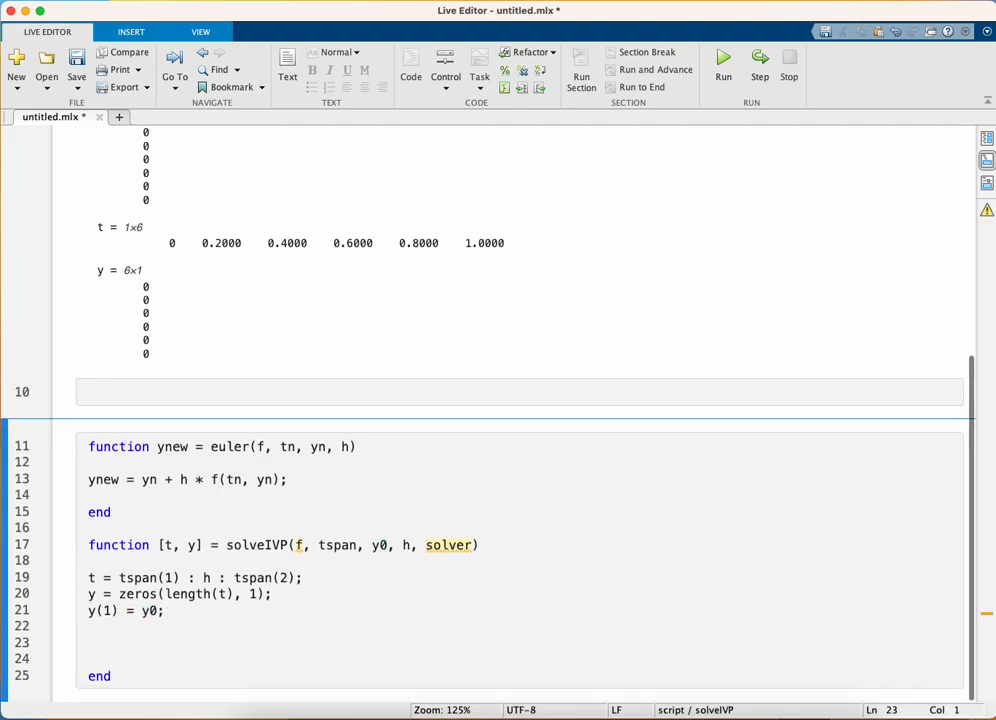
type("for n =")
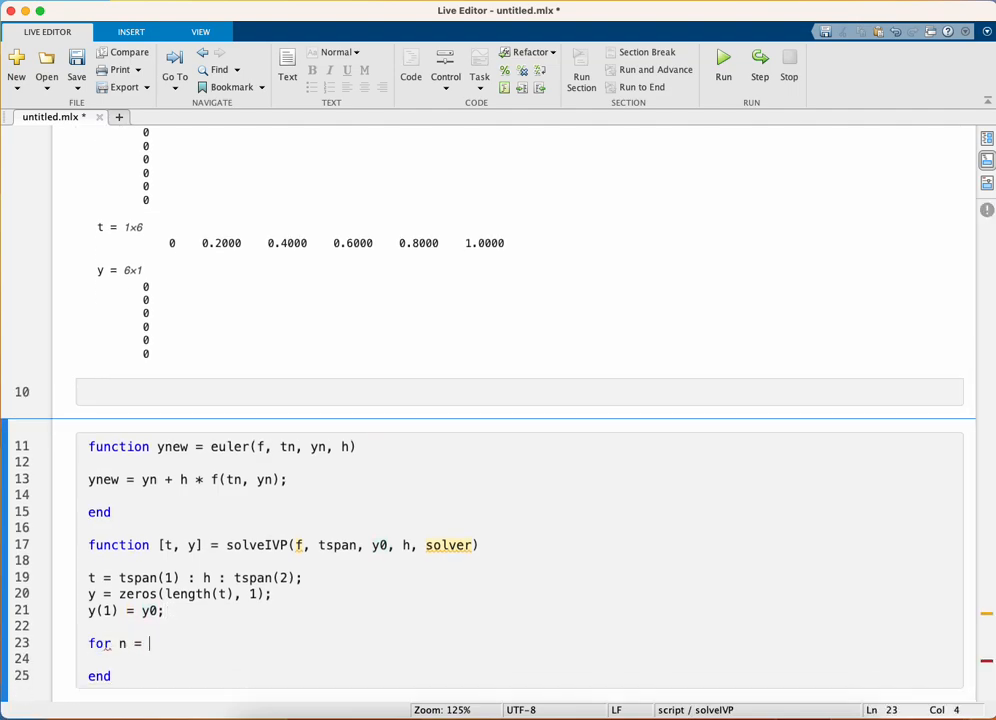
type("1 : length(t")
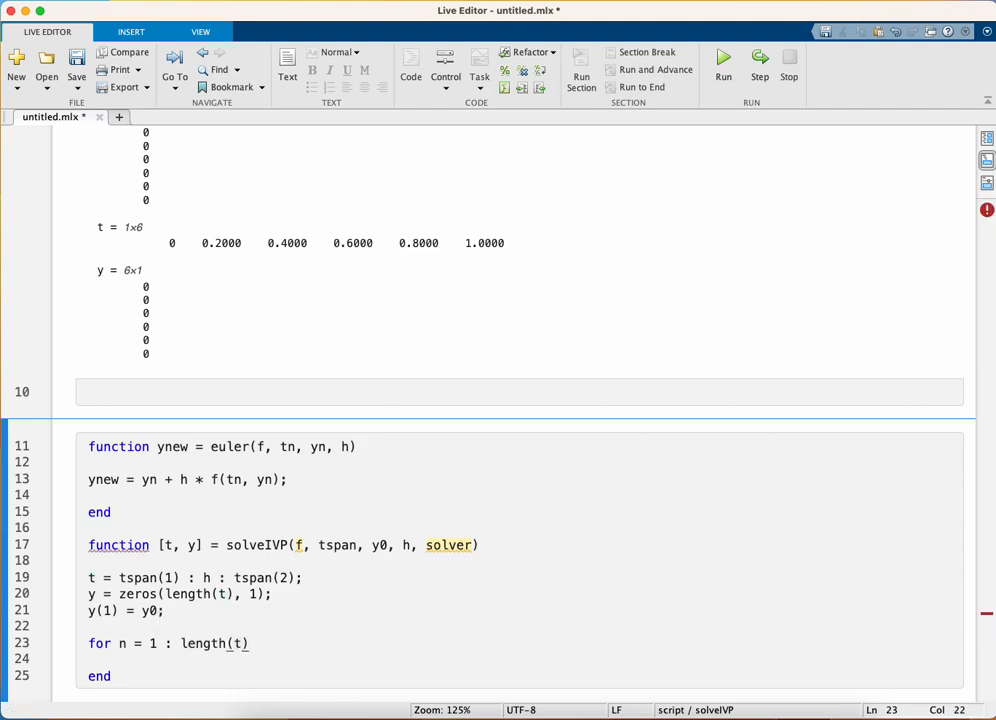
left_click(255, 644)
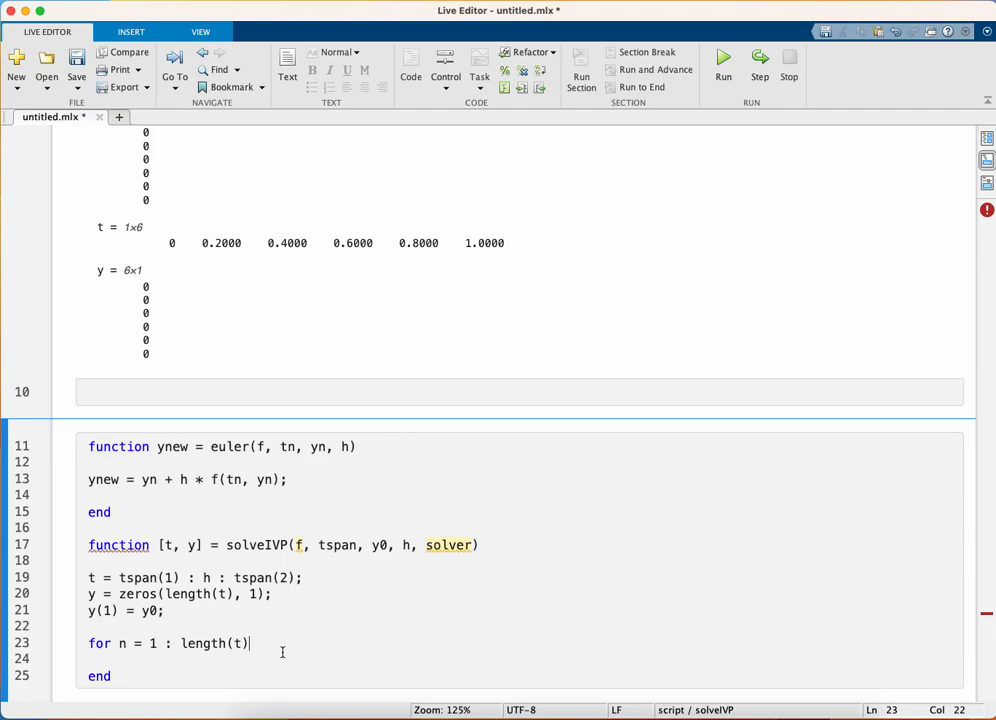
type("- 1")
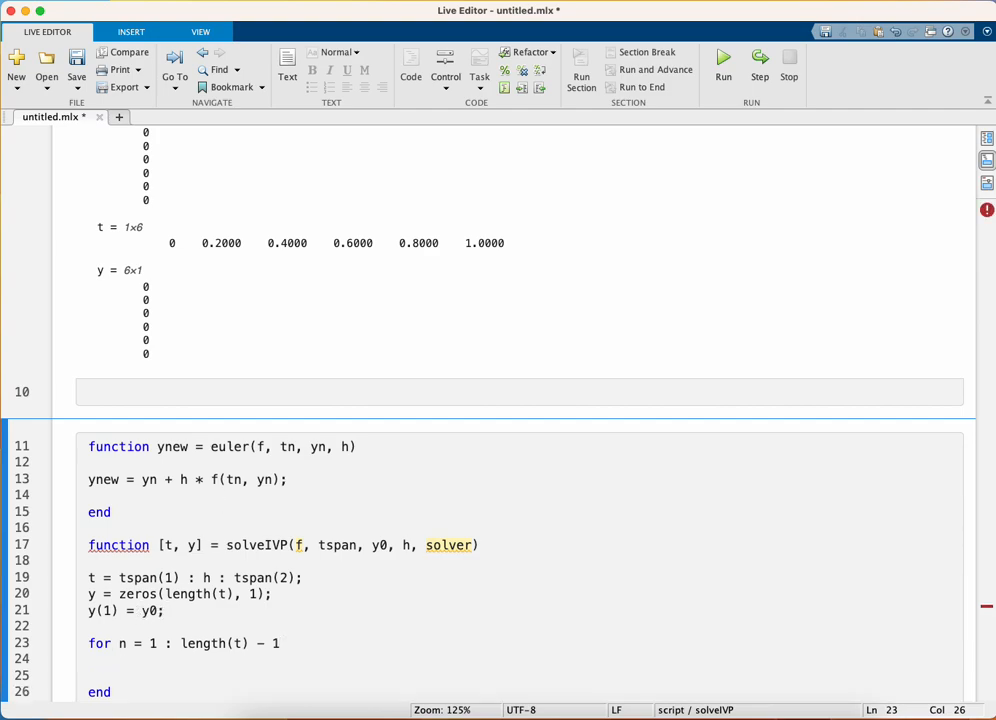
Fill the loop body with y(n+1) = solver(f, t(n), y(n), h); and close it with end
type("y(n+1)")
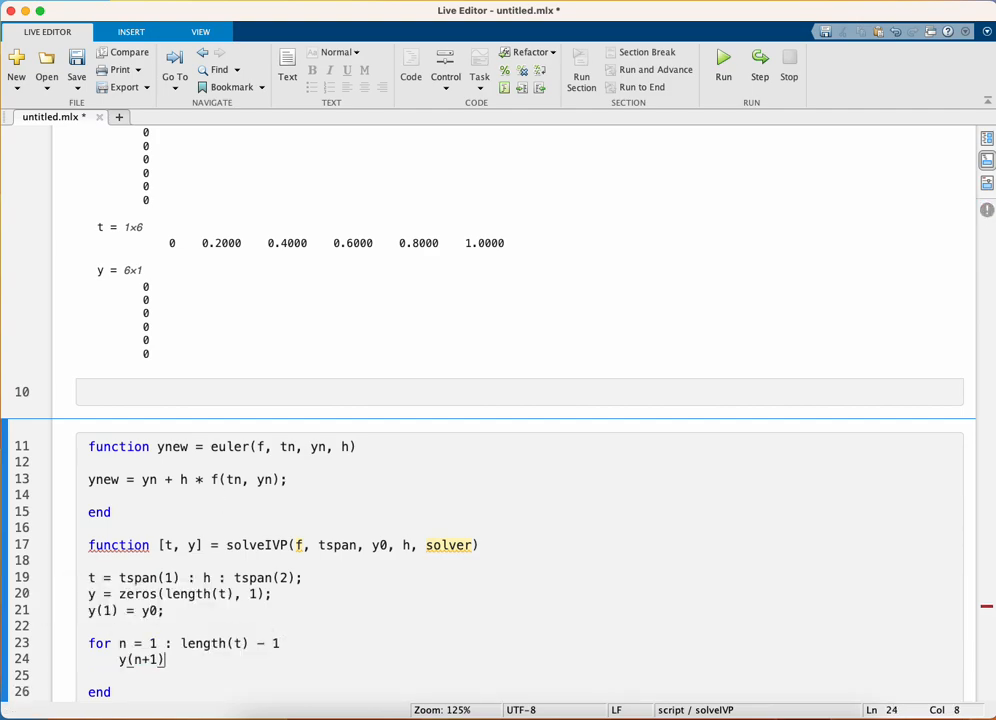
type("=")
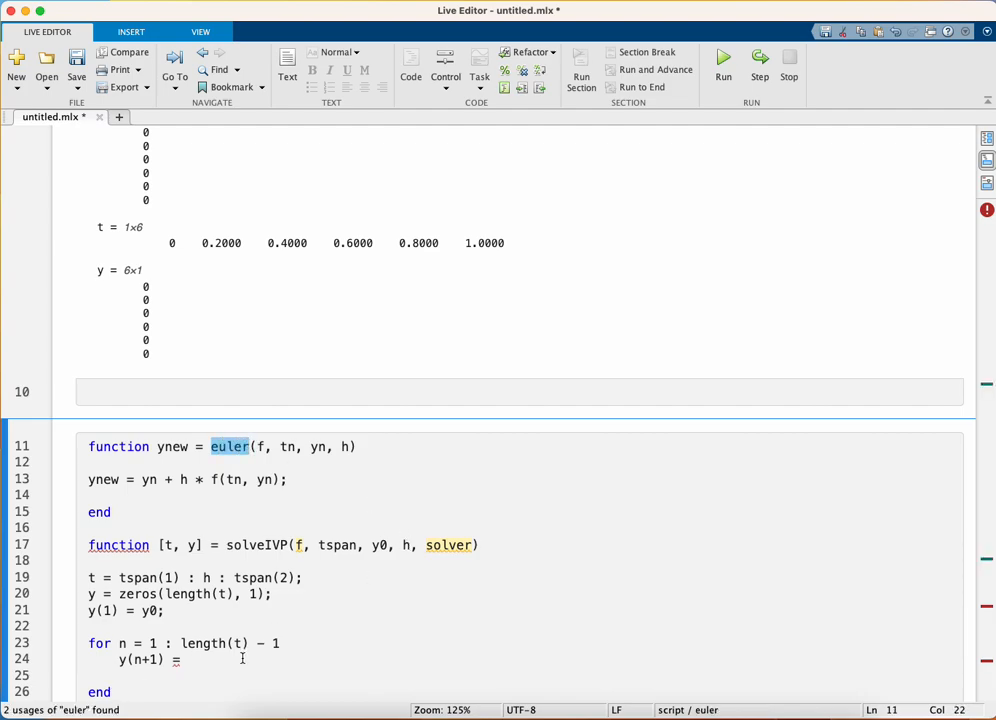
type("solver(f,")
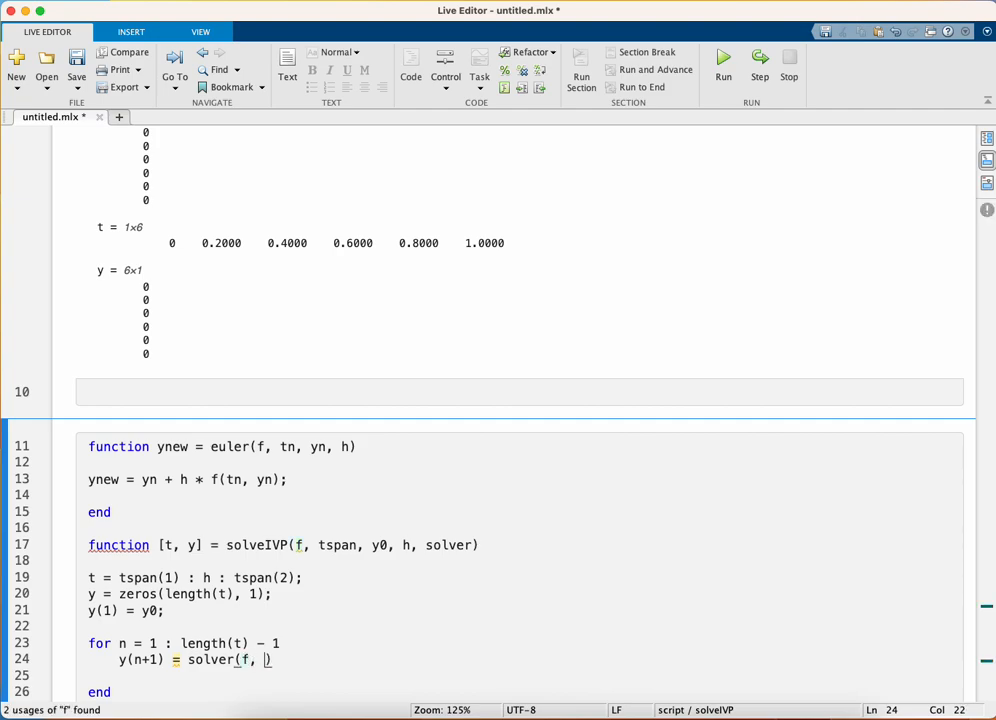
type("t(n)")
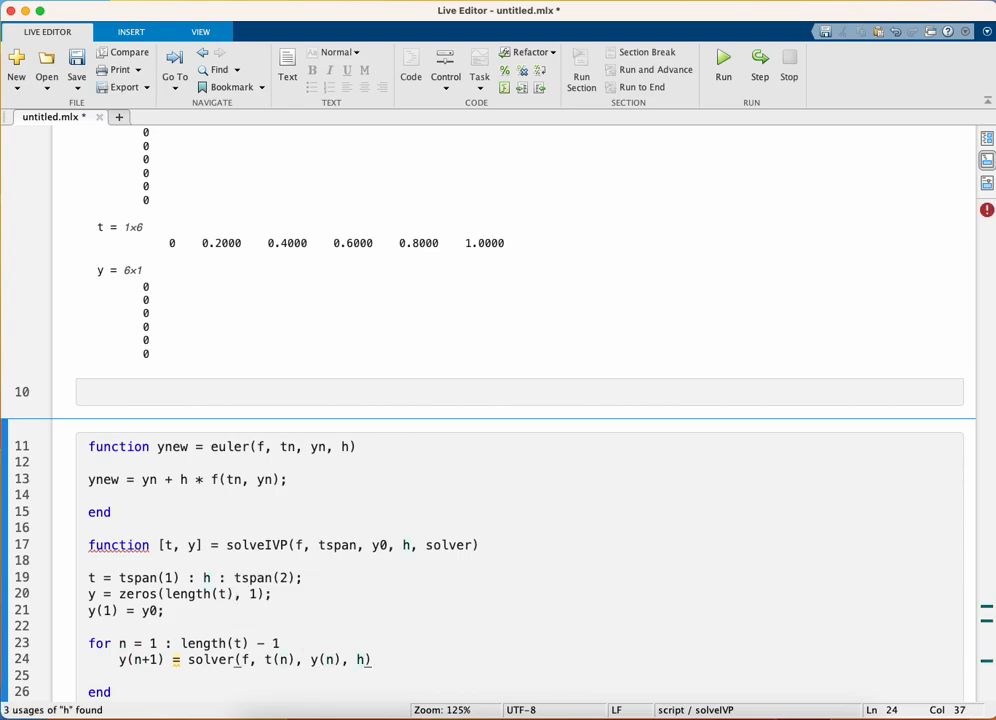
type(";")
type("e")
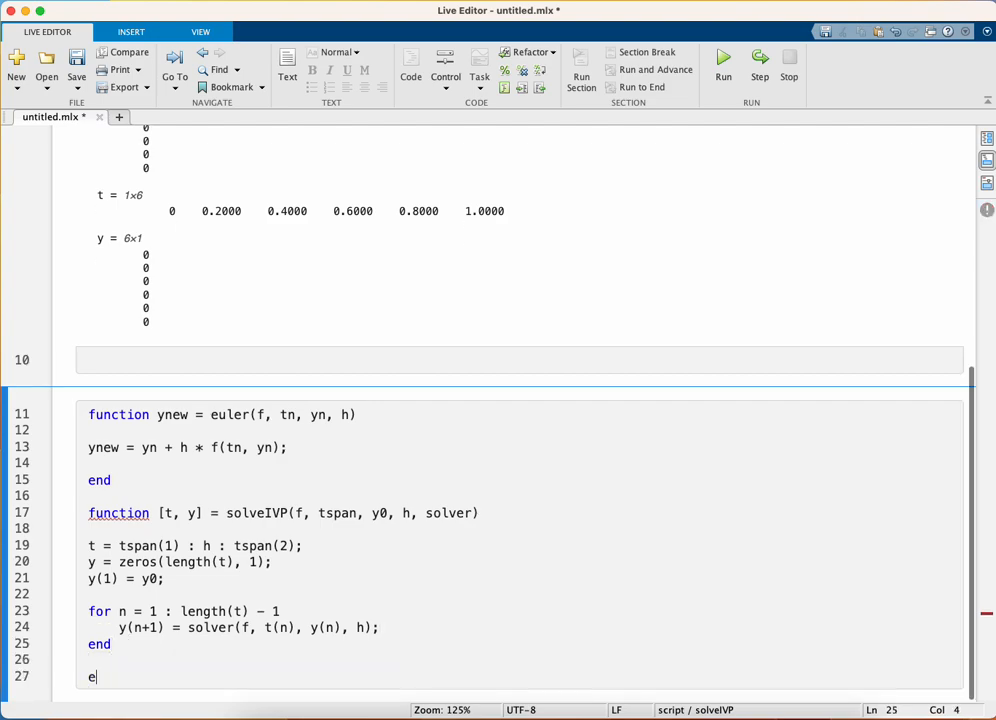
type("nd")
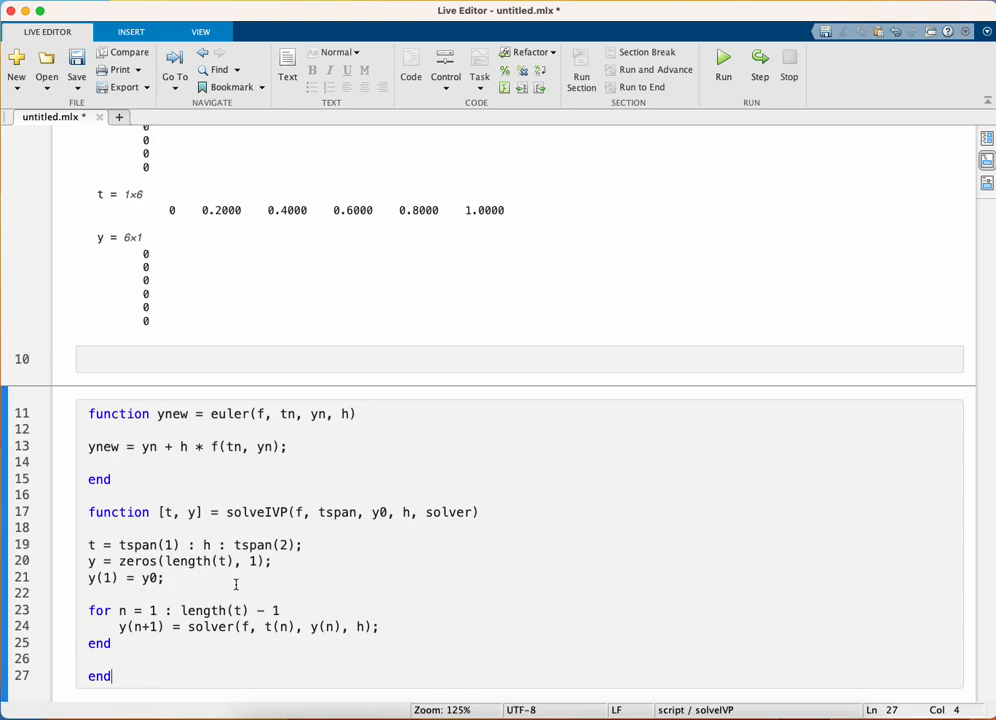
Rerun the script to get y = 1.0000, 1.0000, 1.0400, 1.1232, 1.2580, 1.4593
left_click(727, 58)
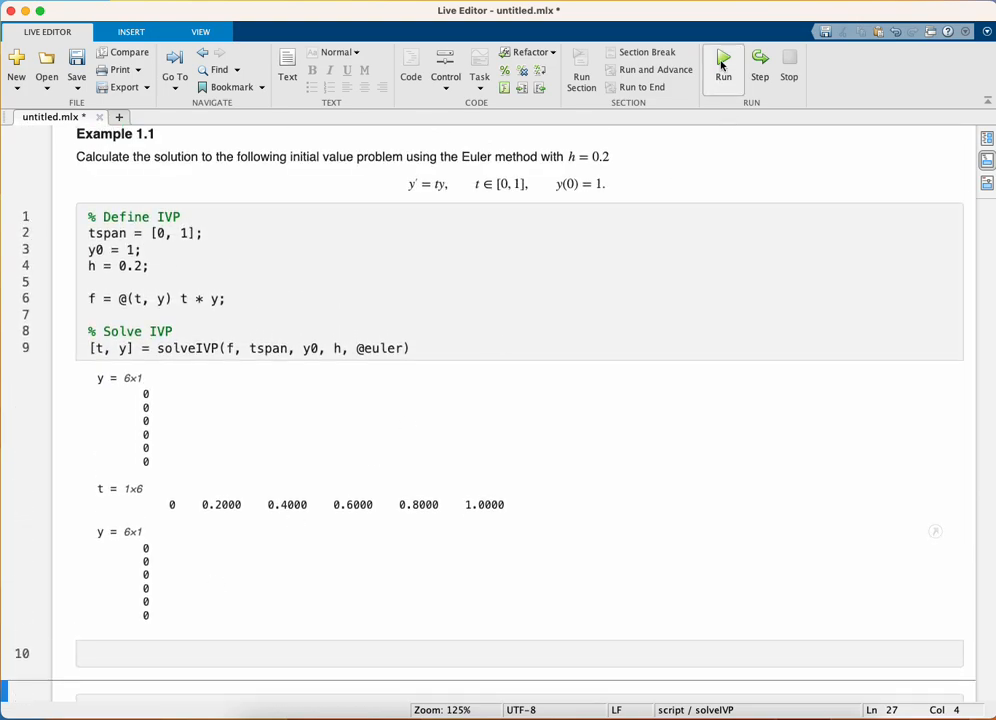
left_click(729, 58)
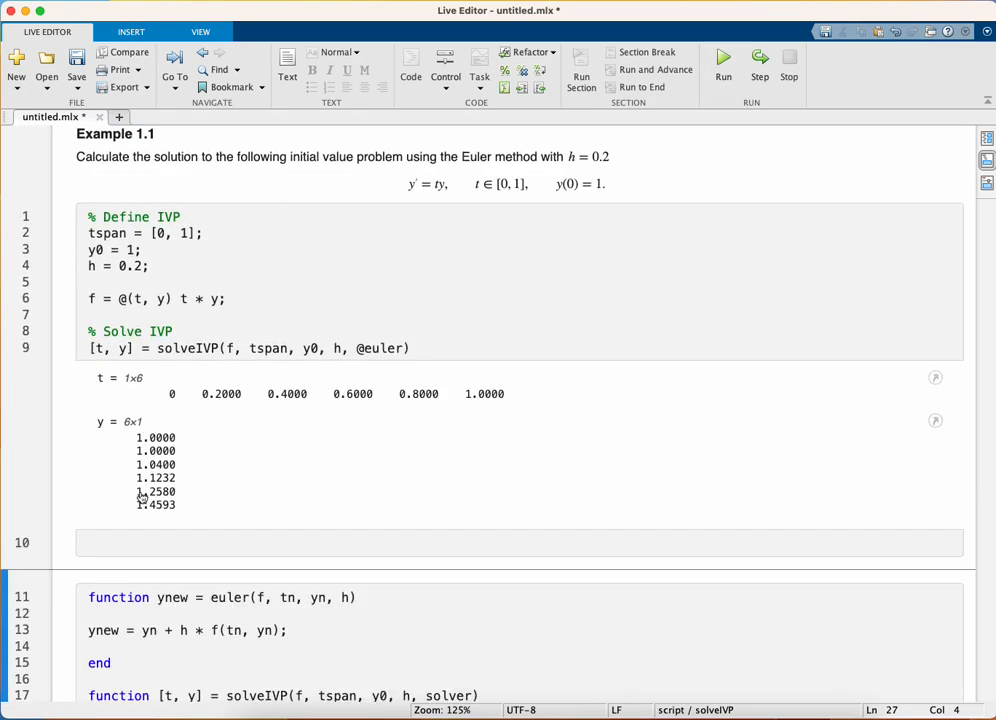
scroll("down", 3)
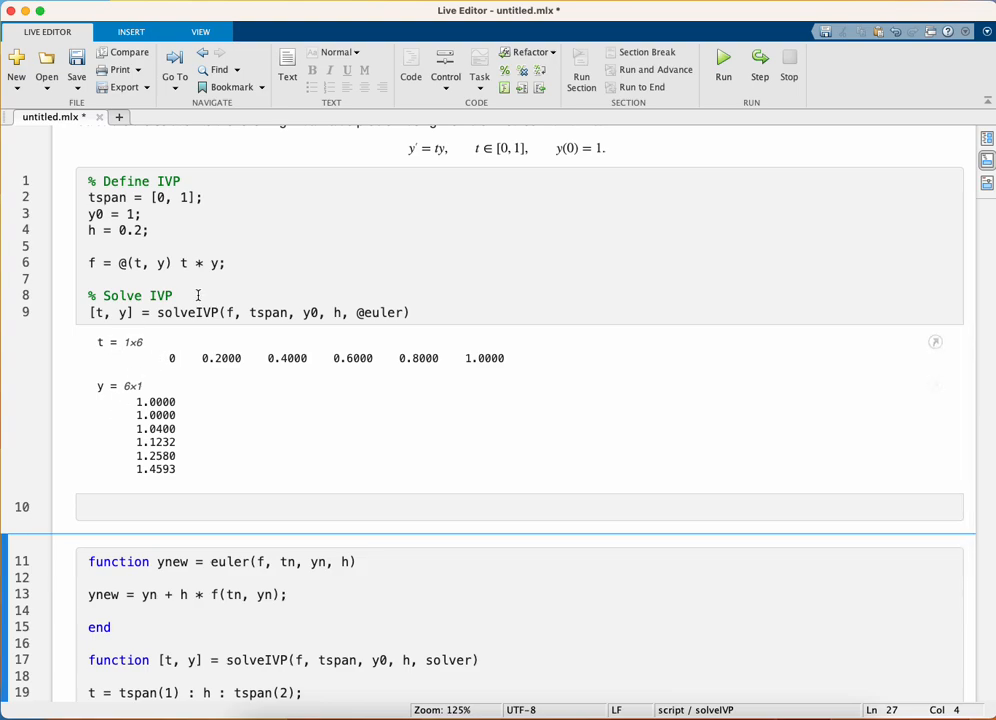
mouse_move(154, 352)
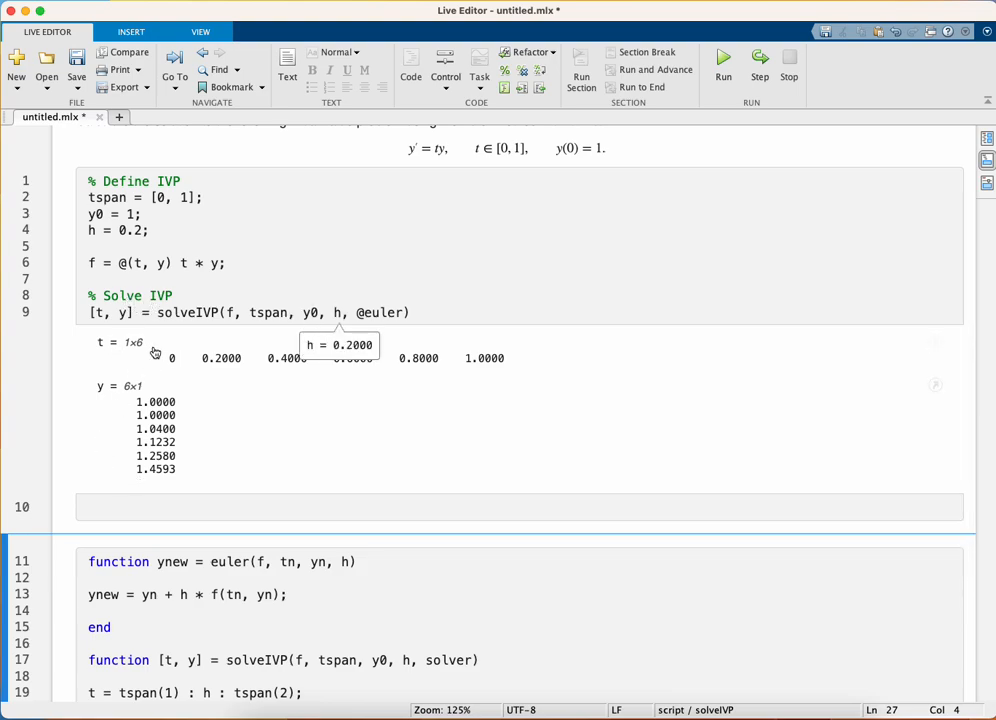
mouse_move(138, 457)
type("% P")
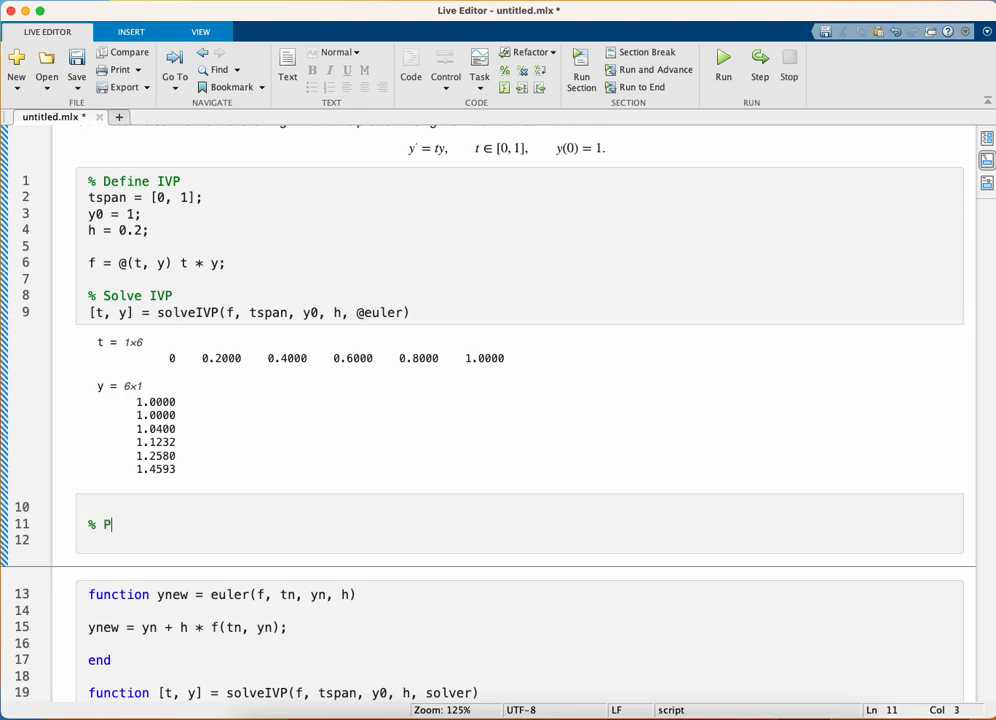
Start a 'Print table of solutions' section with a for i = 1 : 1 loop and an fprintf header
type("rint table")
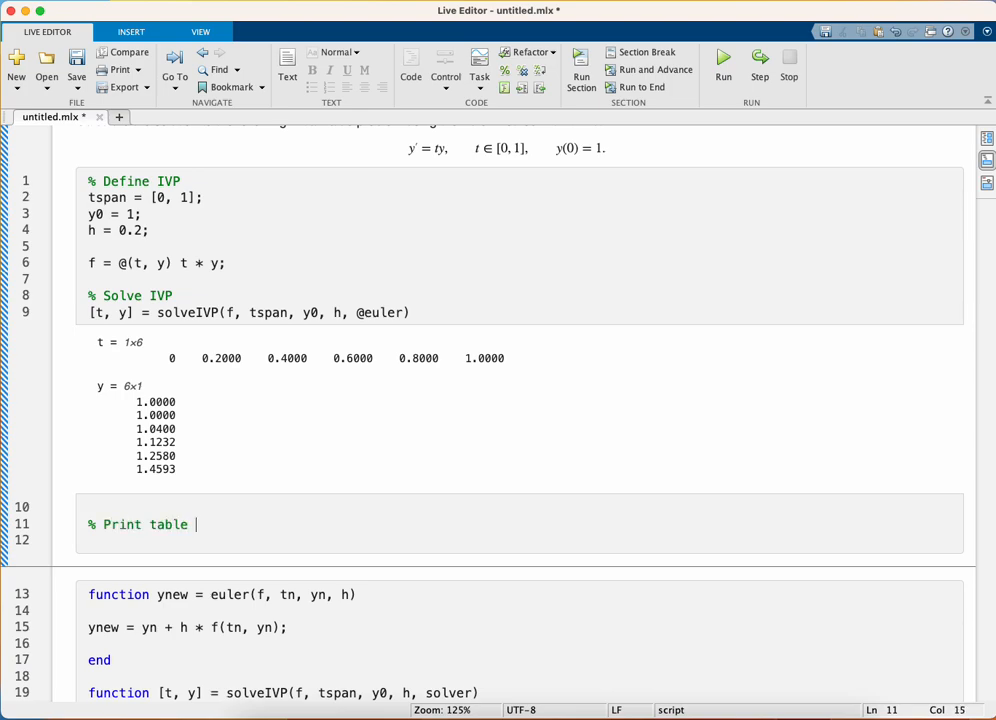
type("of solutions")
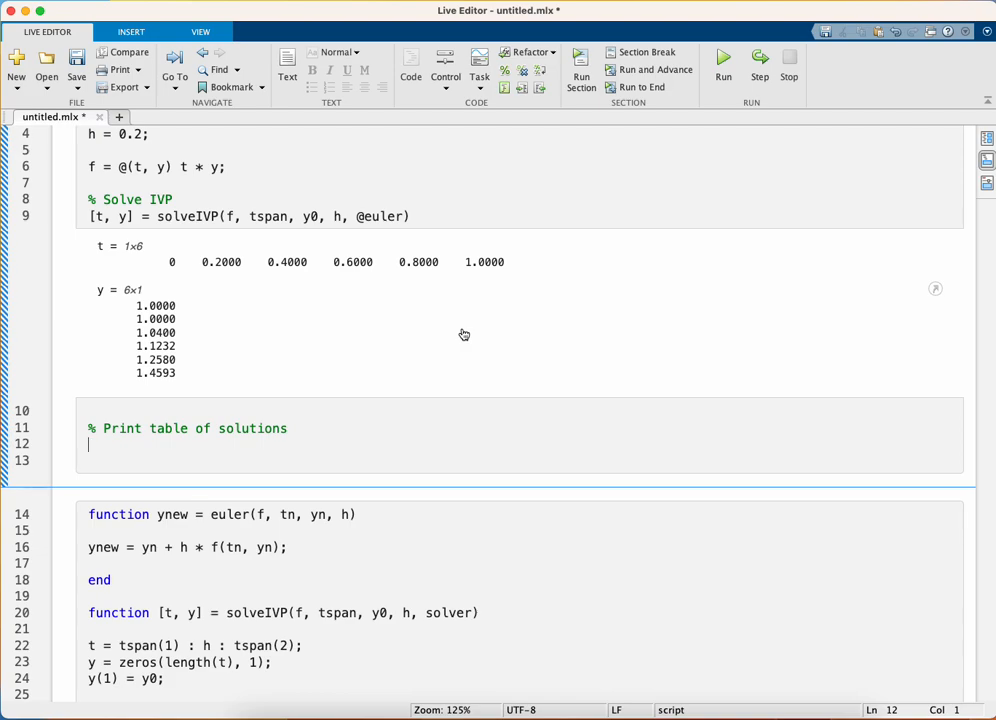
type("for i =1 :")
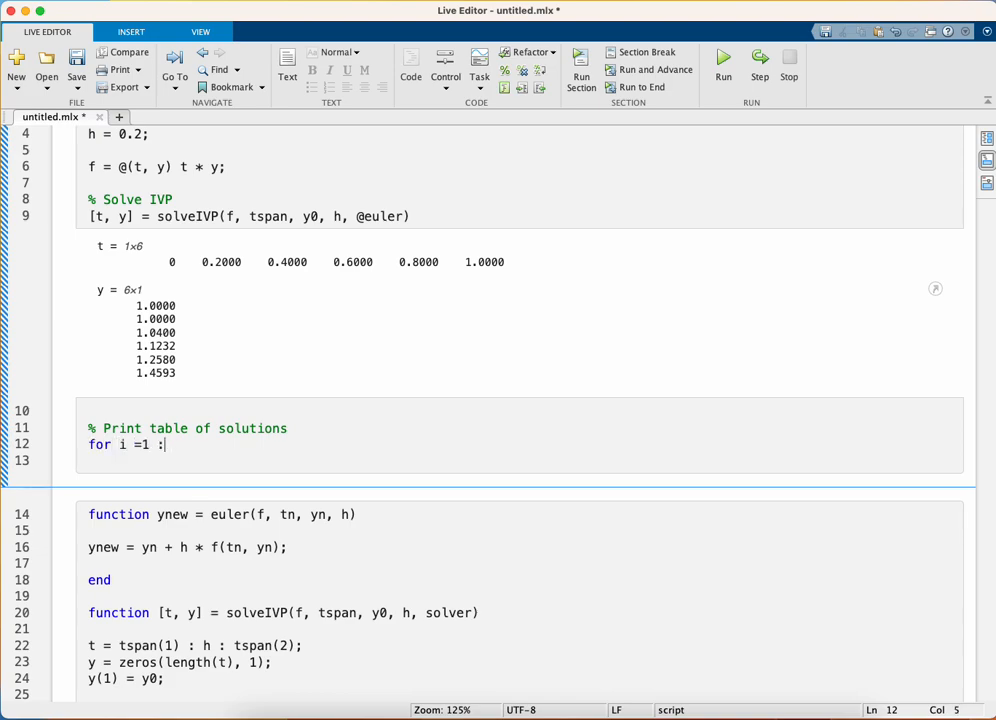
type("1")
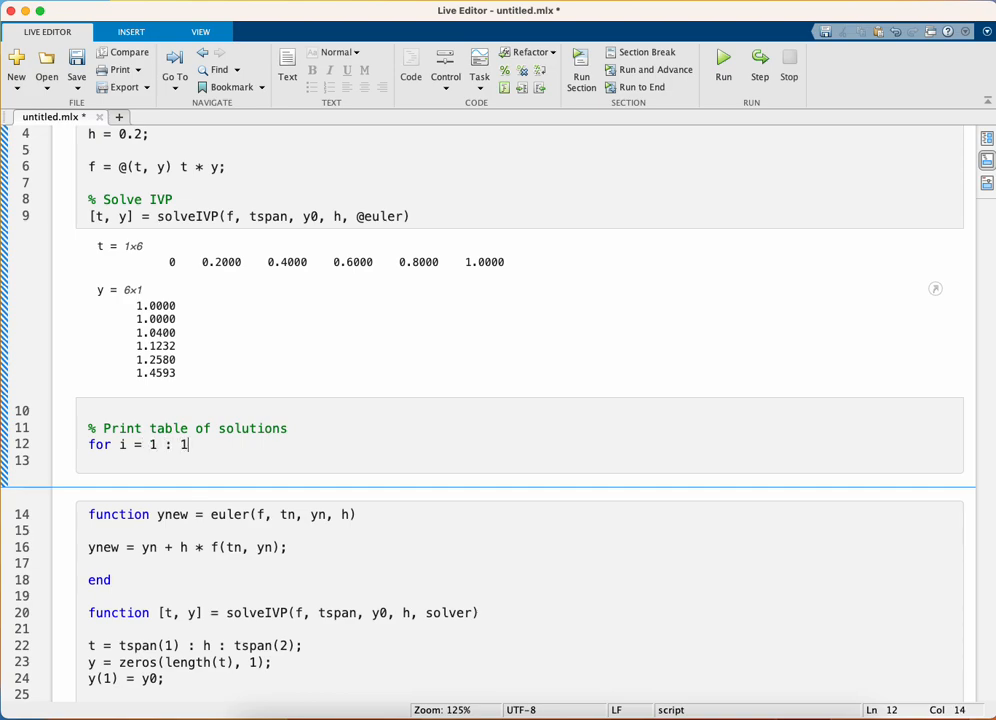
key("Enter")
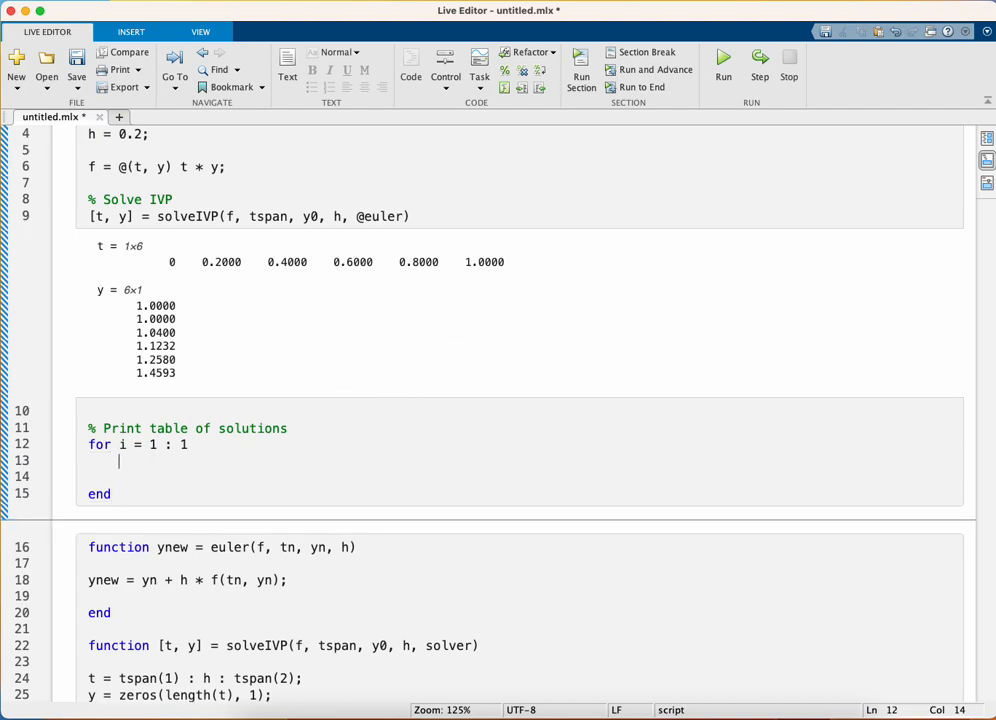
type("fpr")
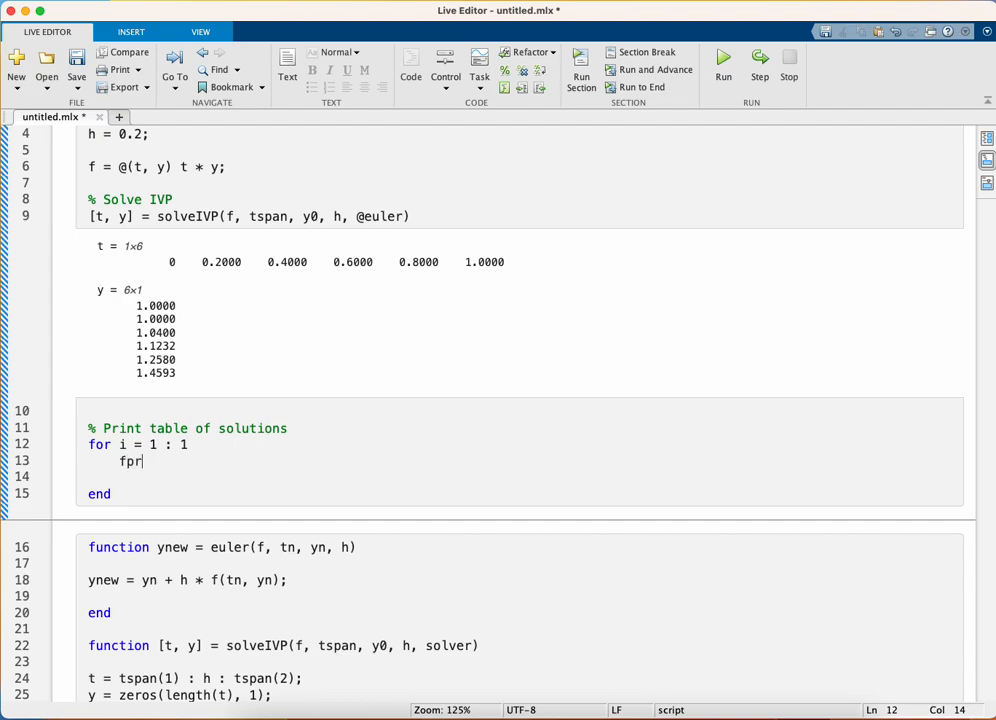
type("intf(\"\")")
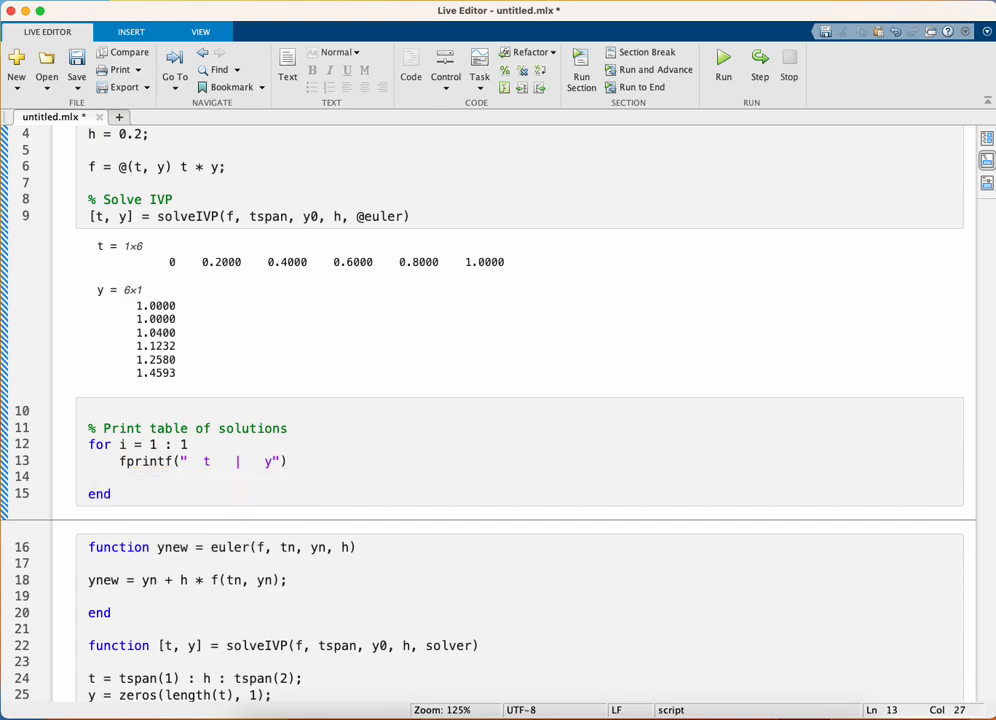
Add an inner loop for n = 1 : length(t) containing an fprintf call
type("for")
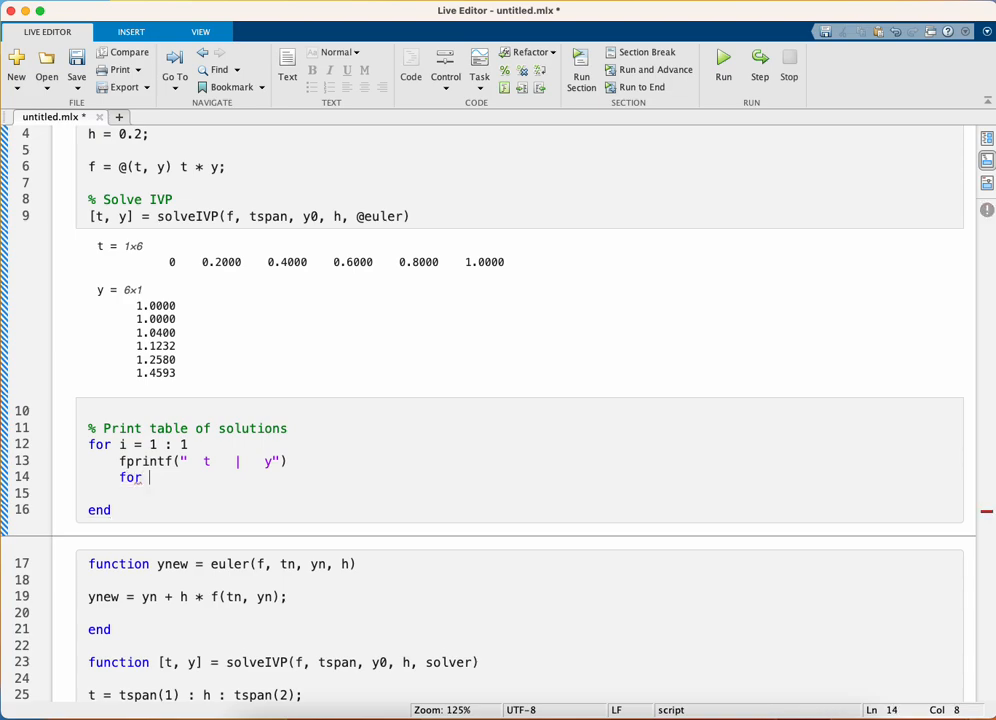
type("n = 1 ;")
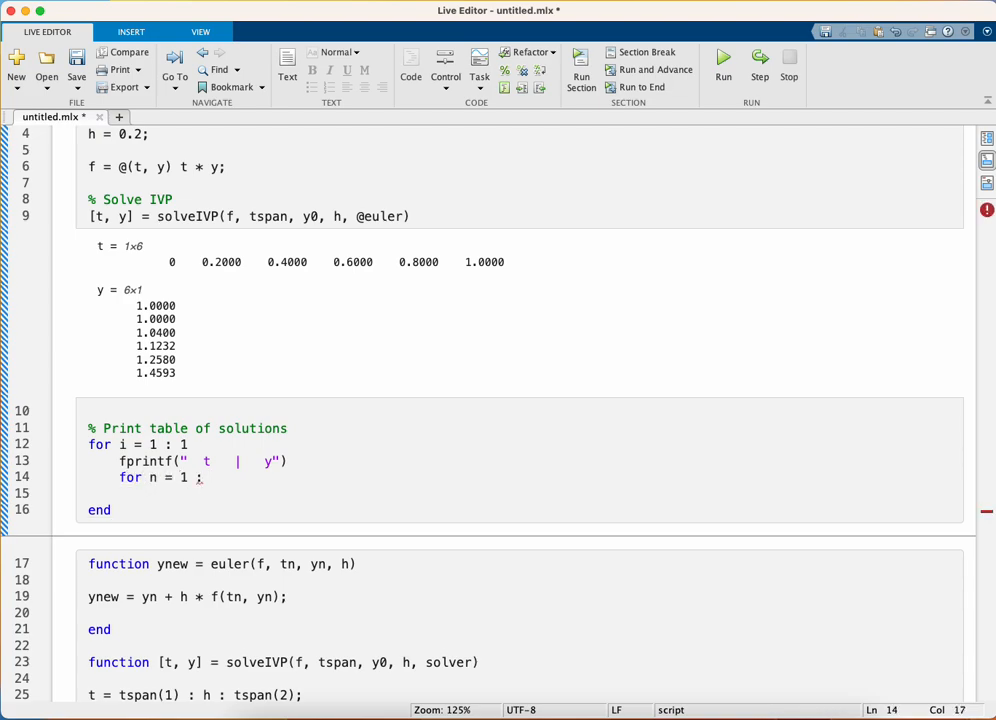
type("length(t)")
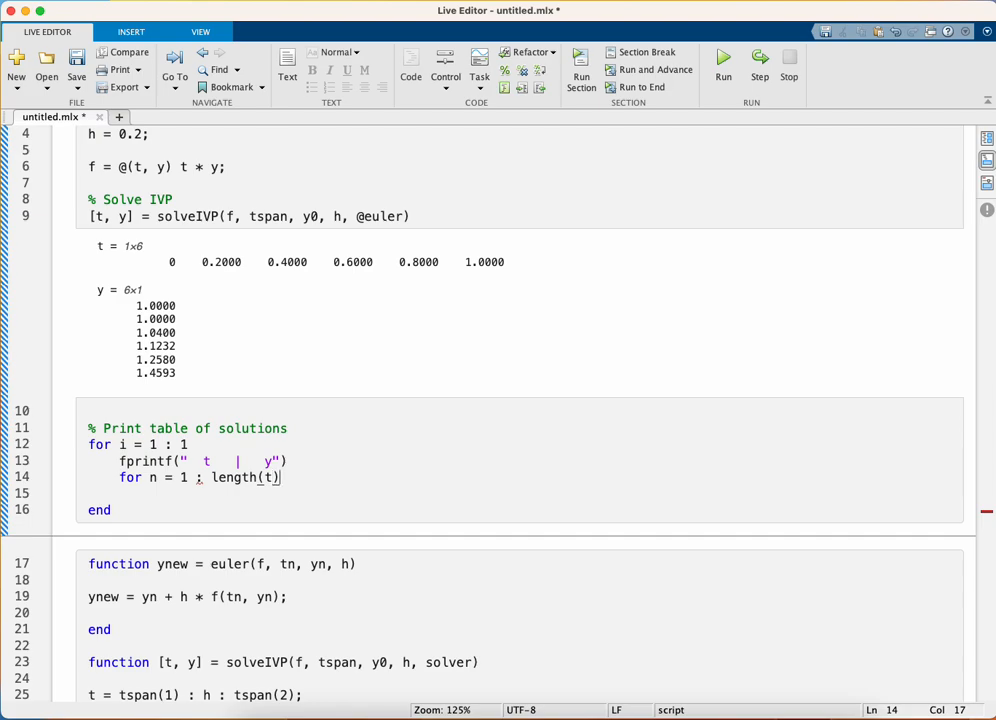
key("Enter")
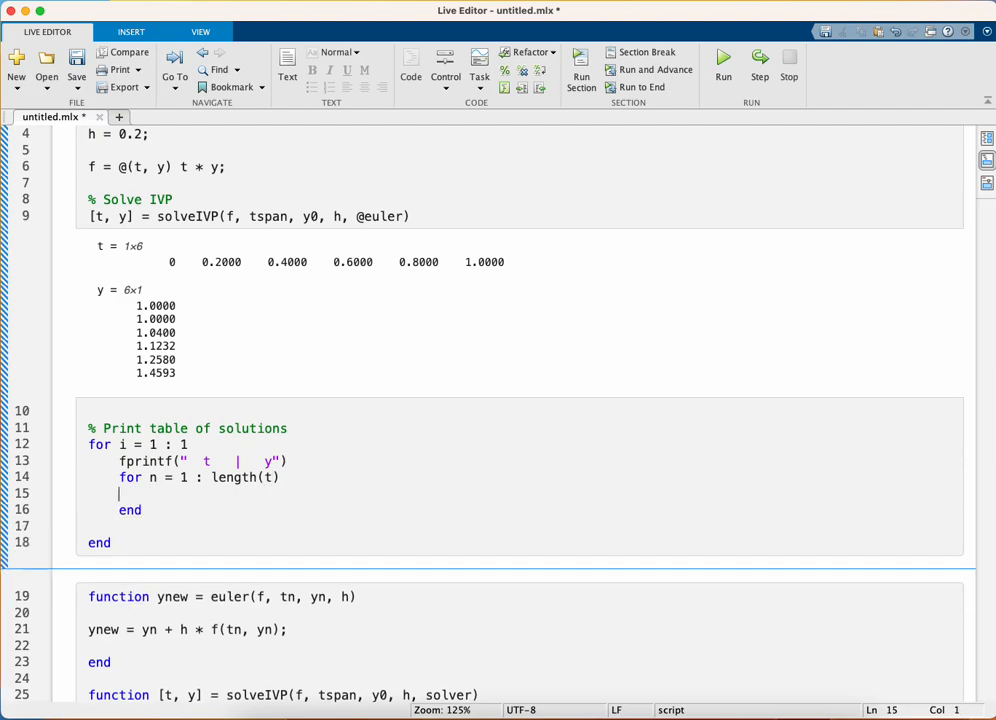
type("fp")
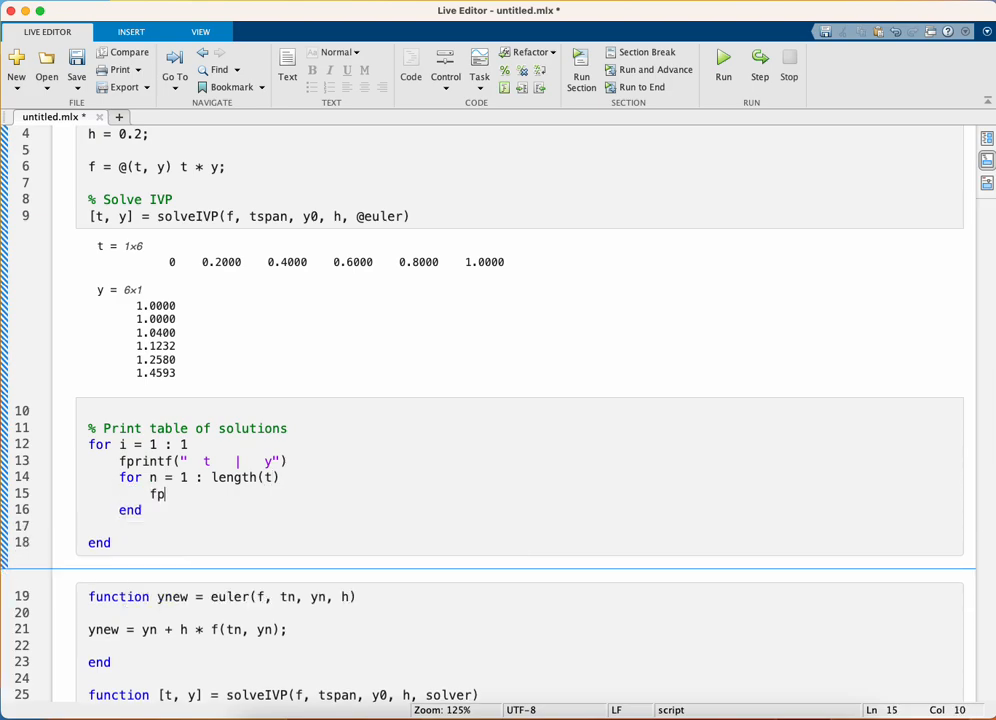
type("rintf(\"\")")
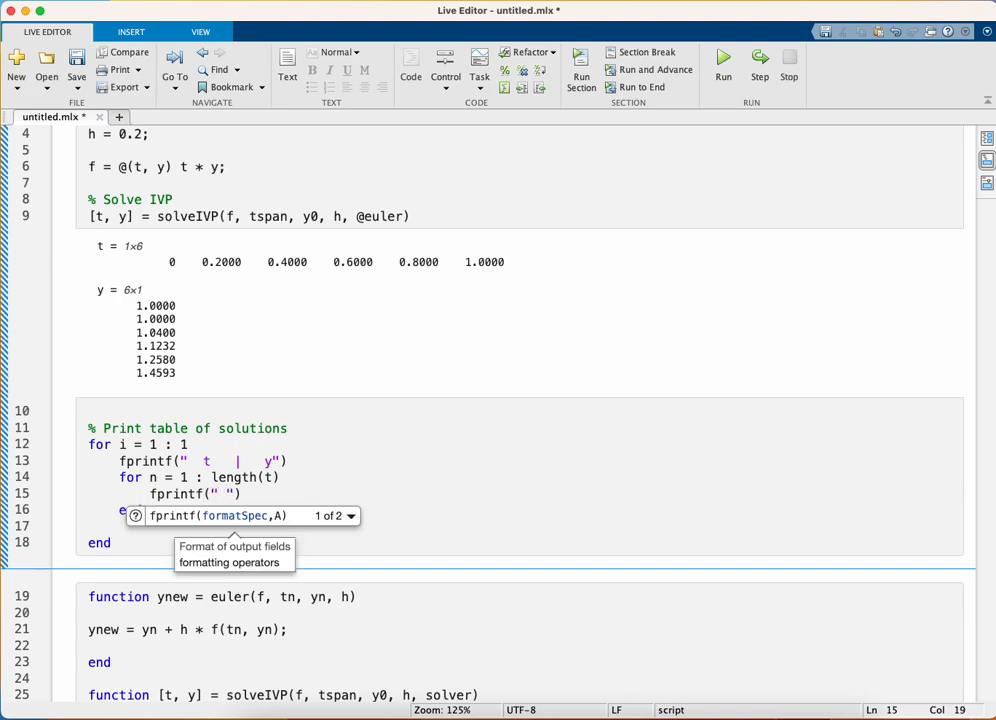
Format each row as fprintf(" %0.1f | %10.6f", t(n), y(n))
type("%")
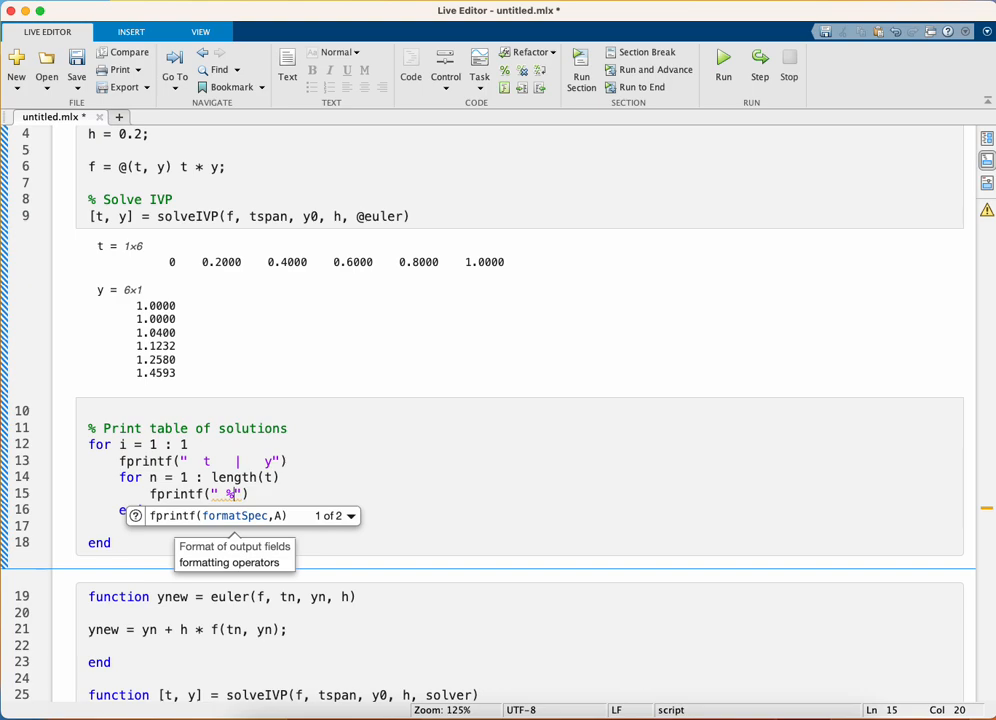
type("0.1")
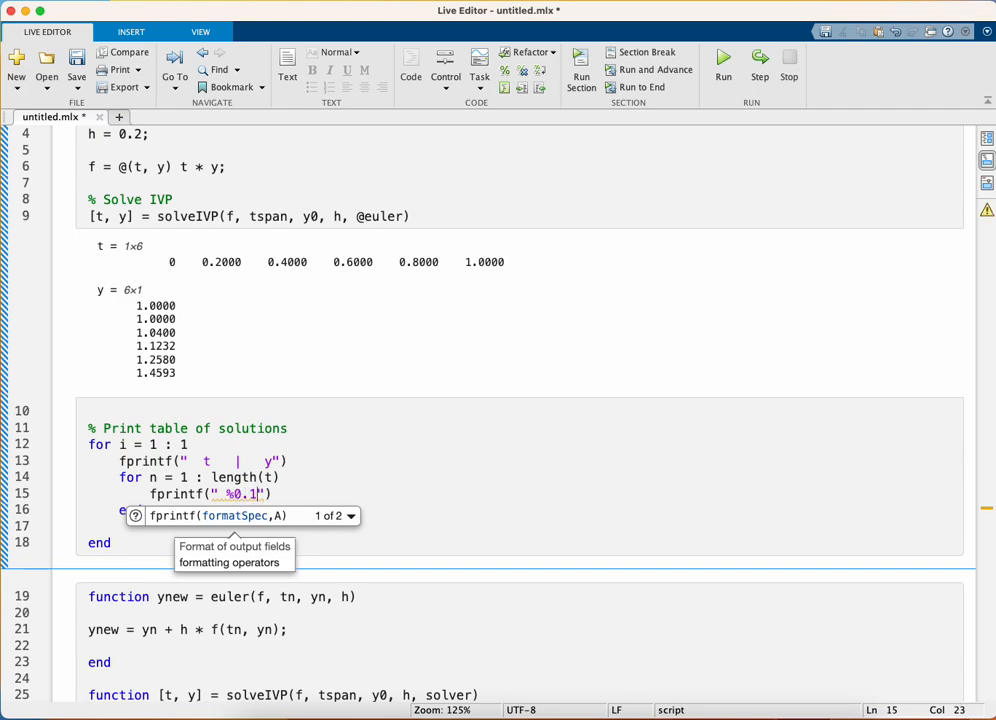
type("f")
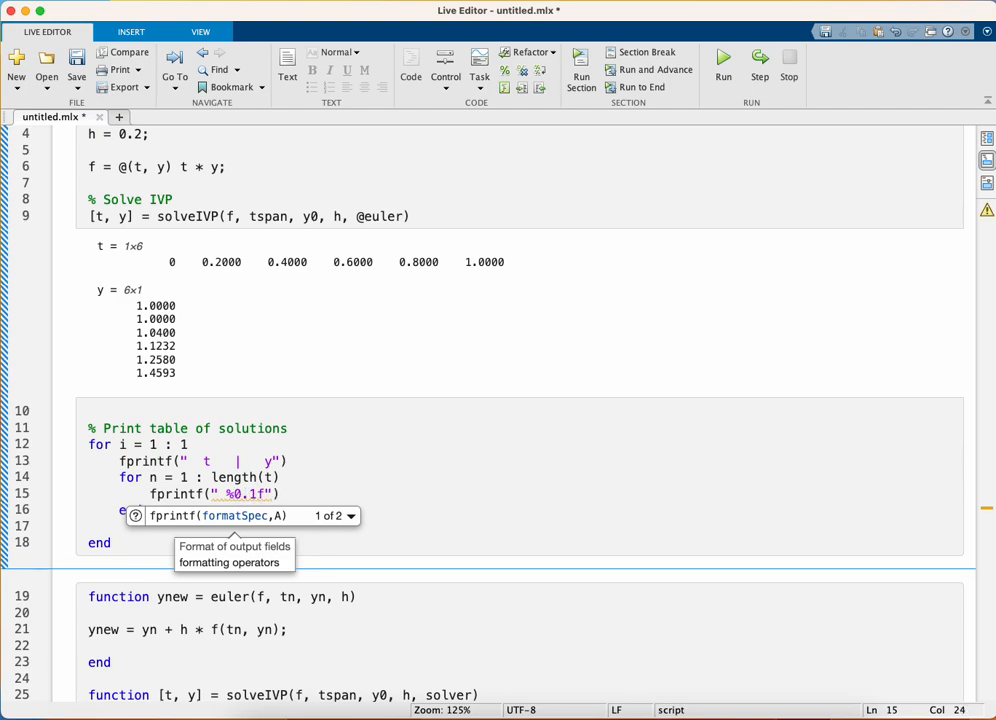
type("|")
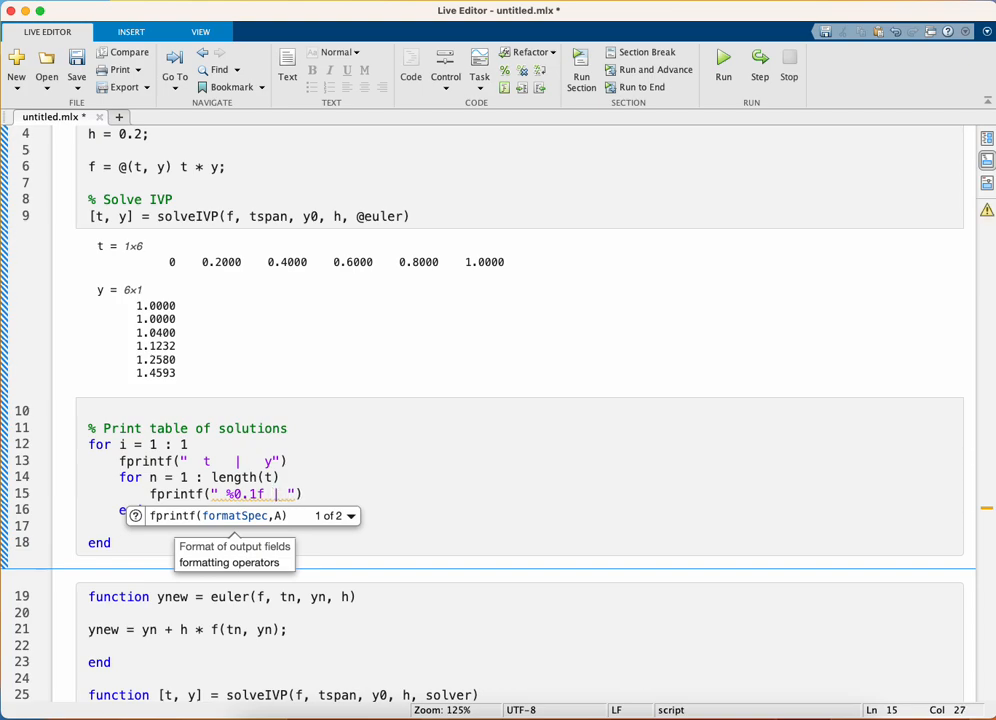
type("%10.6f")
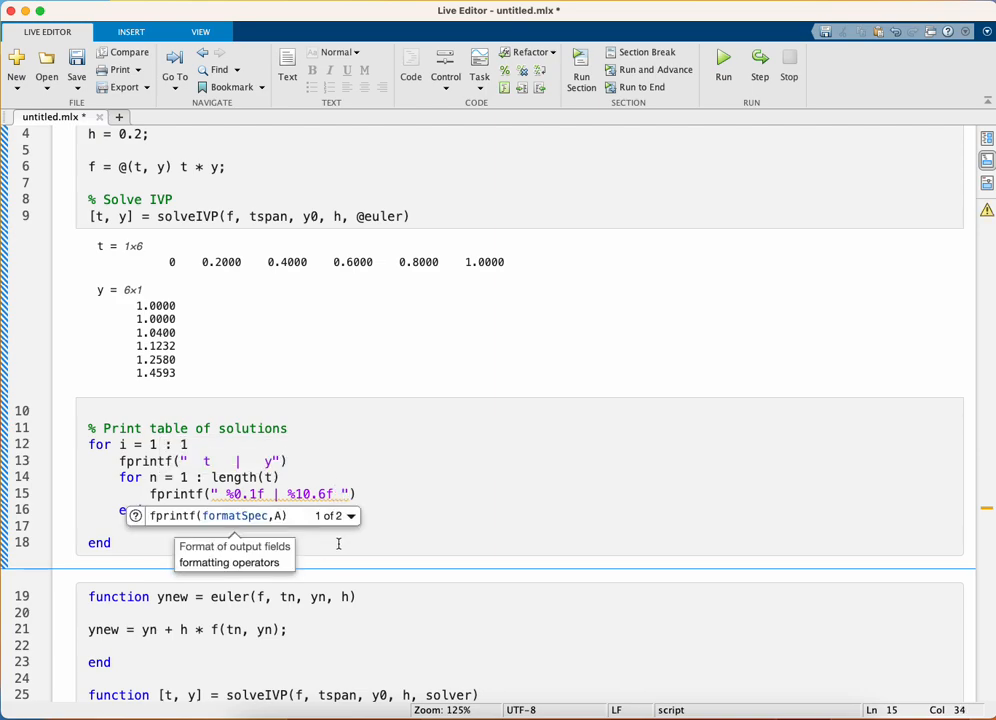
type(",")
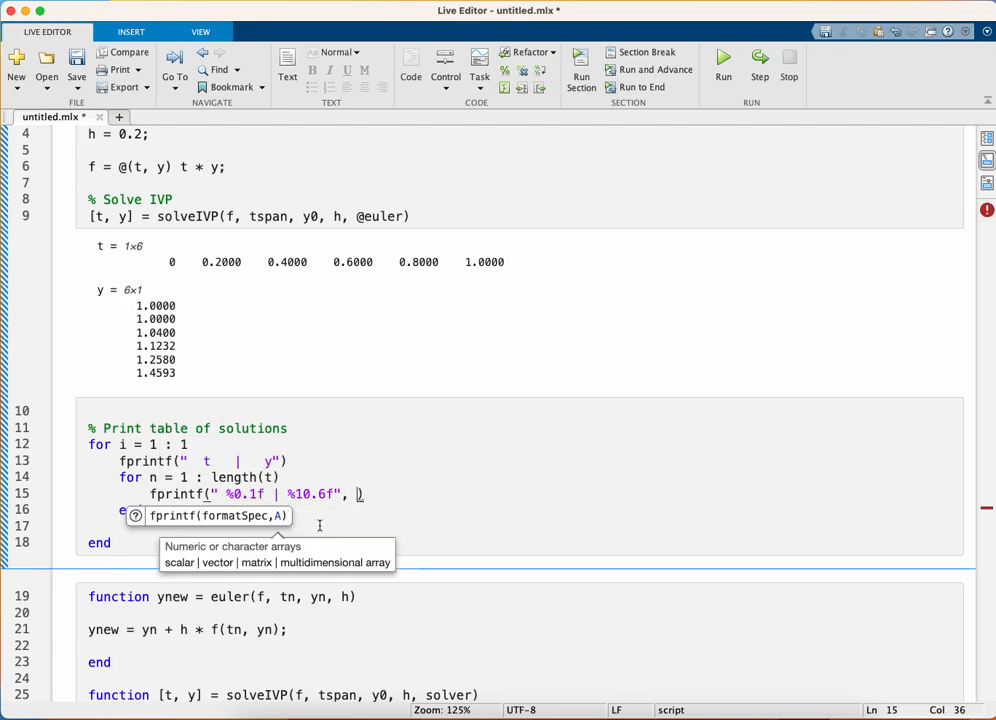
type("t(n), )")
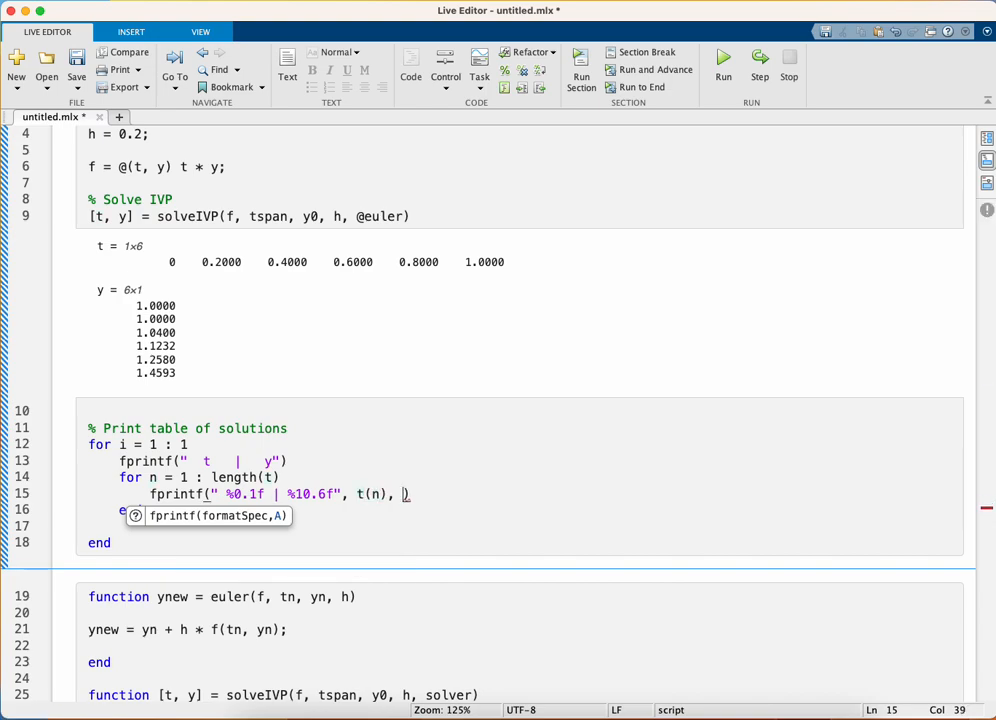
type("y(n))")
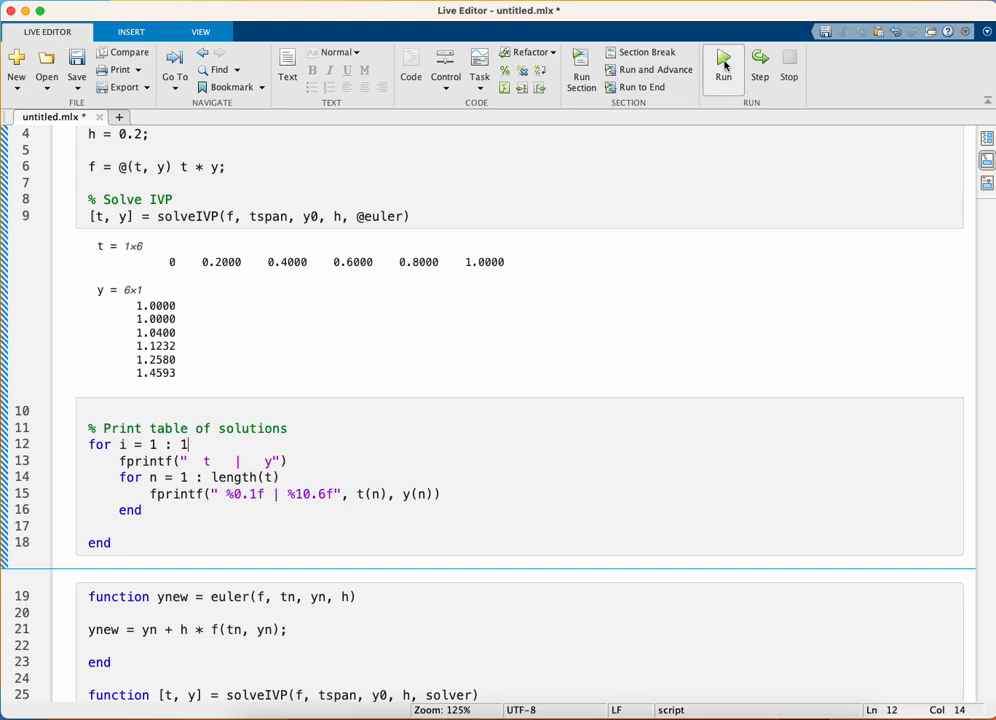
Rerun the script to print the dashed t | y table from 0.0 | 1.000000 to 1.0 | 1.459261
left_click(728, 57)
type("   y\\n------------------")
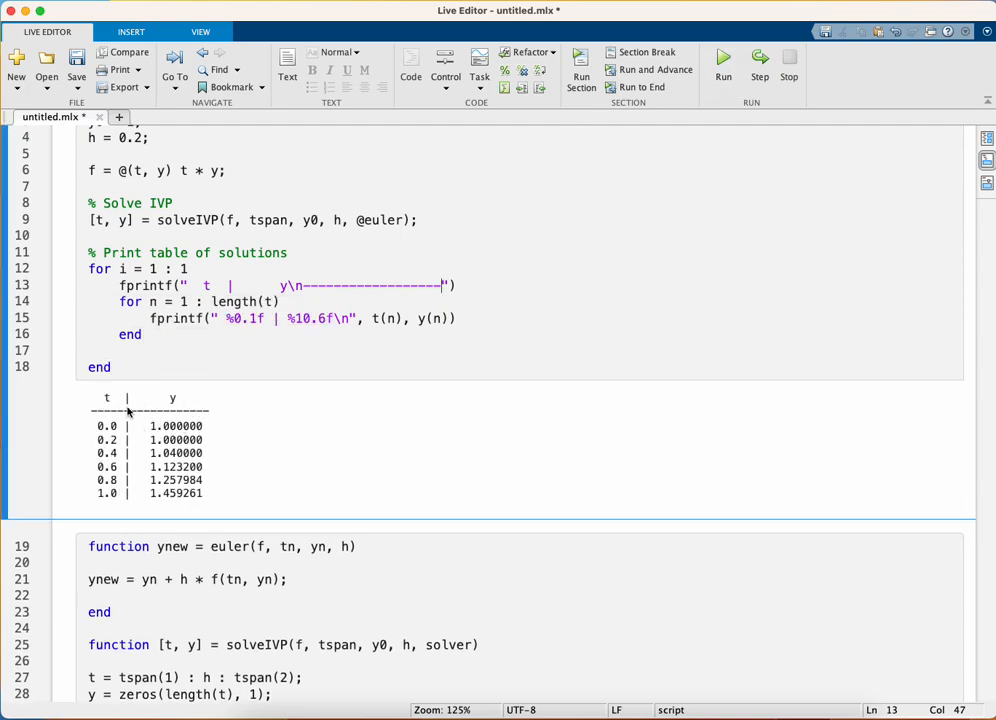
mouse_move(147, 381)
type("% P")
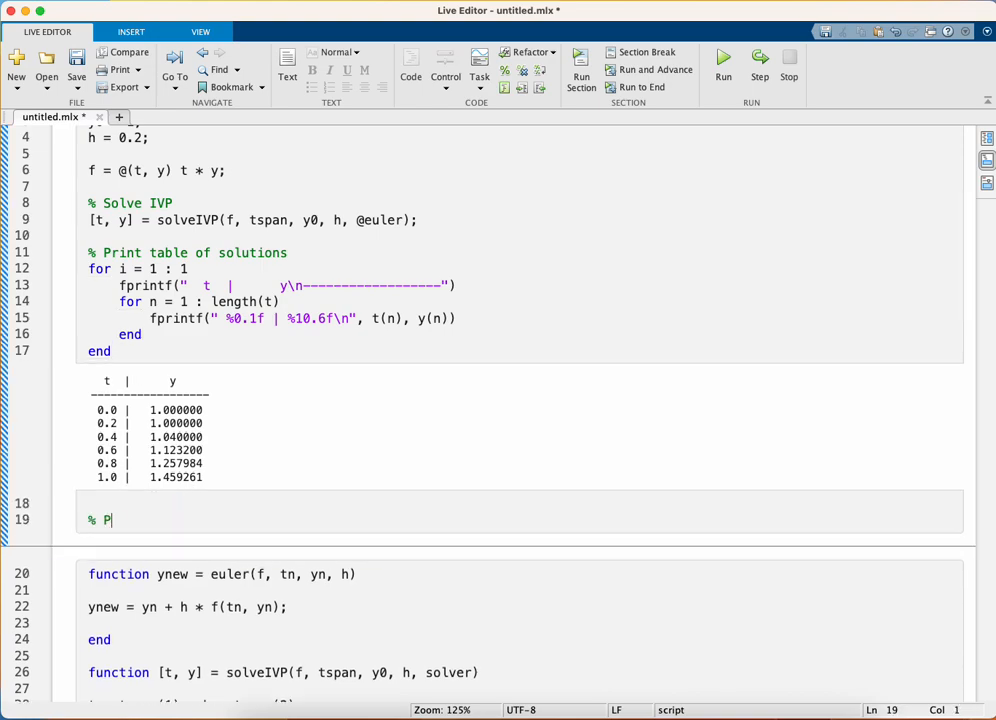
Write a Plot solution section plotting y against t with "b-o", MarkerFaceColor="b" and LineWidth=2
type("lot solution")
type("plot(t, ")
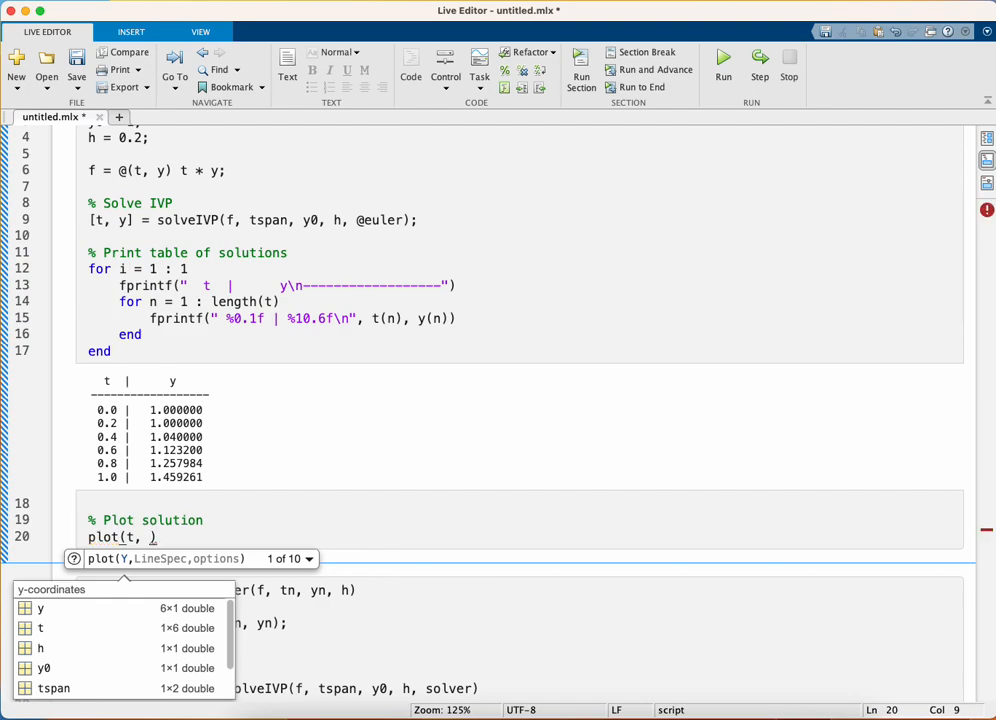
type("y, \"\"")
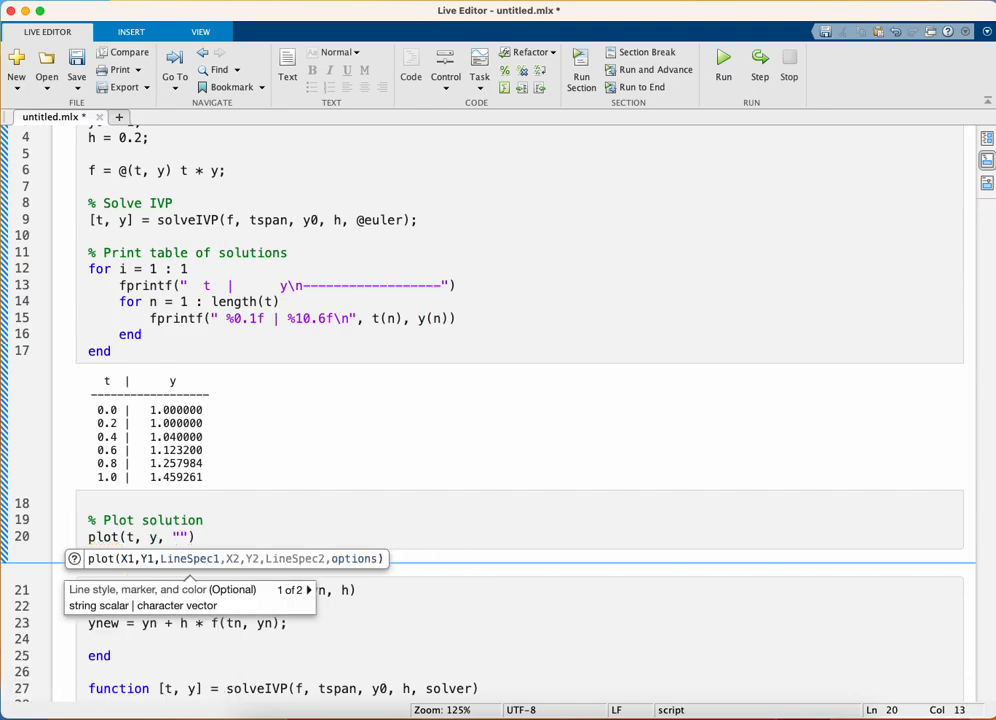
type("b")
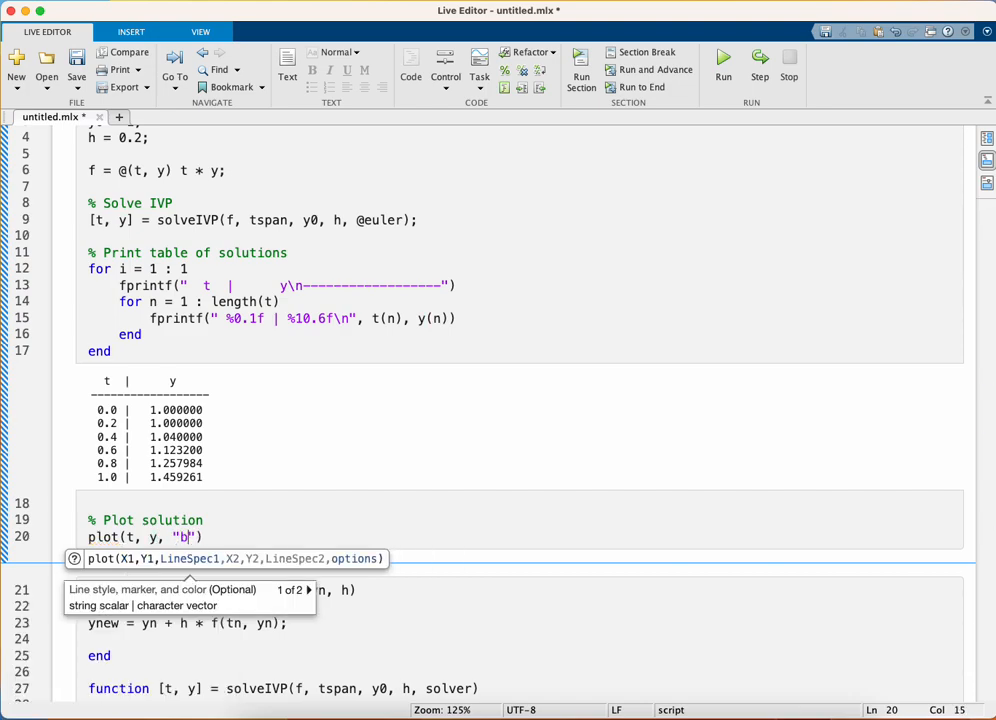
type("-o")
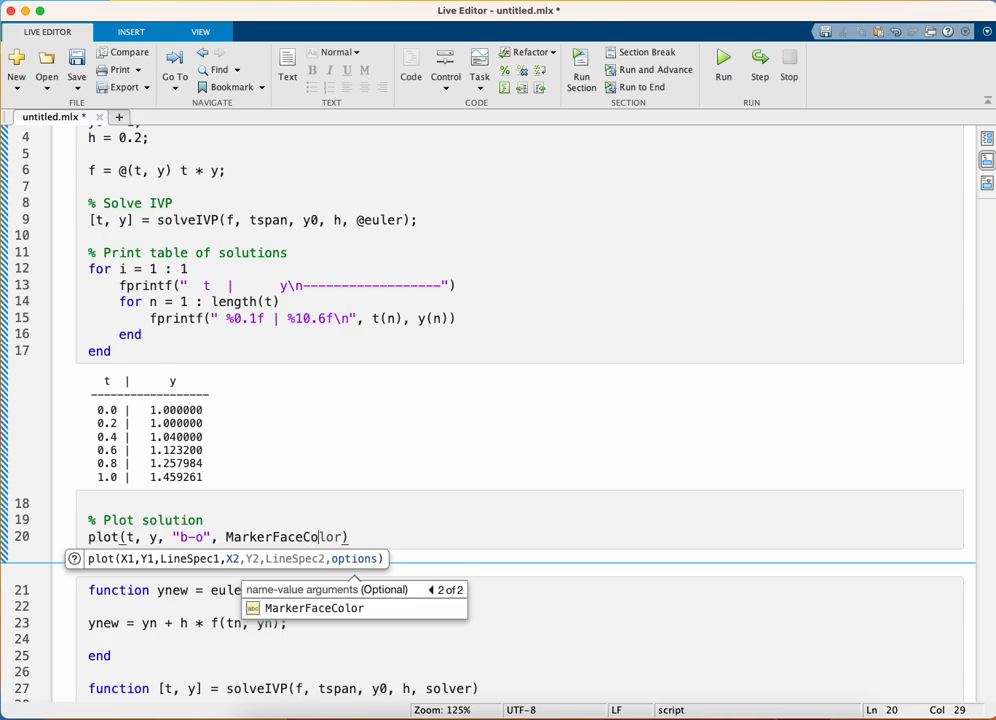
type("=\"b\"")
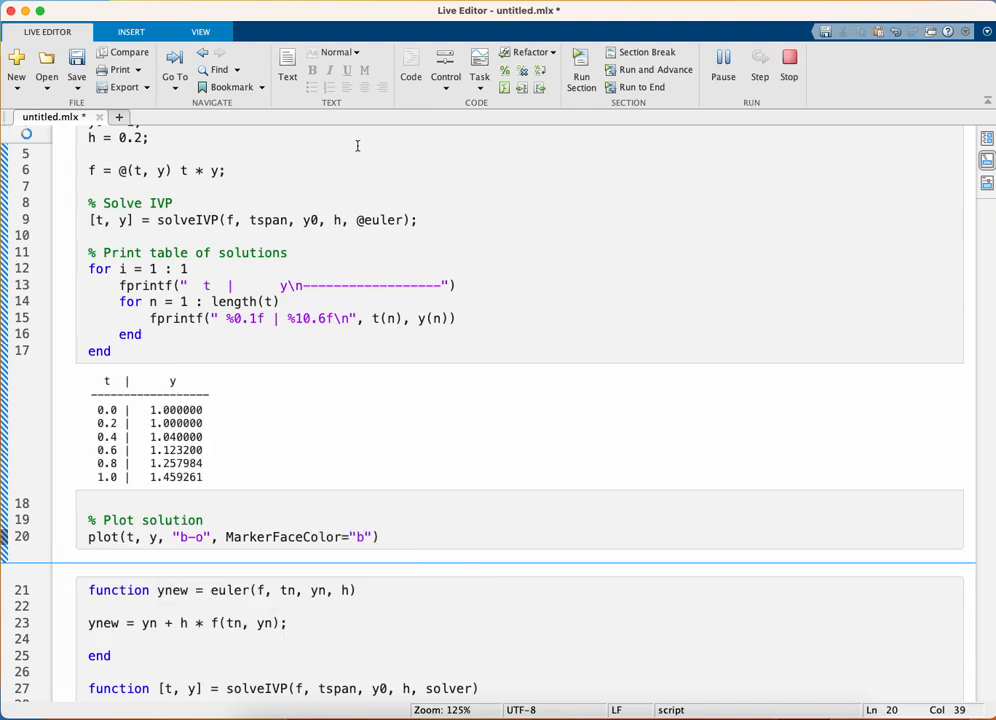
scroll("down", 3)
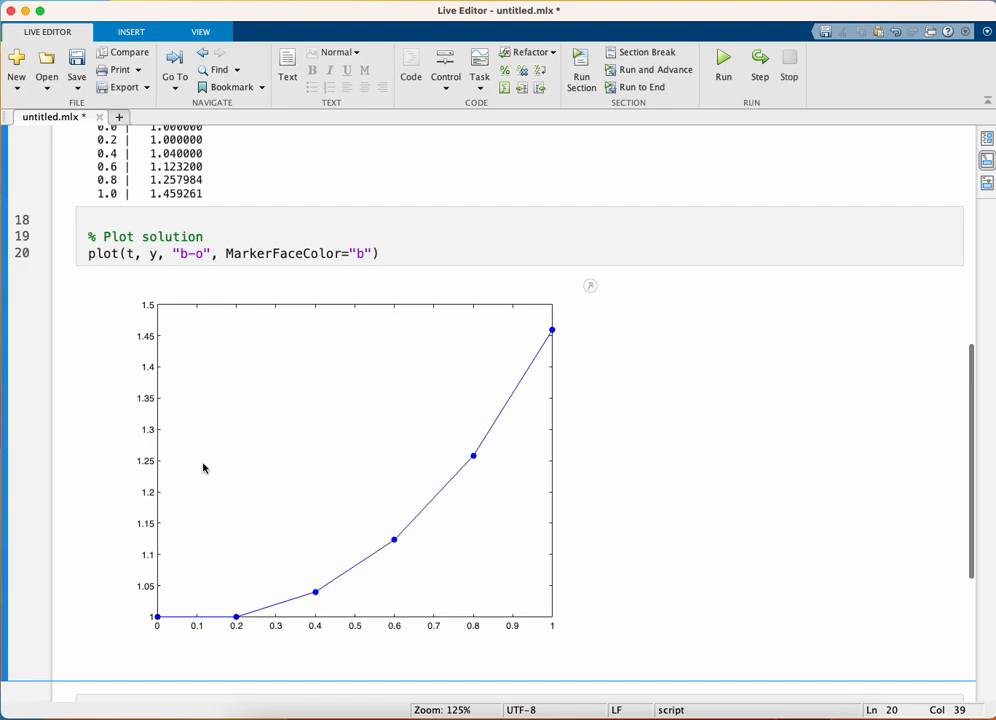
mouse_move(580, 331)
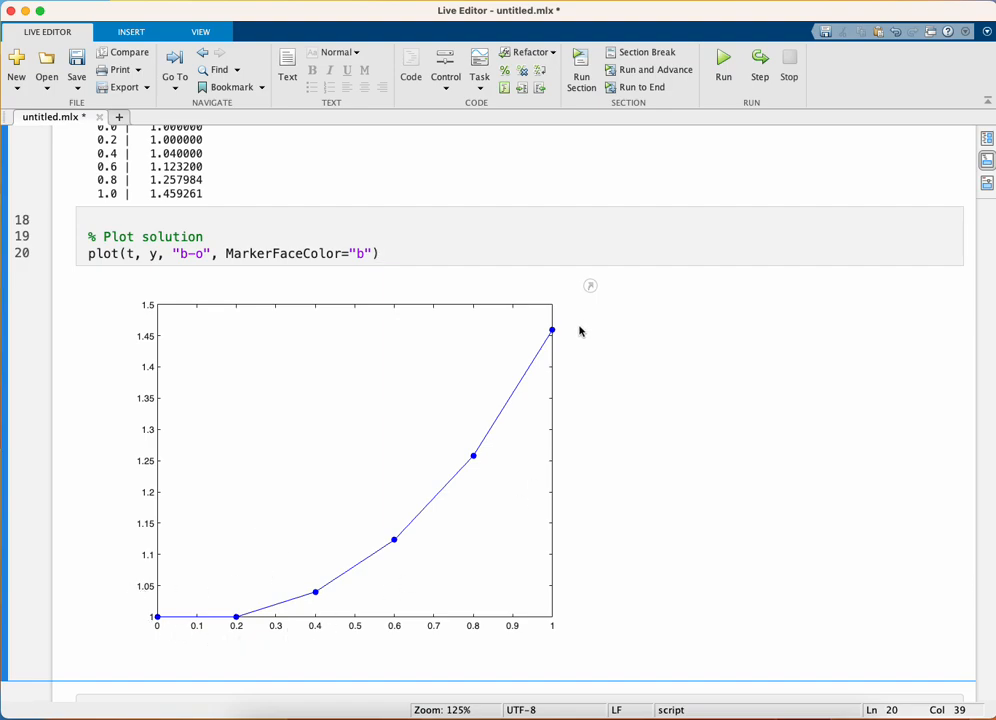
left_click(378, 253)
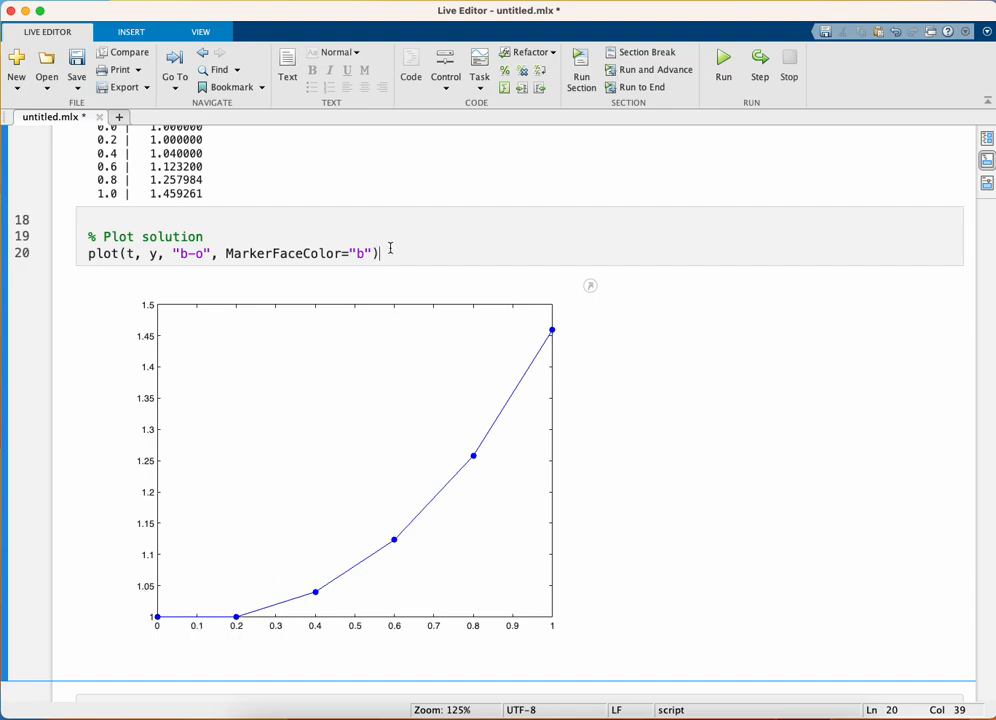
type(", LineWidth=2")
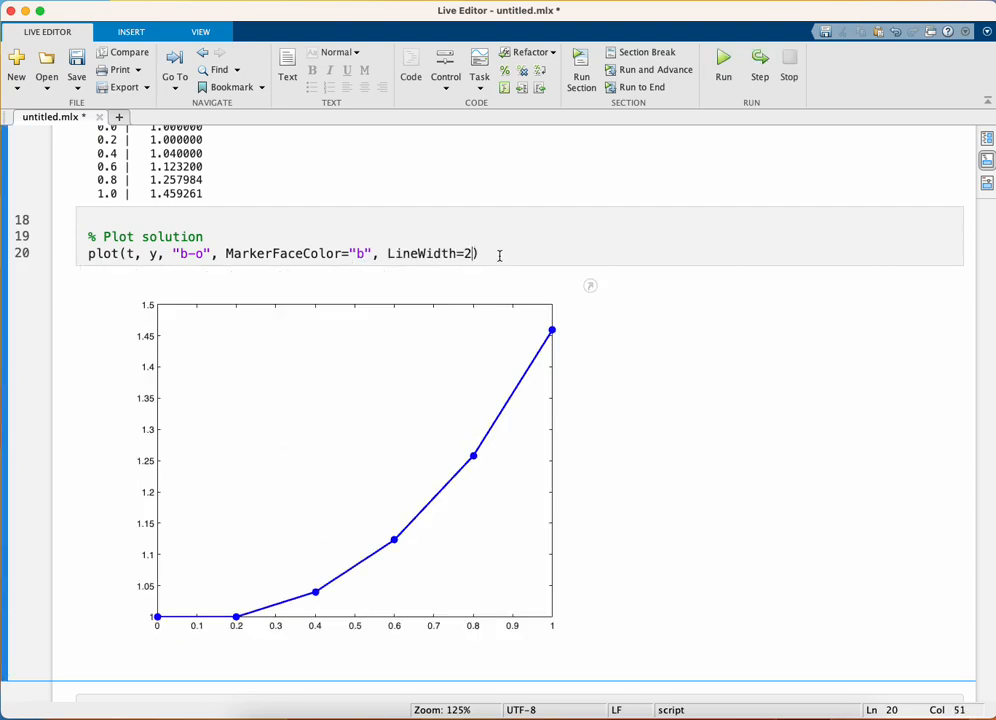
Label the axes "$t$" and "$y$" with Interpreter="latex" and add axis padded
type("xlabel(\"x")
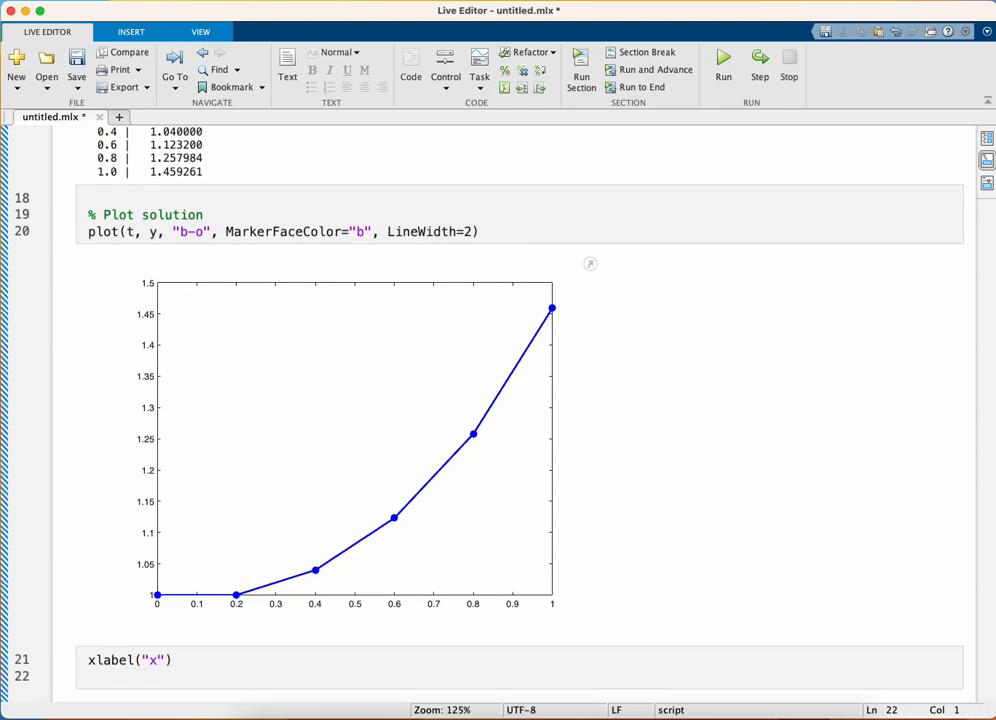
type("ylabel(\"\")")
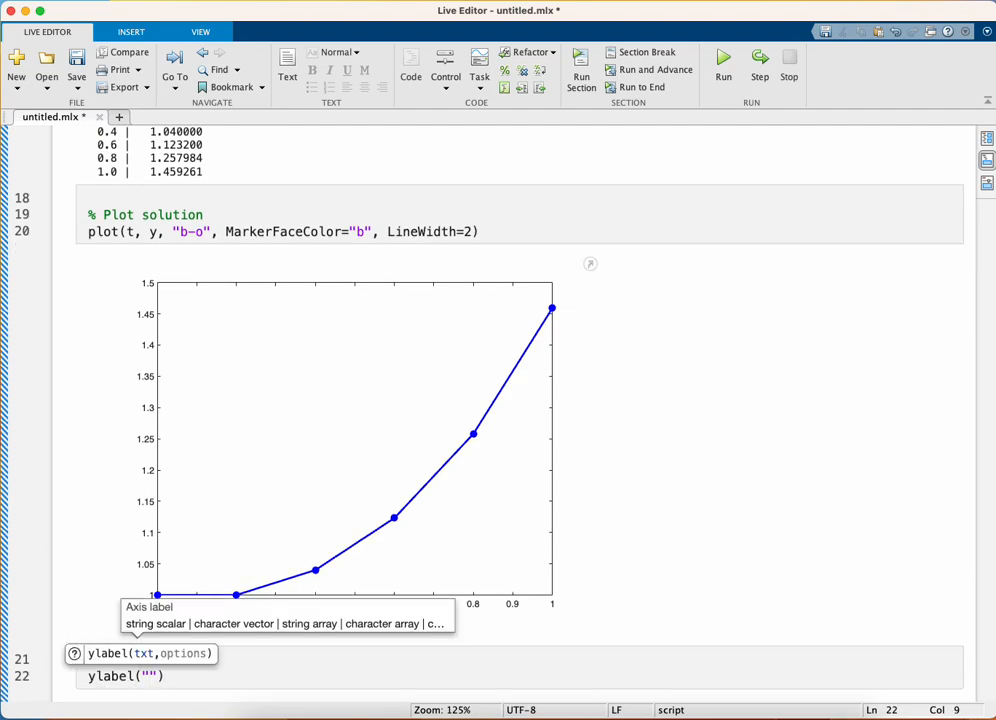
type("t")
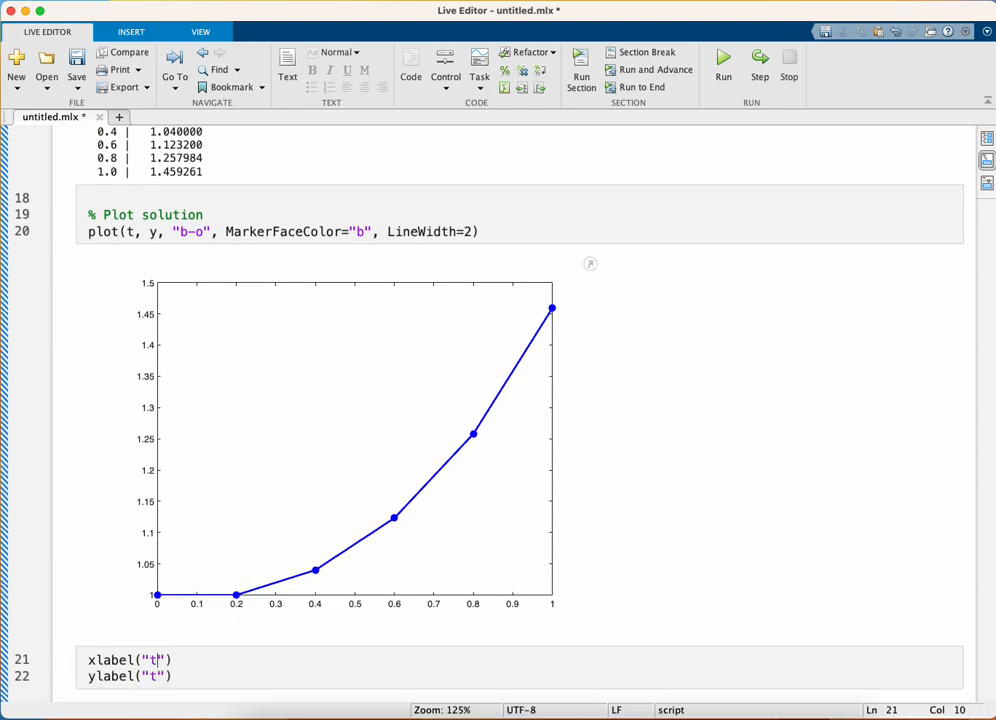
type("$$")
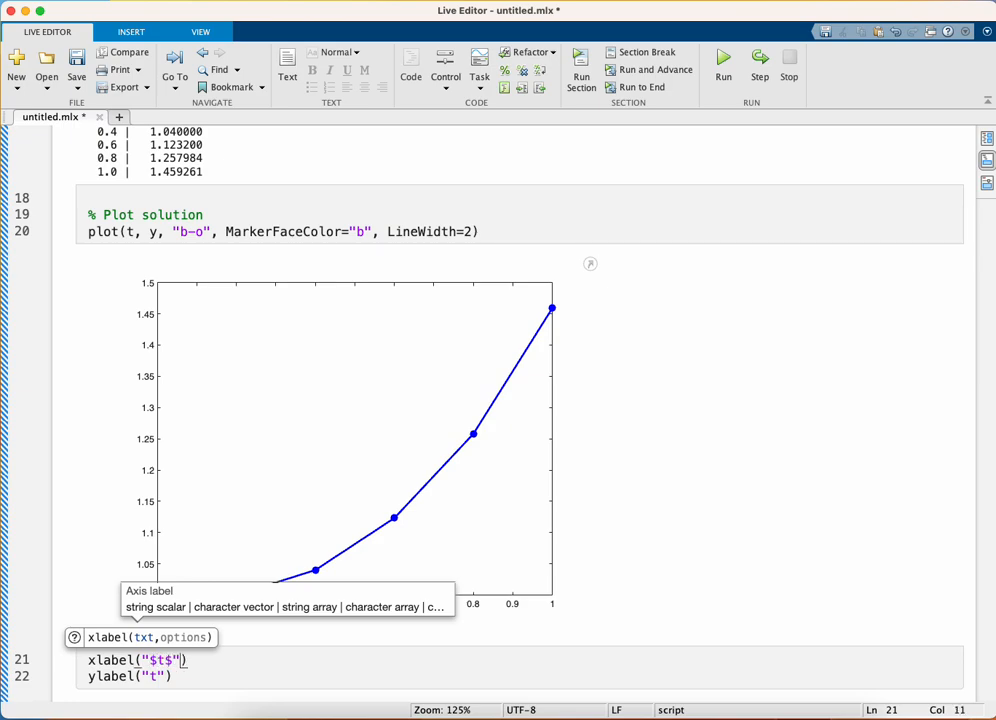
type(", Interpreter=\"")
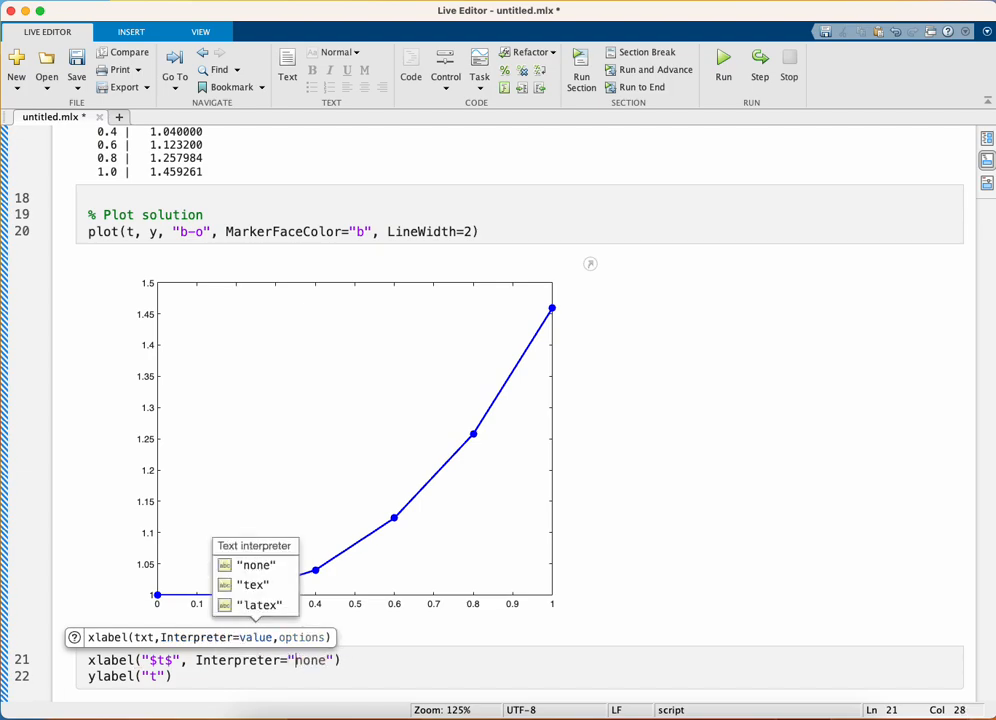
left_click(261, 606)
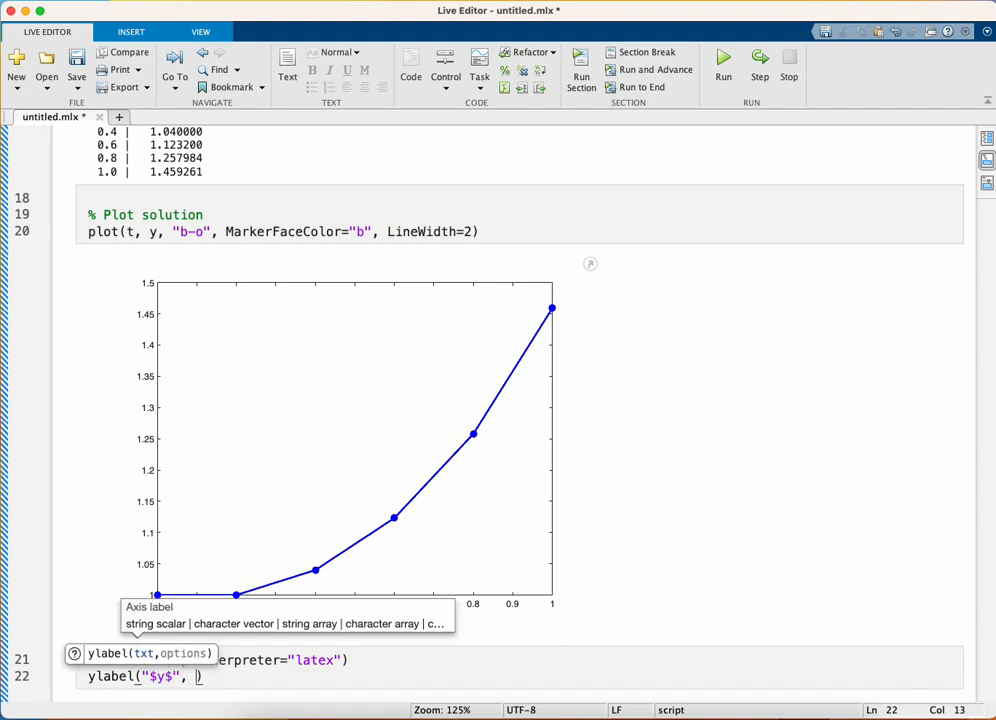
type("Interpreter=\"latex")
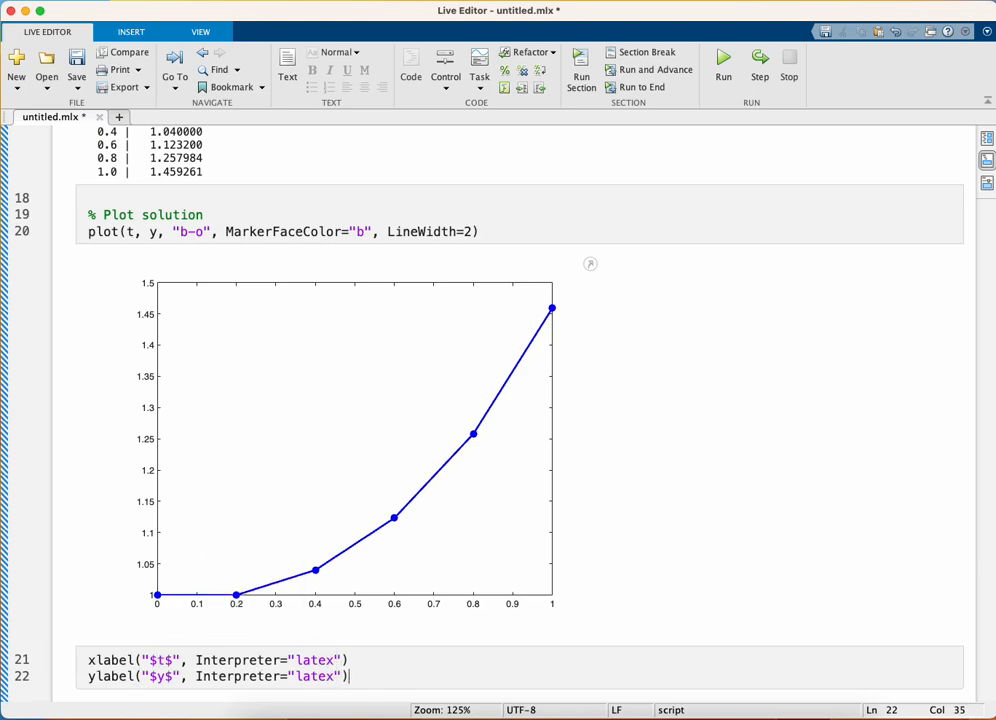
type("axis padded")
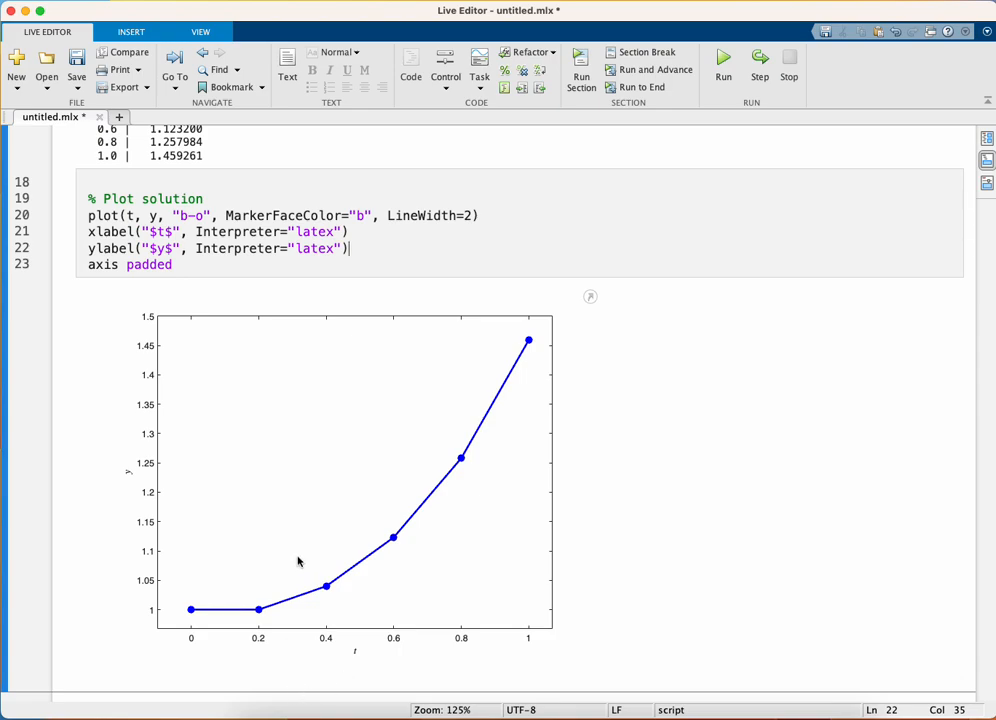
mouse_move(191, 575)
type(", FontSize=143")
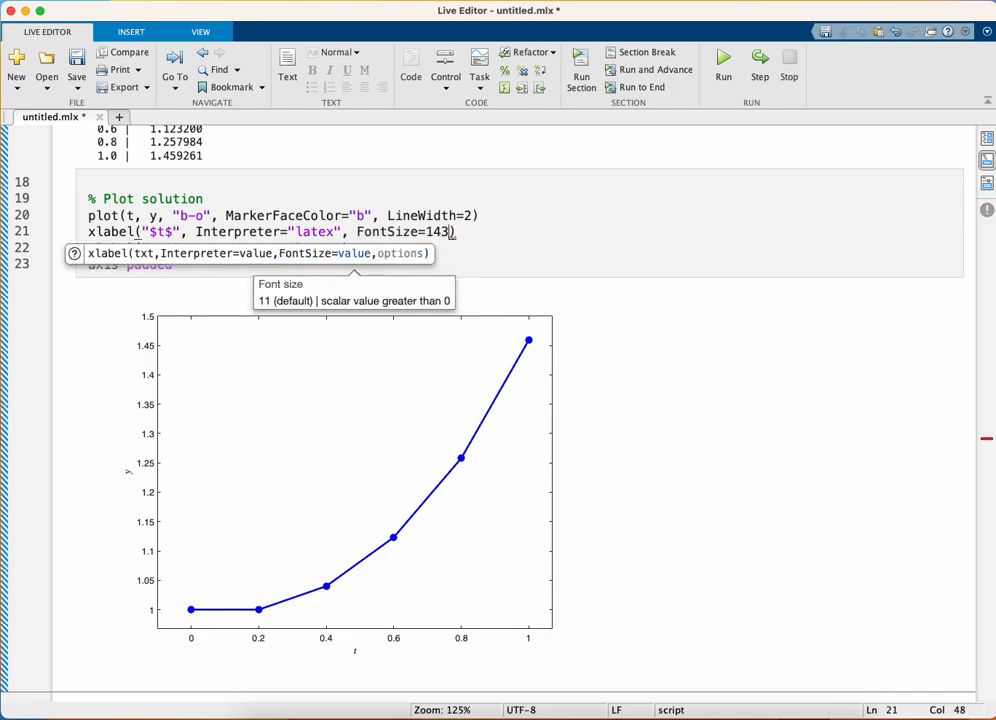
Give the ylabel("$y$", Interpreter="latex") call FontSize=14 to match the x label
type("ylabel(\"$y$\", Interpreter=\"latex\", Font")
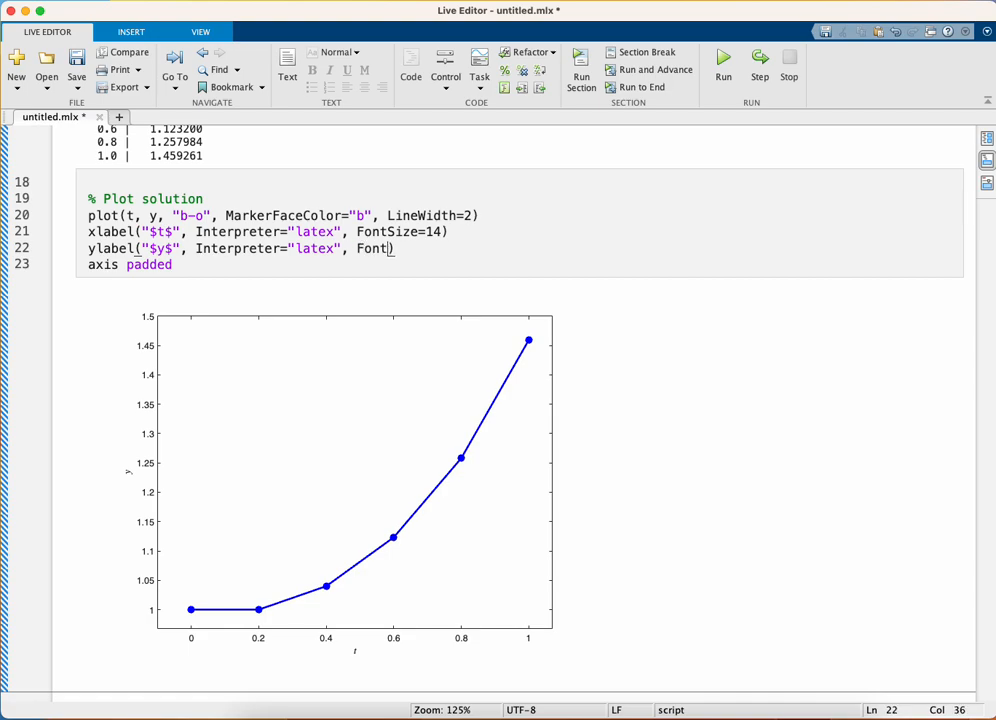
type("Size=14)")
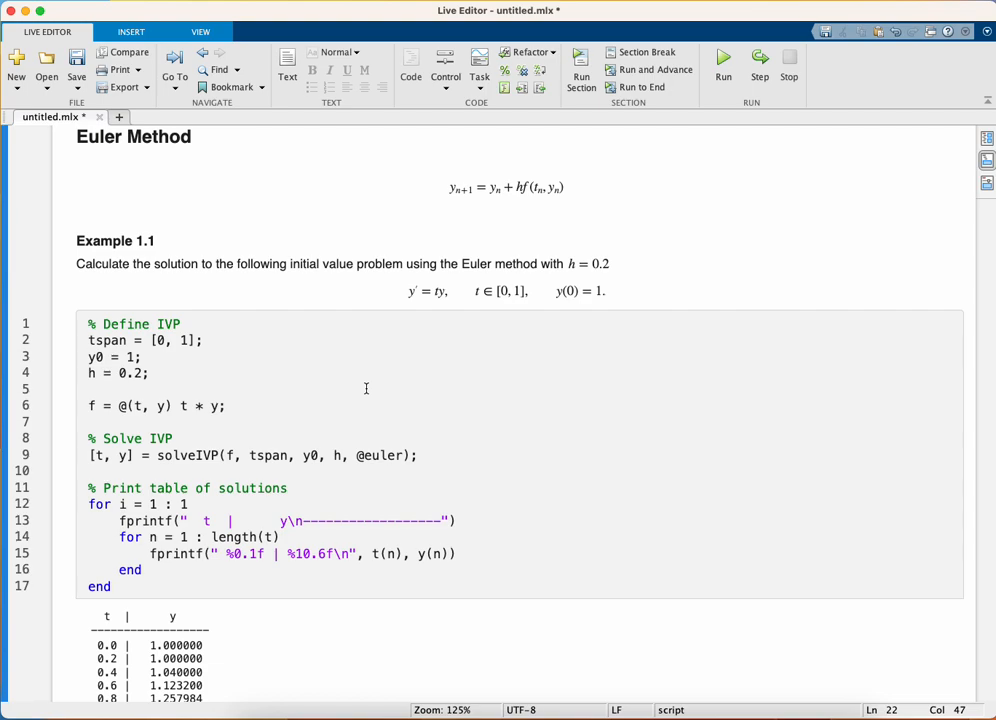
scroll("down", 3)
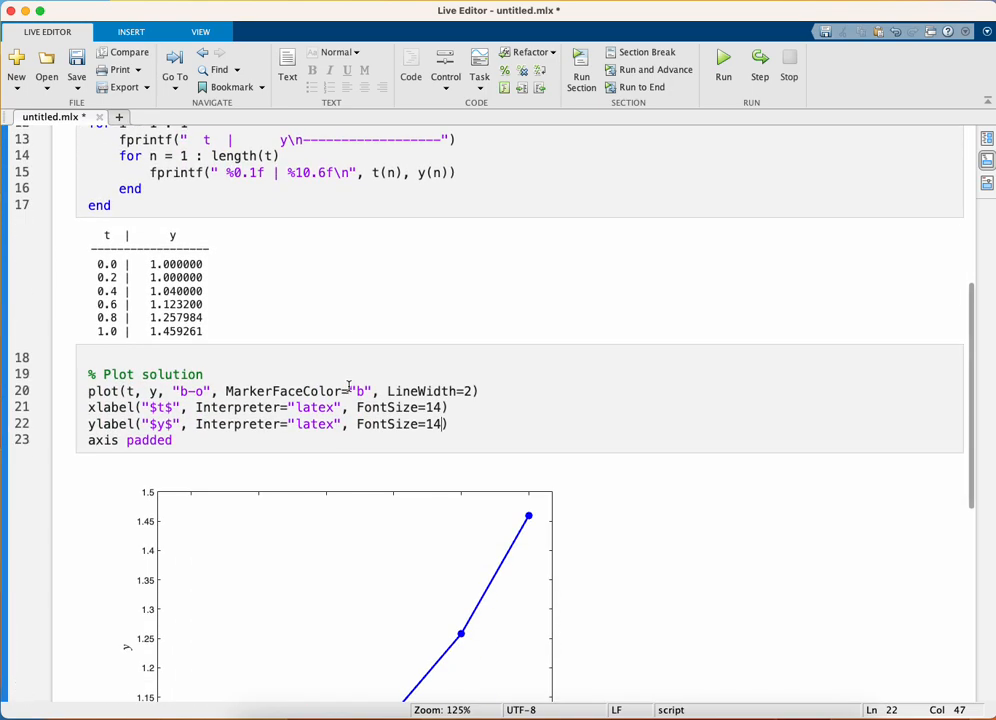
scroll("down", 3)
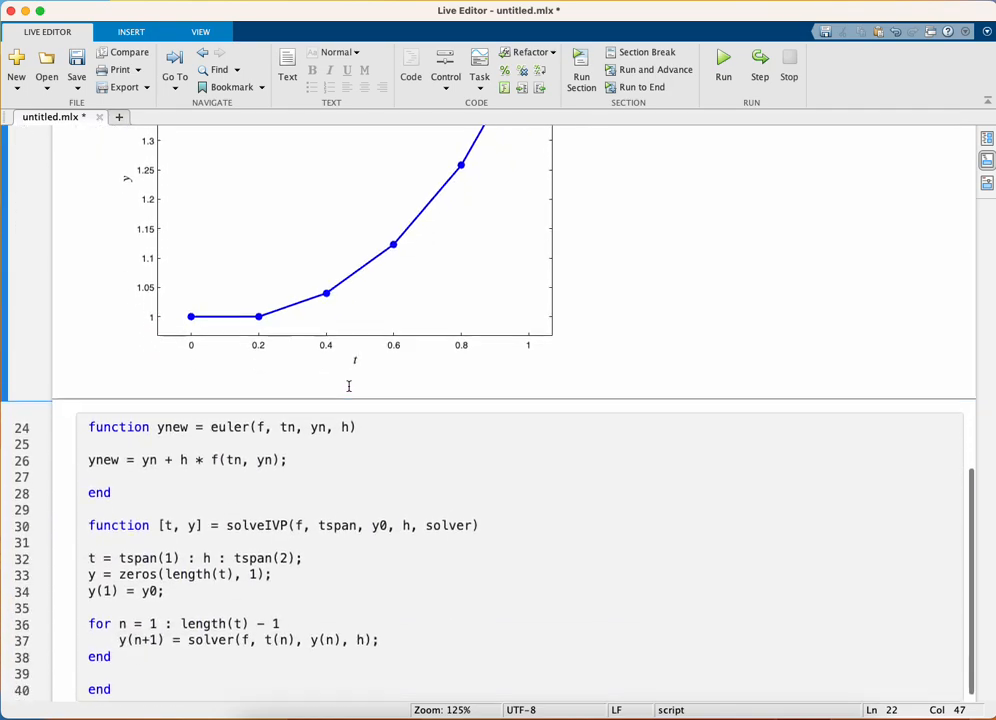
scroll("down", 3)
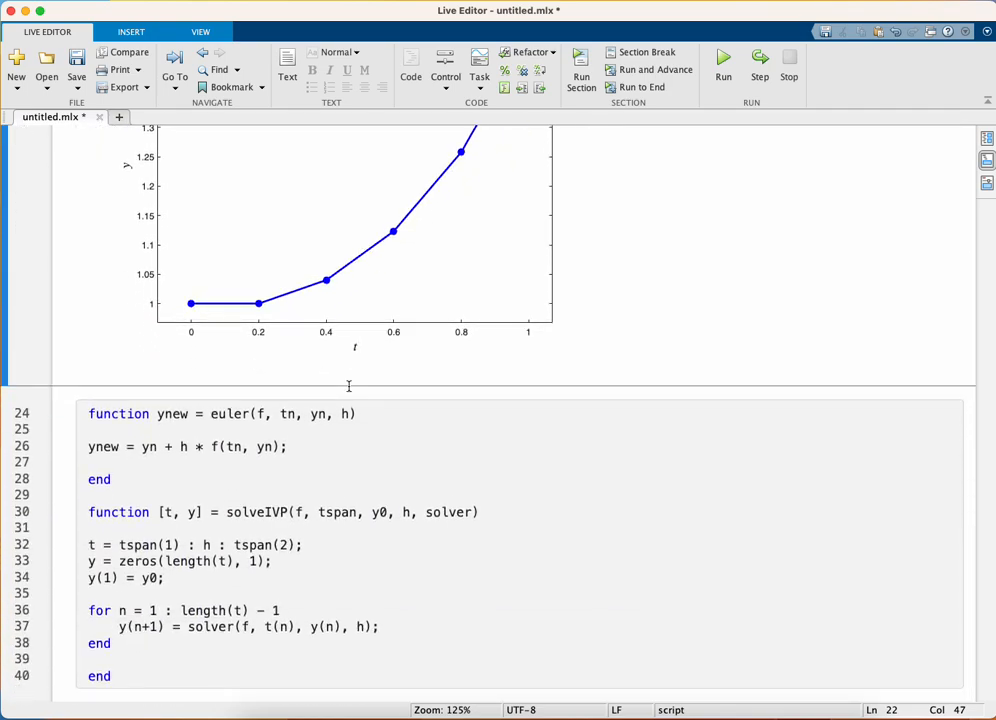